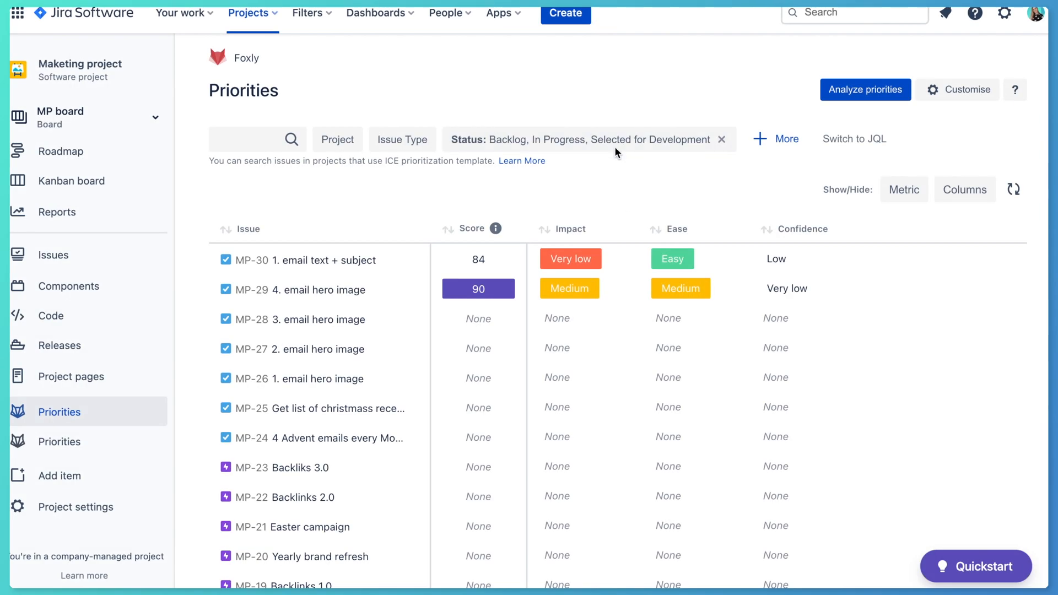
mouse_move(575, 238)
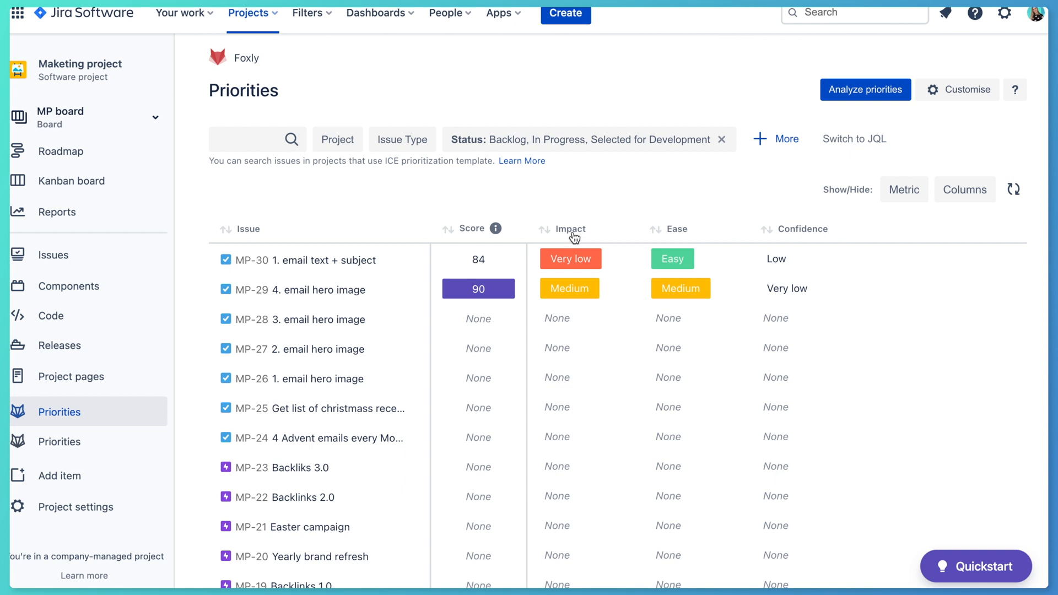
mouse_move(855, 183)
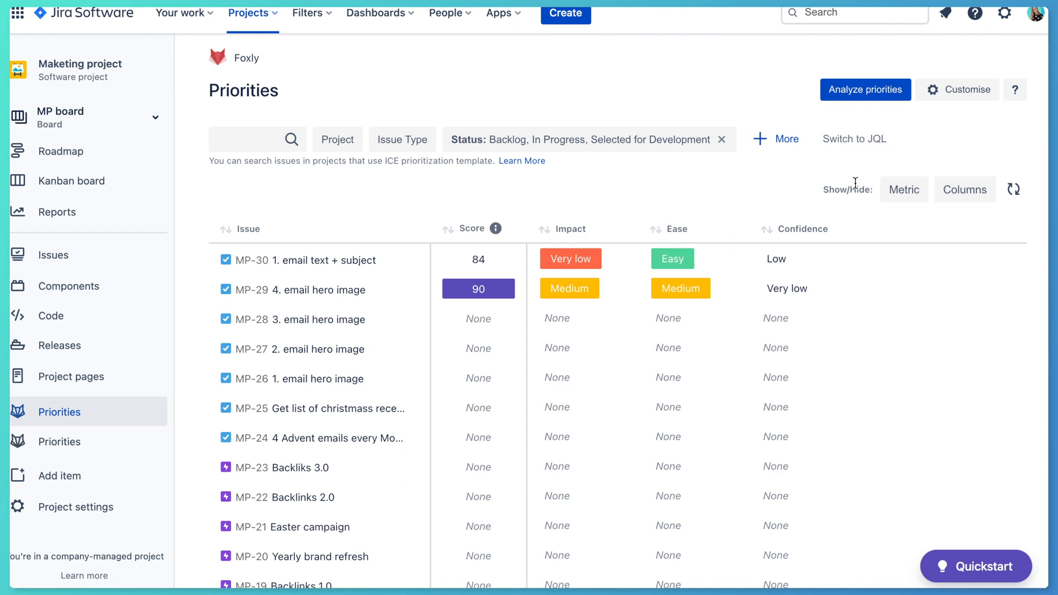
mouse_move(809, 195)
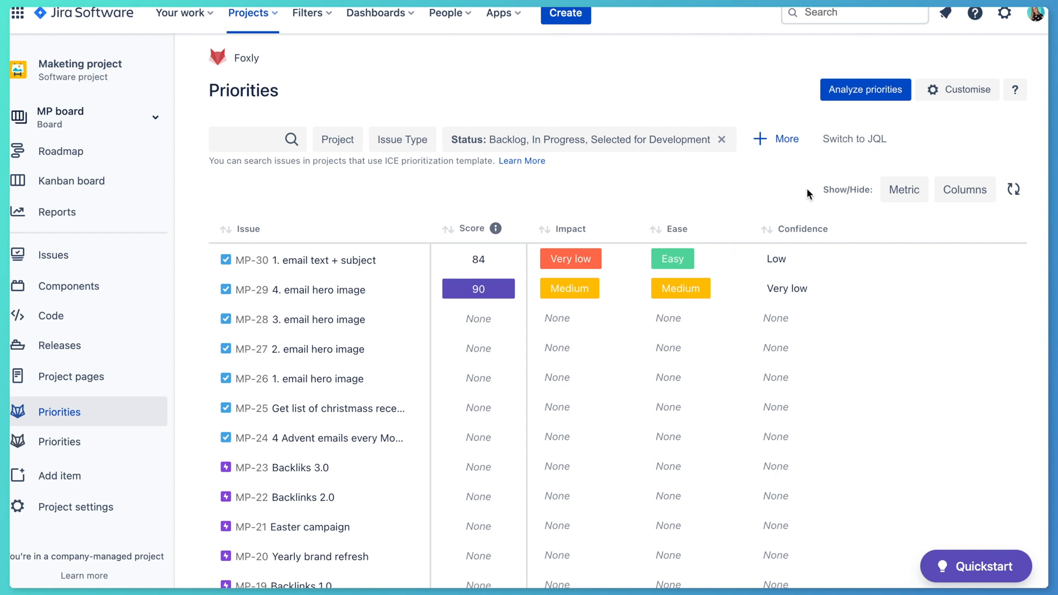
mouse_move(949, 94)
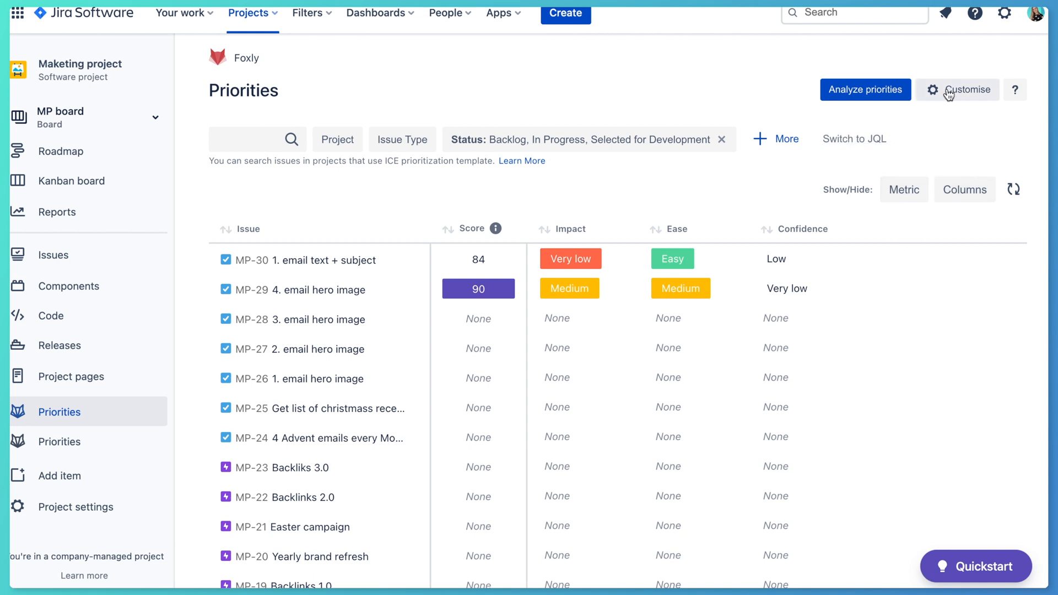
mouse_move(947, 94)
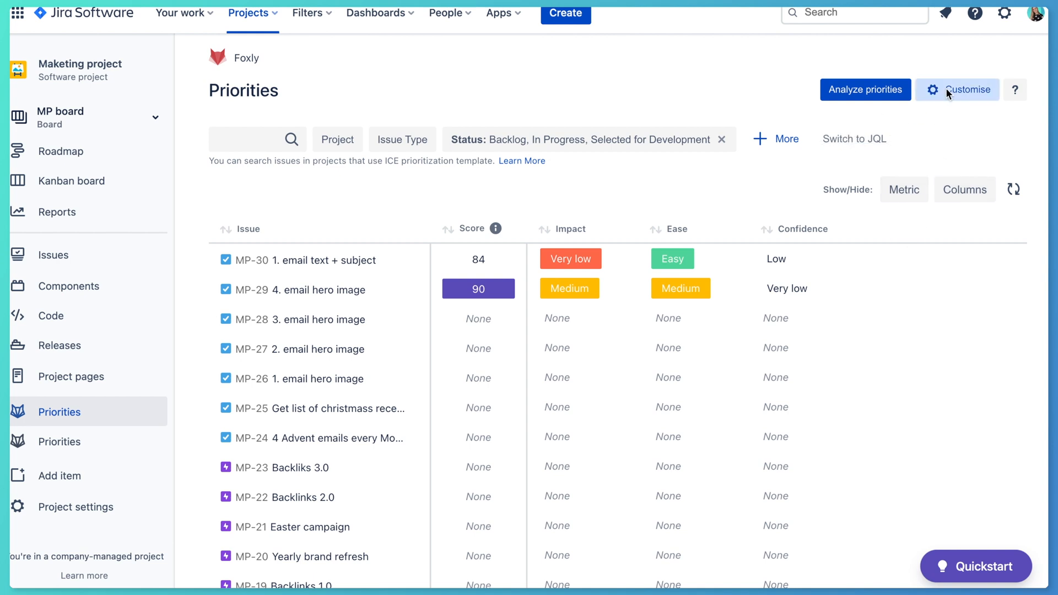
Add a new ICE template metric named 'Story points' that stores values in a custom field
click(965, 89)
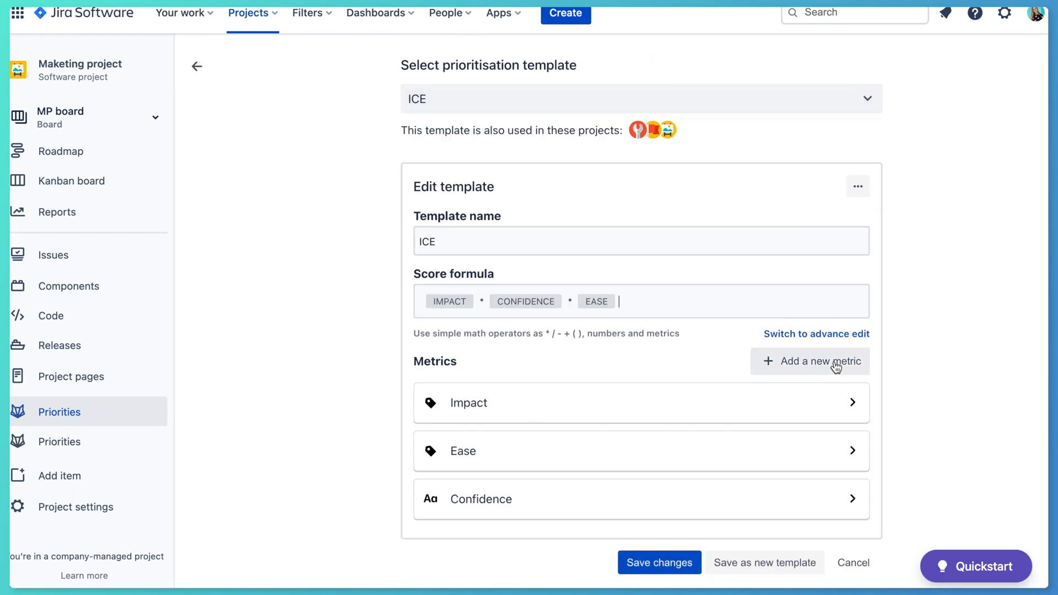
scroll(down, 3)
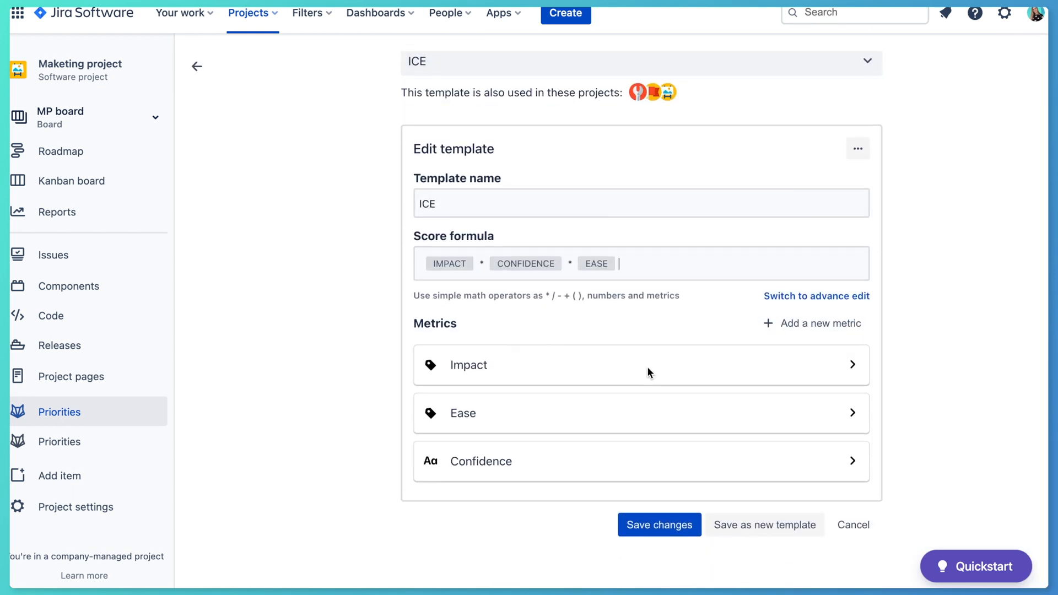
mouse_move(771, 330)
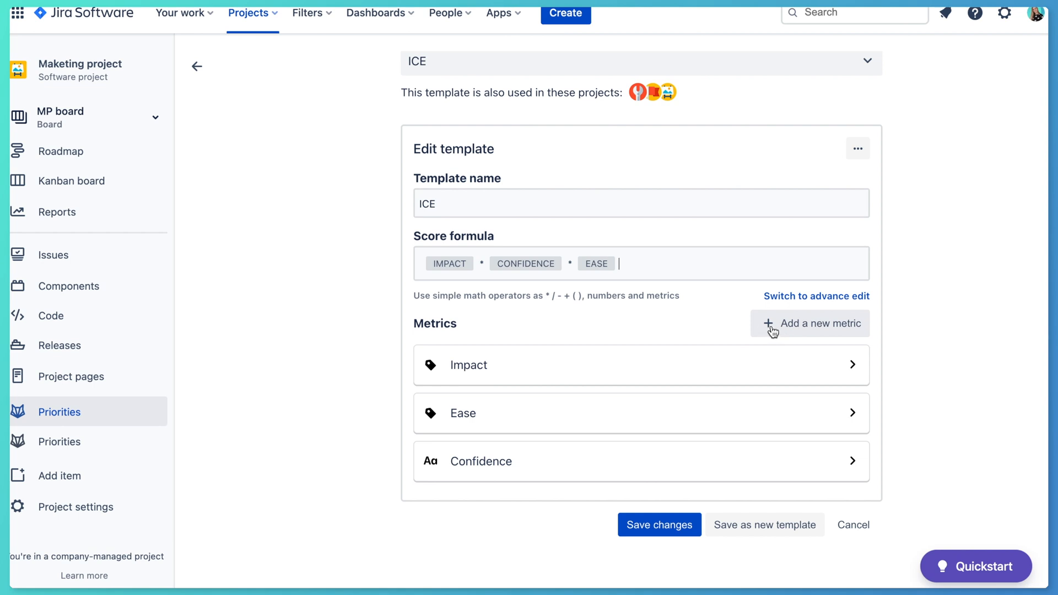
click(811, 322)
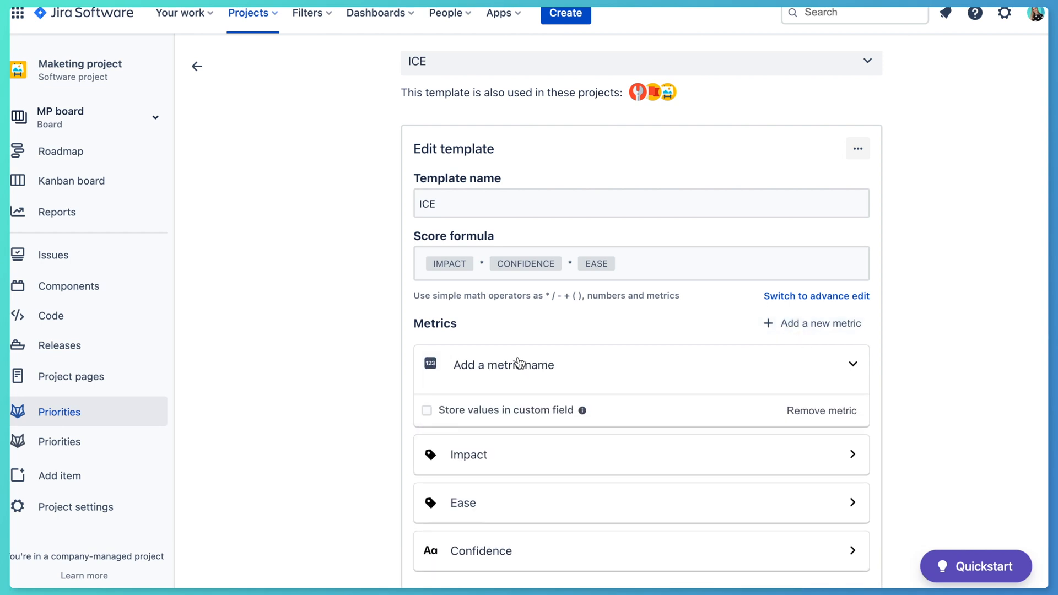
click(511, 364)
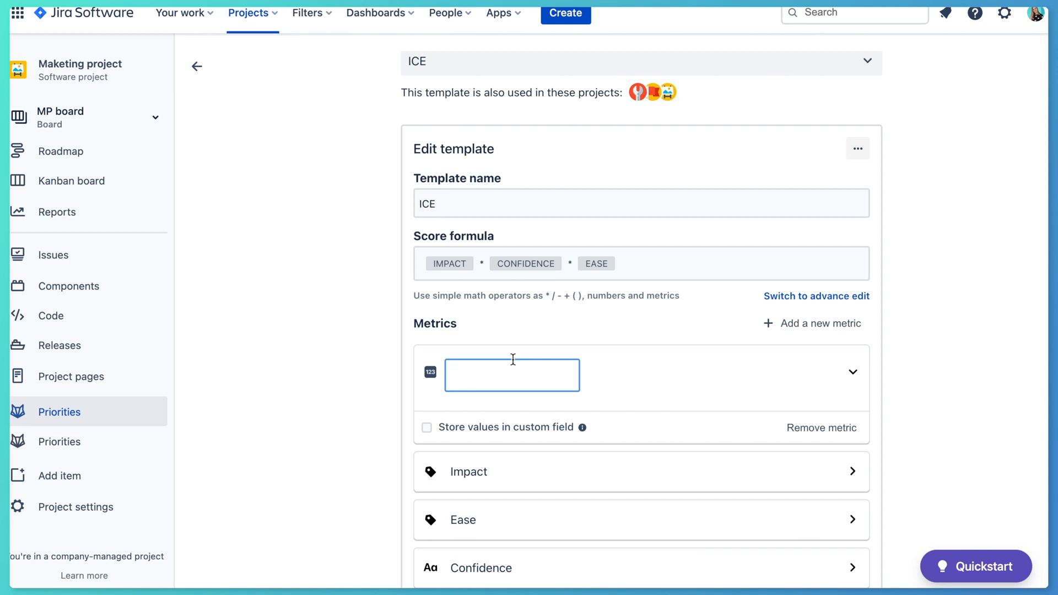
text(Story)
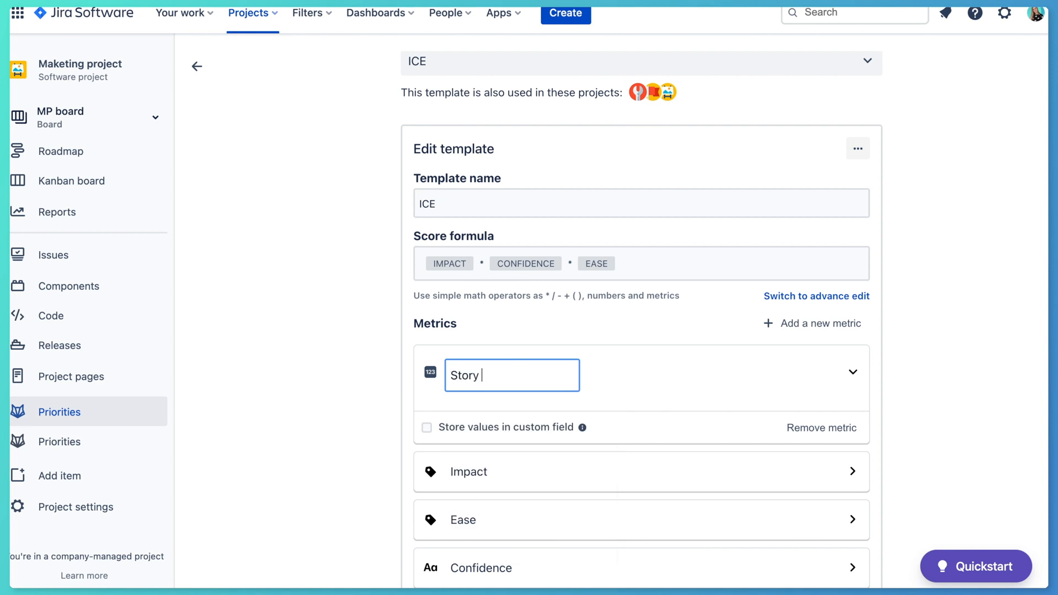
text(points)
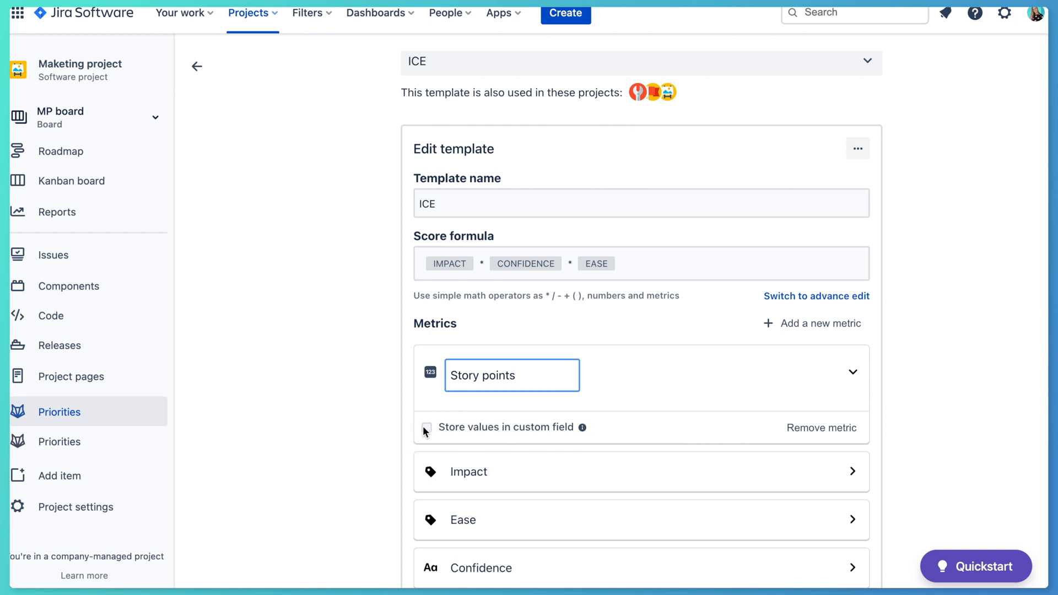
click(425, 428)
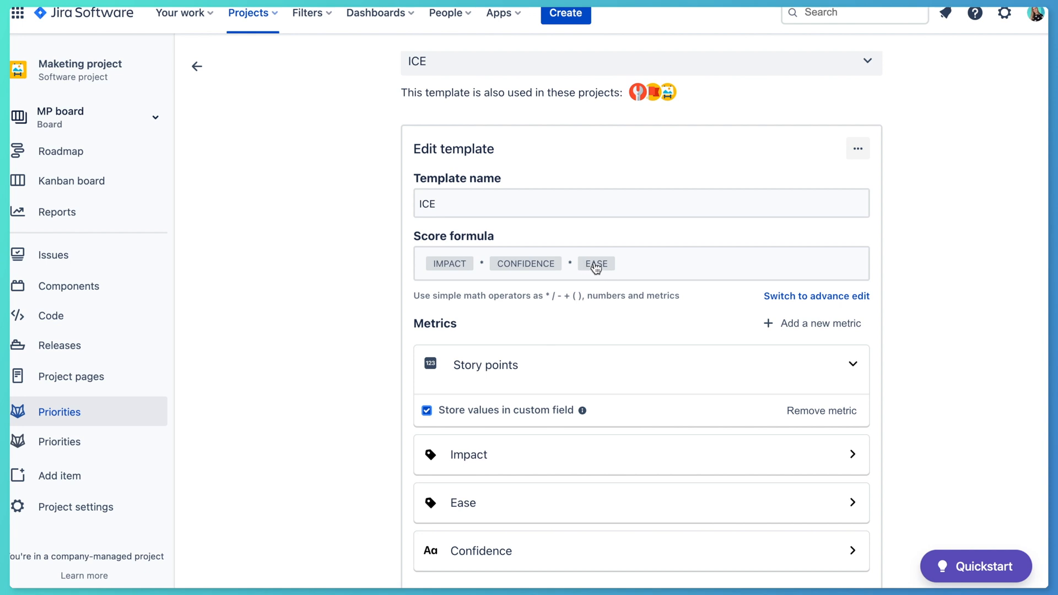
Replace Ease with Story points in the score formula and save the template
click(595, 263)
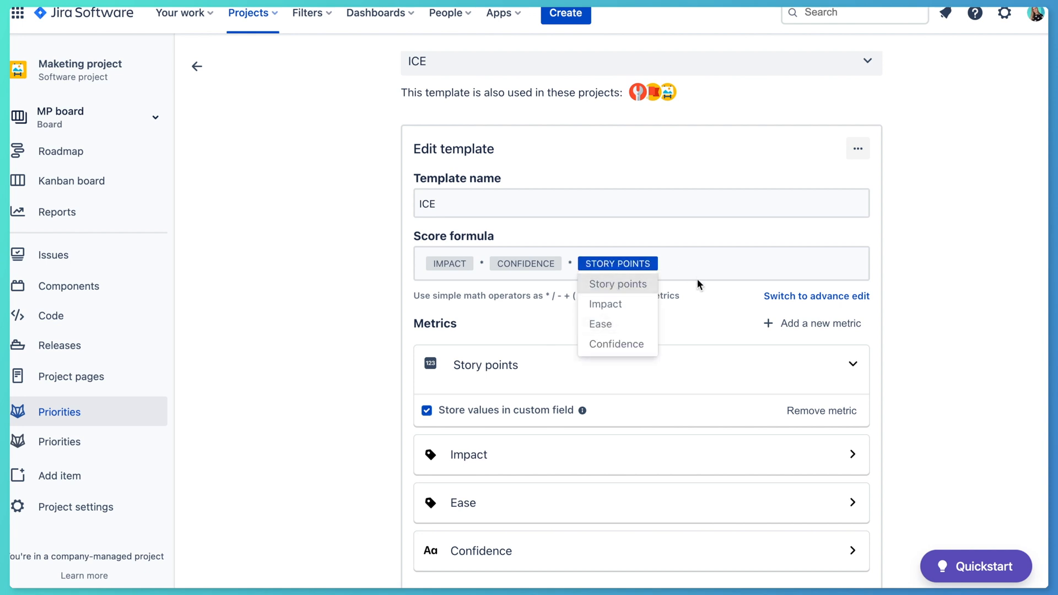
click(691, 264)
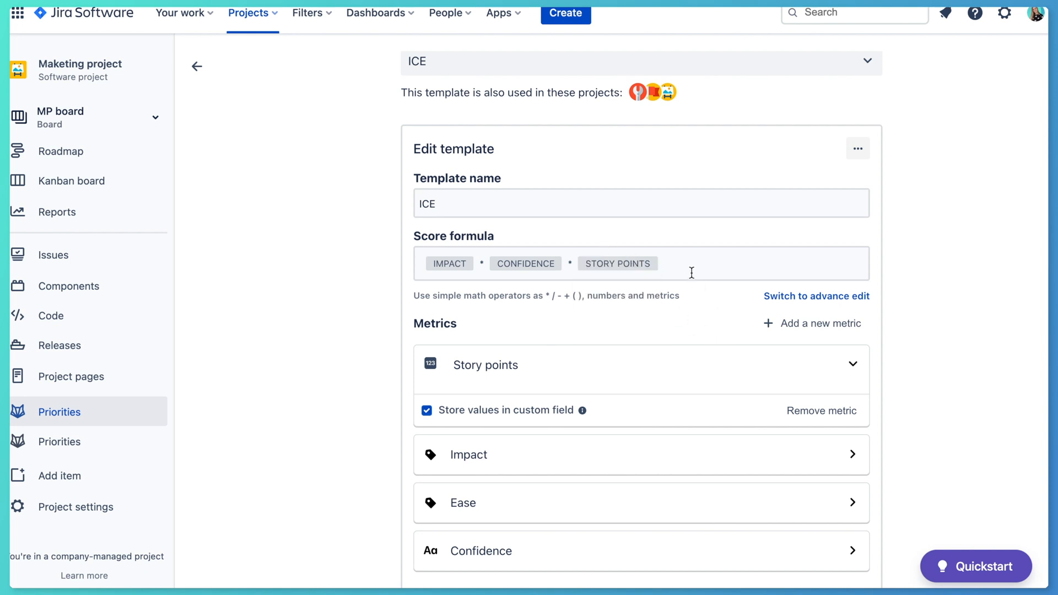
click(657, 531)
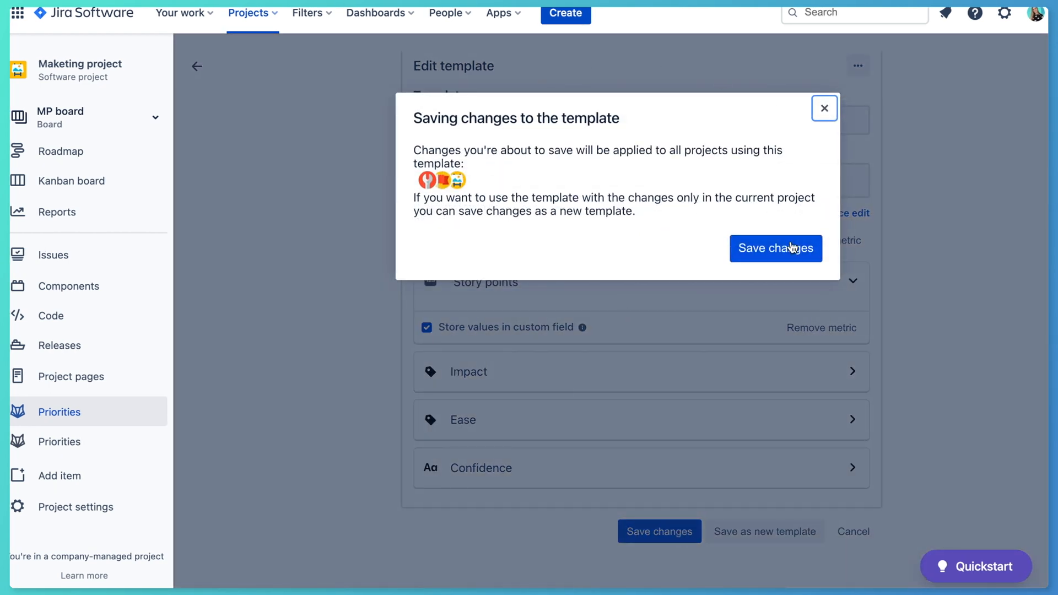
Confirm applying the template changes to all projects using the template
click(775, 249)
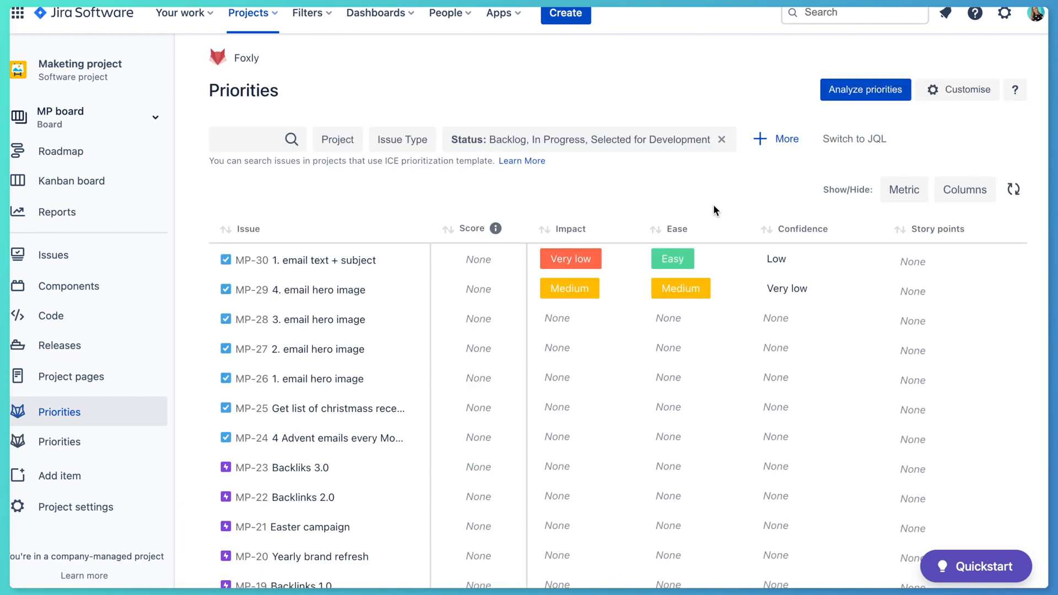
mouse_move(733, 209)
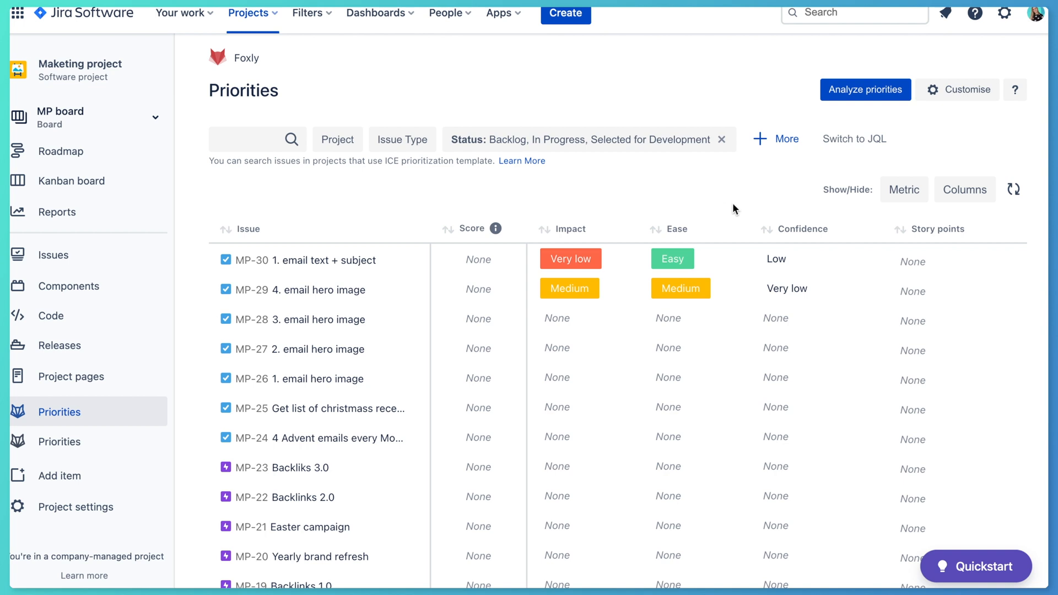
mouse_move(825, 213)
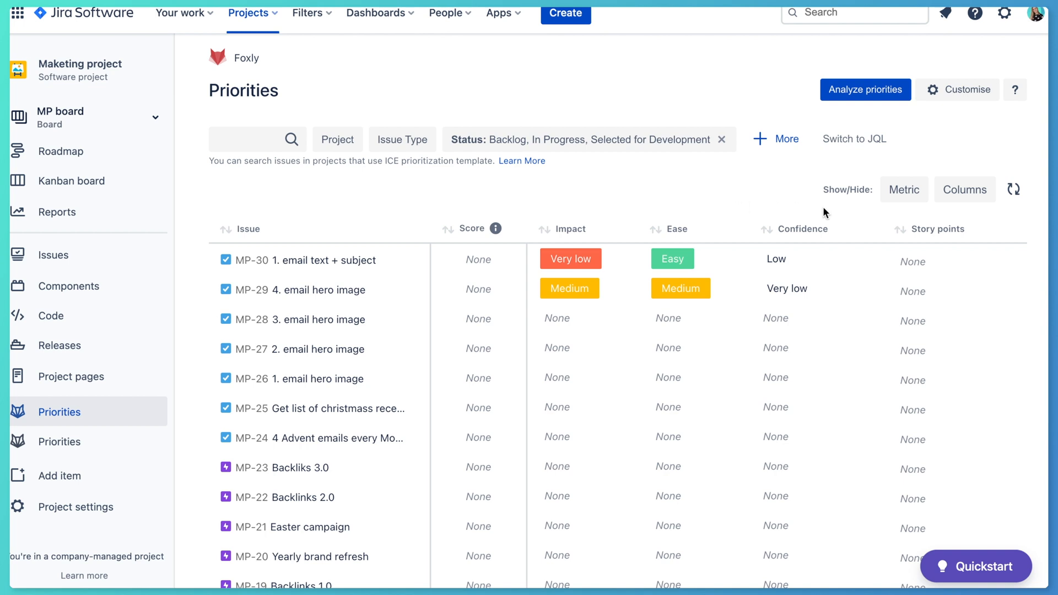
mouse_move(947, 238)
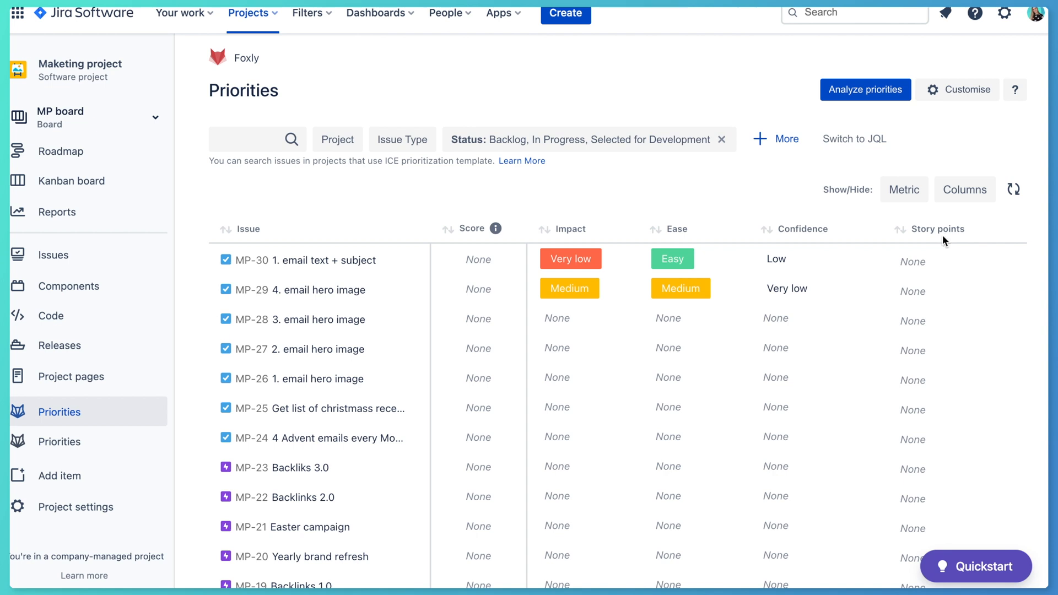
mouse_move(709, 268)
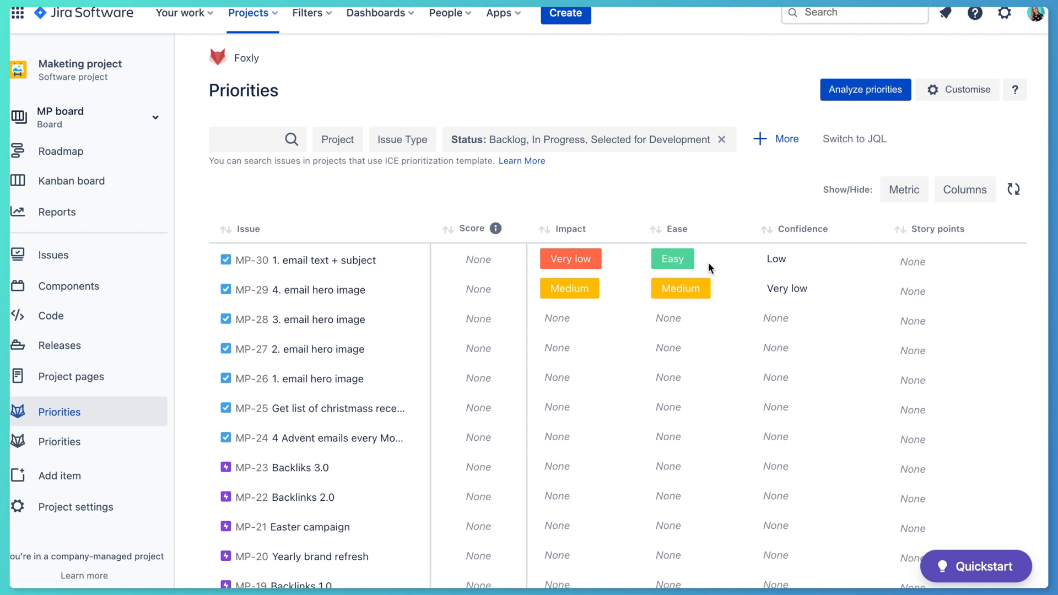
mouse_move(694, 241)
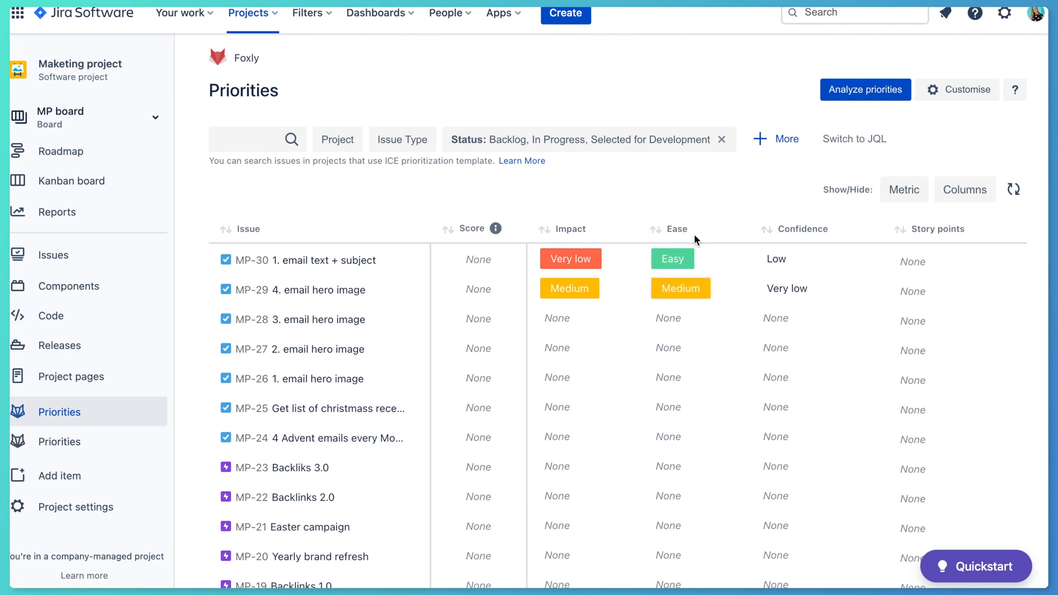
mouse_move(494, 229)
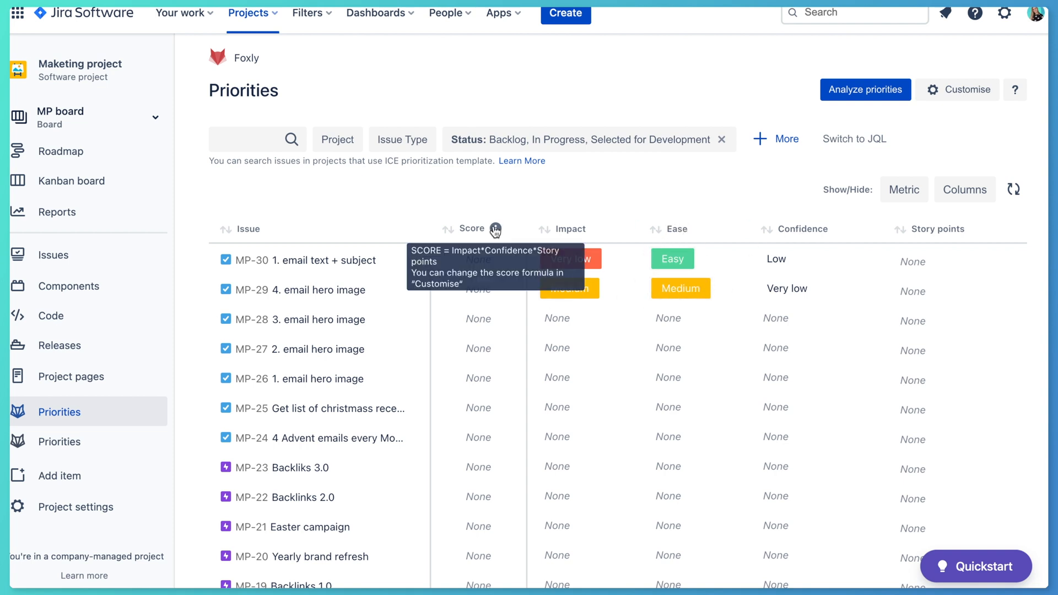
mouse_move(564, 211)
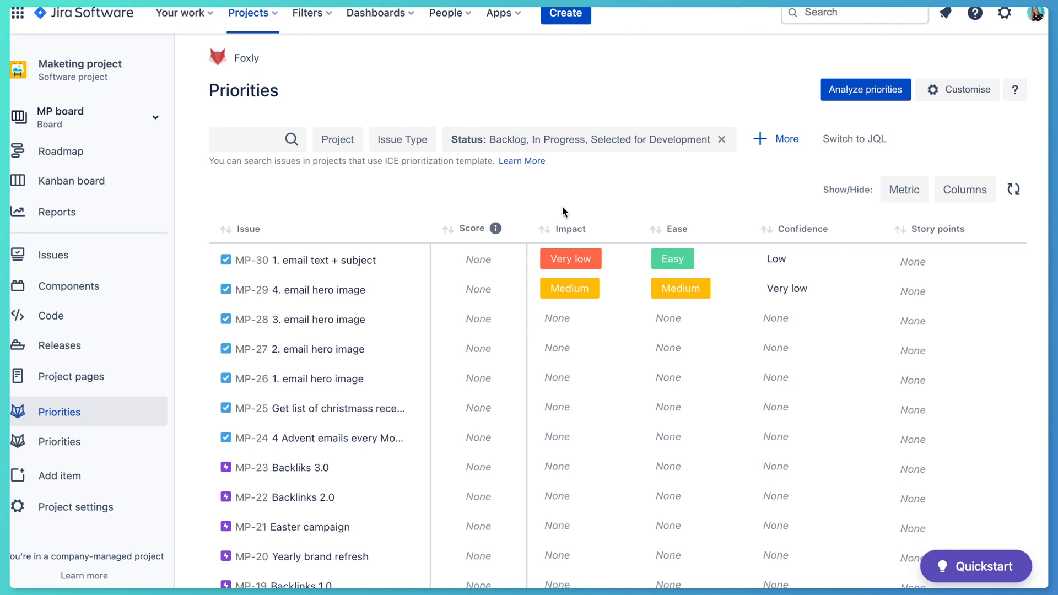
mouse_move(806, 192)
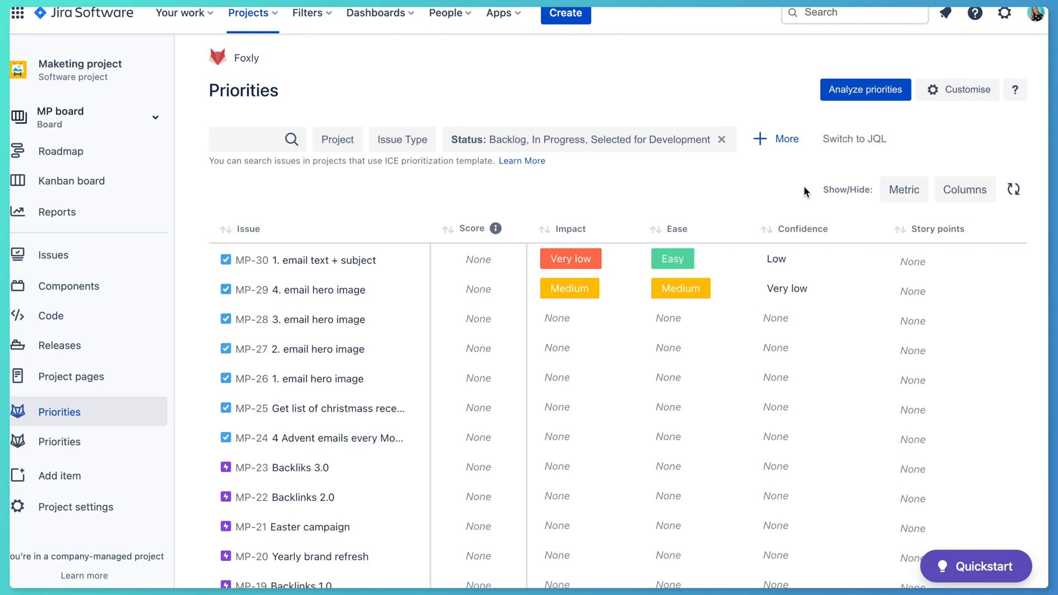
mouse_move(931, 228)
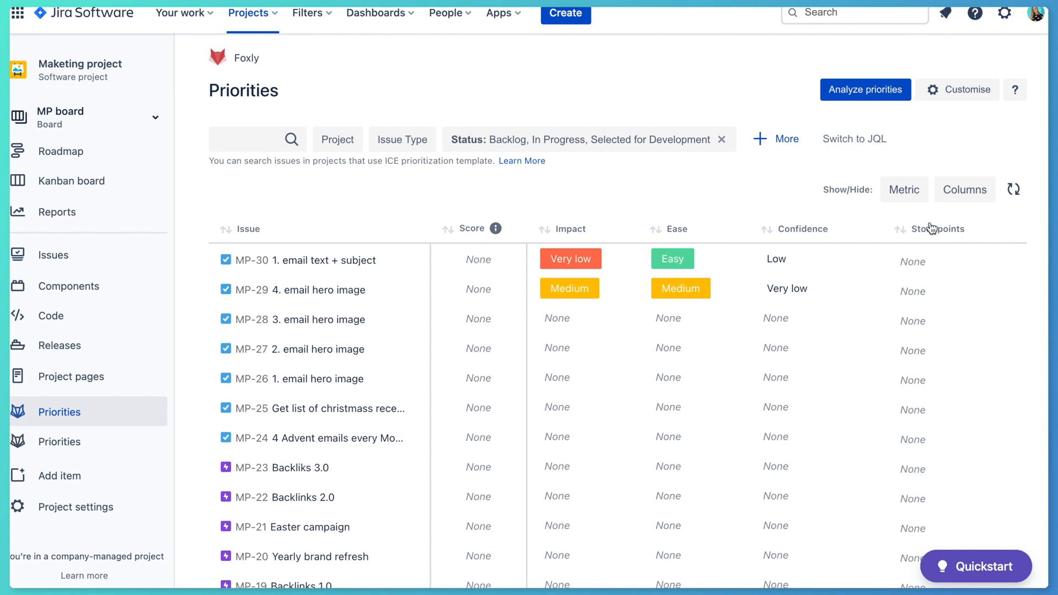
mouse_move(925, 240)
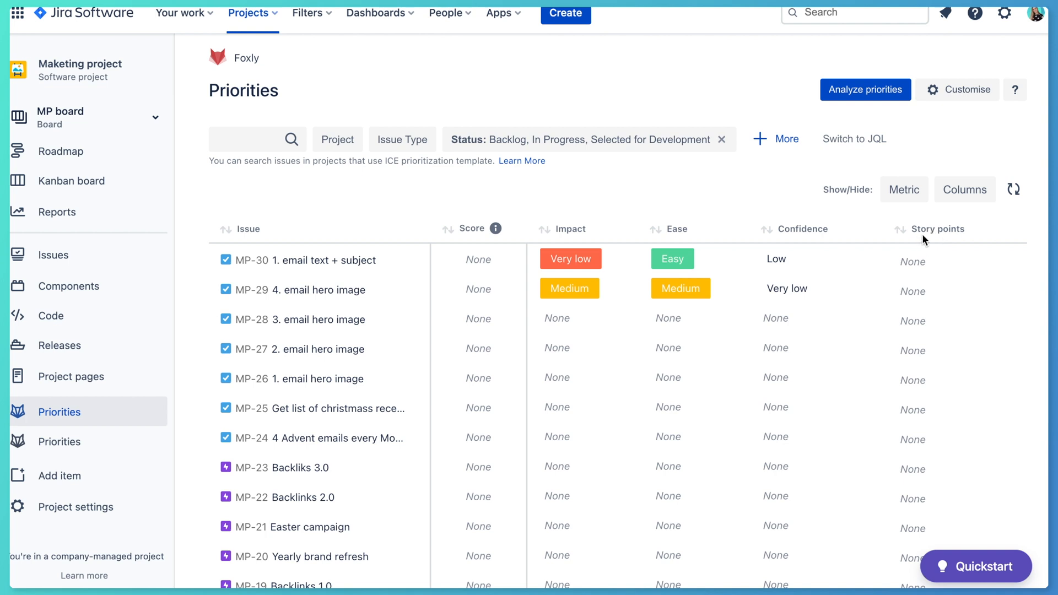
Open the full issue list and filter the column chooser for 'story po'
click(854, 12)
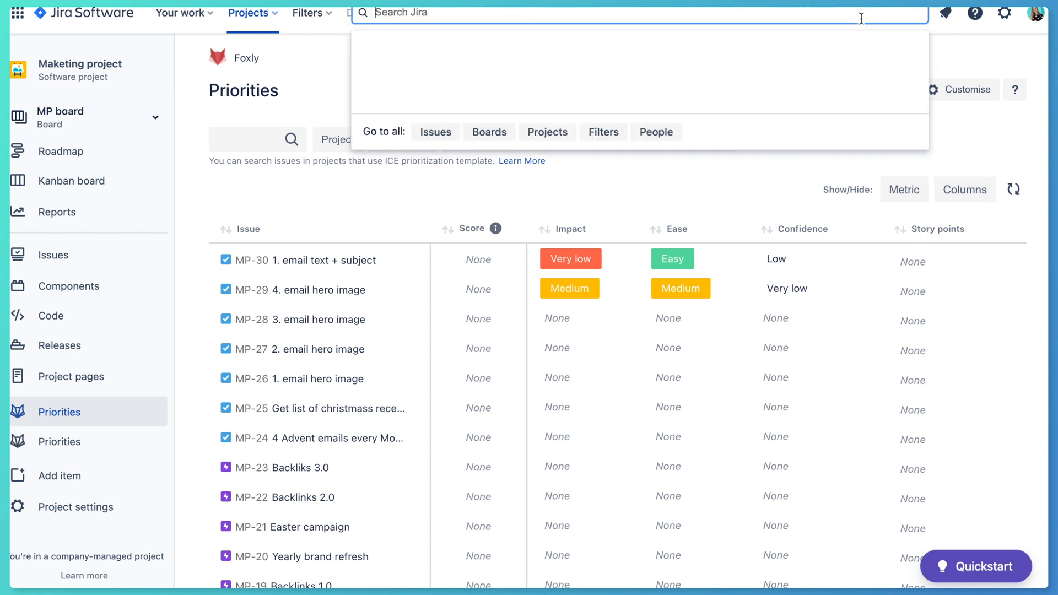
click(637, 12)
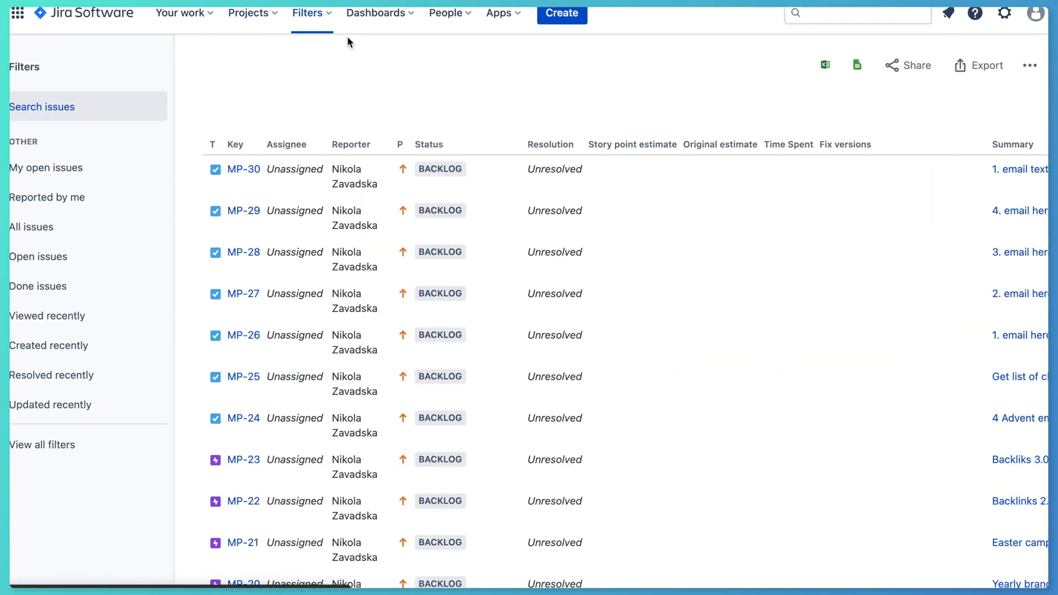
click(42, 106)
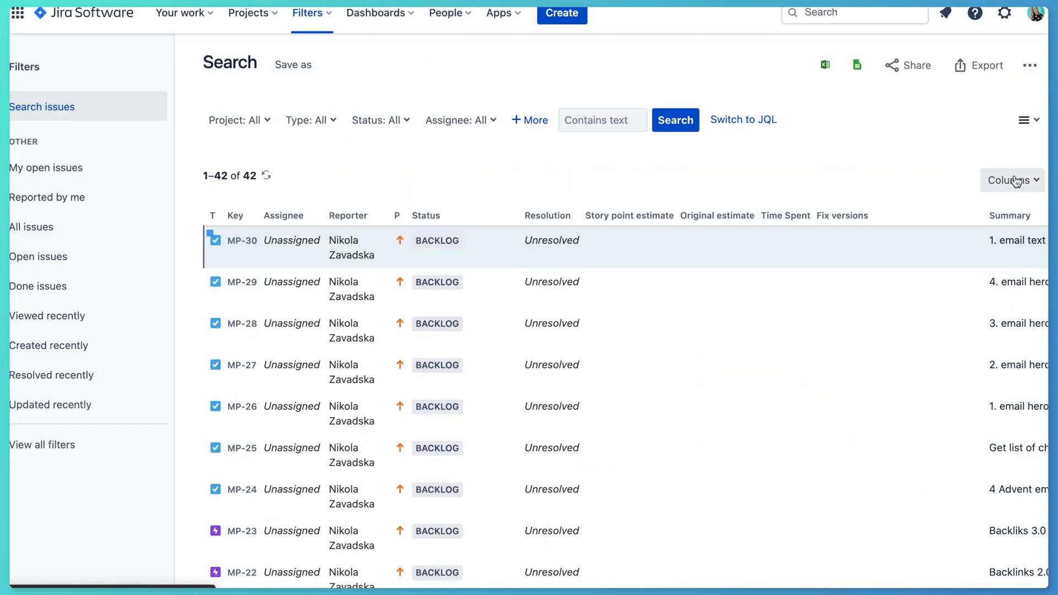
click(1011, 180)
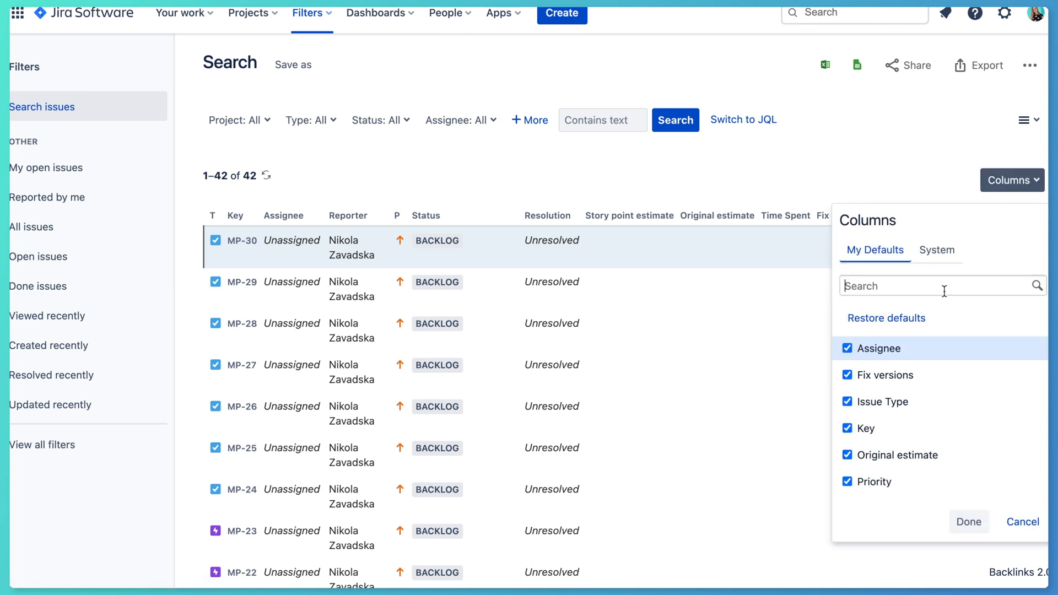
text(s)
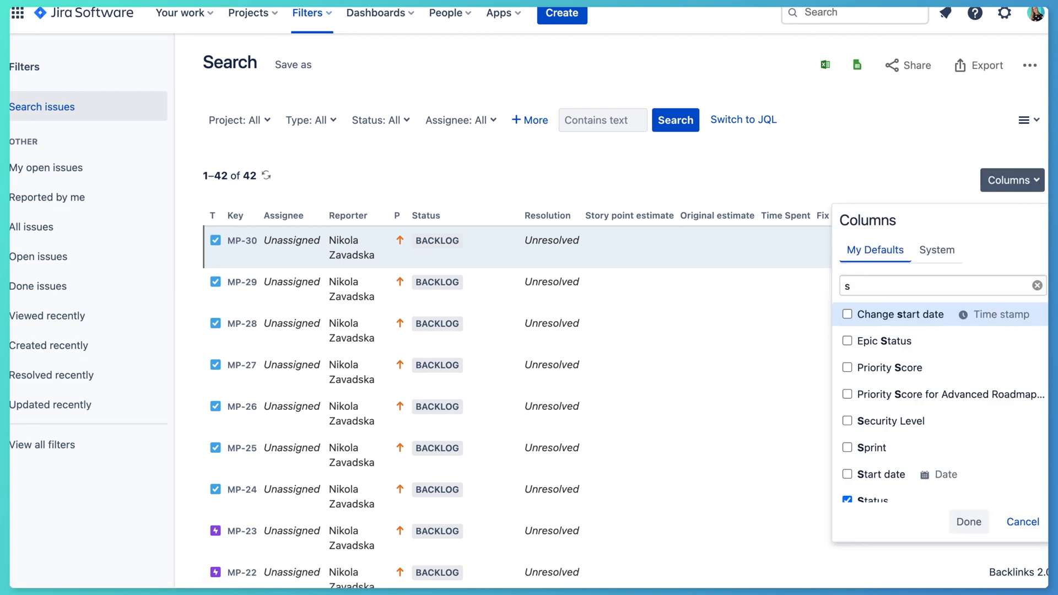
text(tory po)
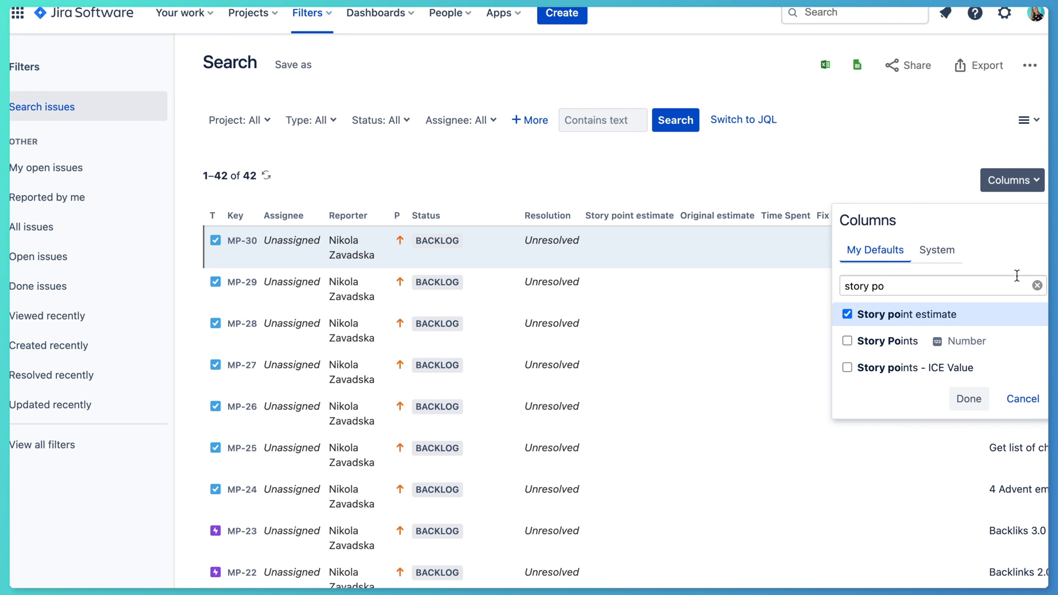
mouse_move(877, 368)
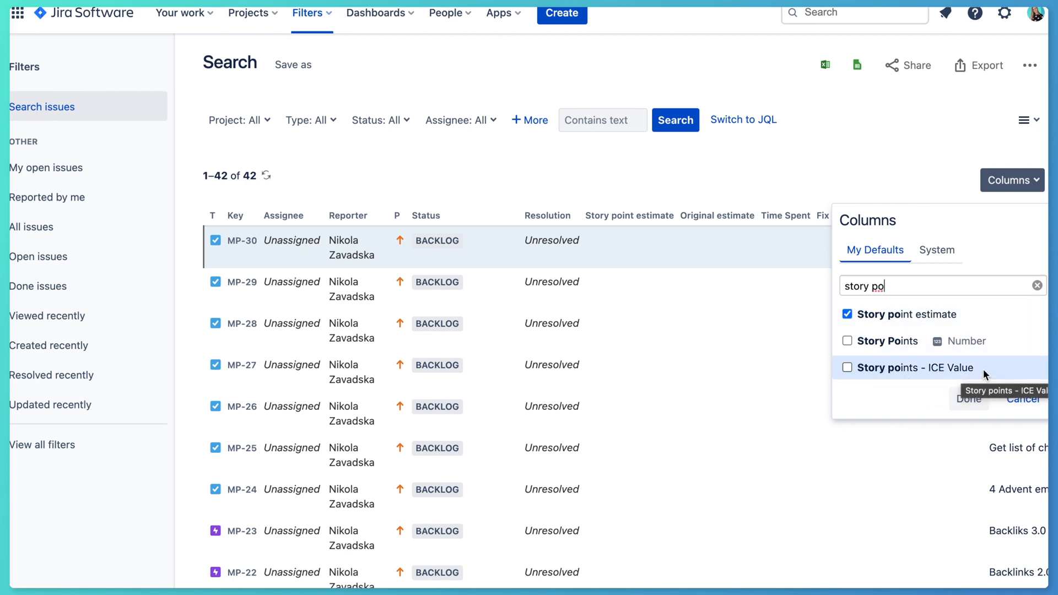
mouse_move(863, 373)
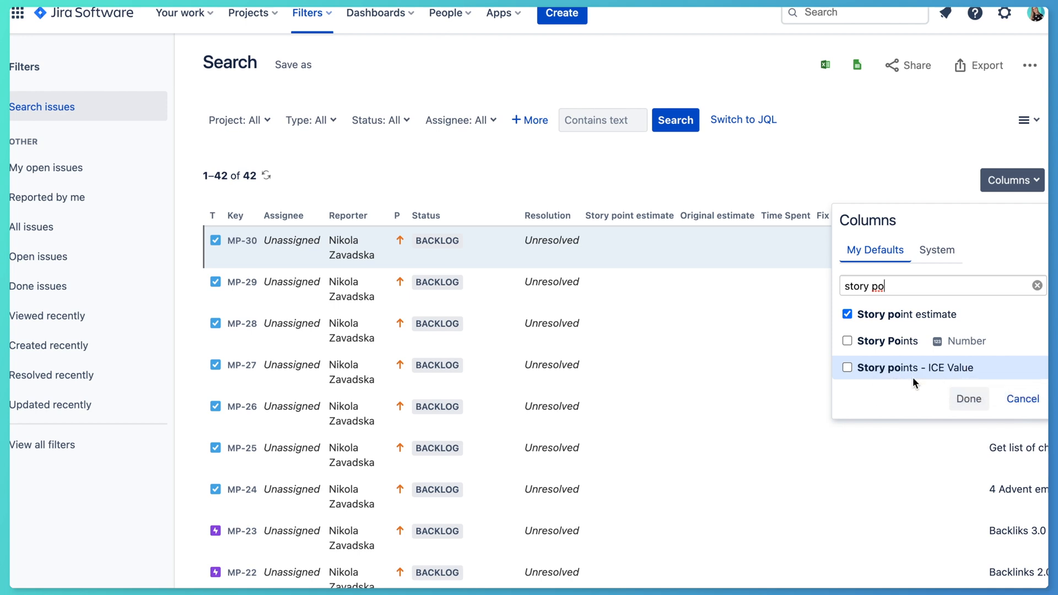
mouse_move(914, 386)
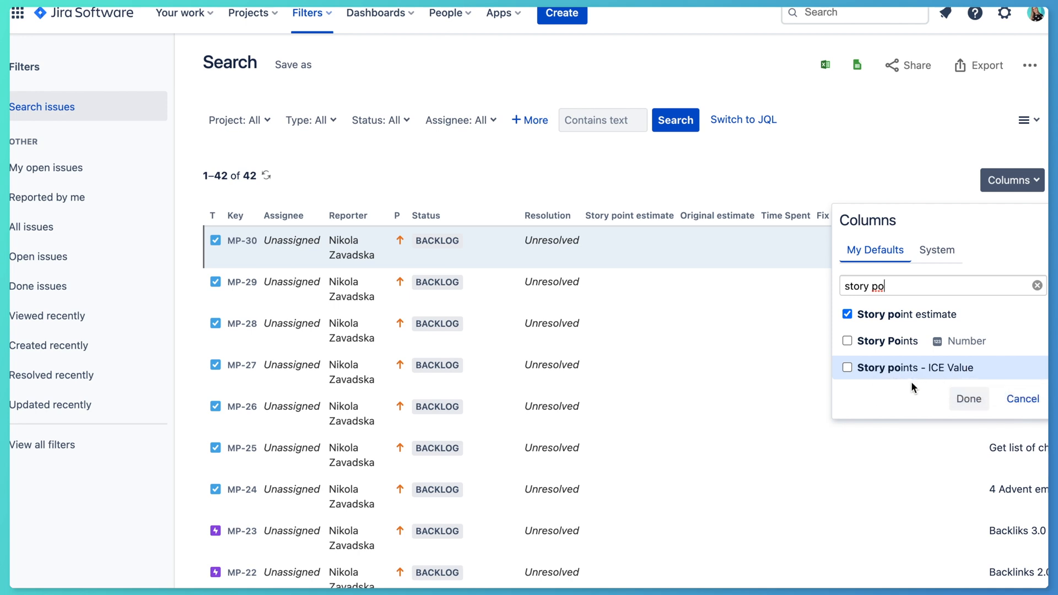
mouse_move(890, 367)
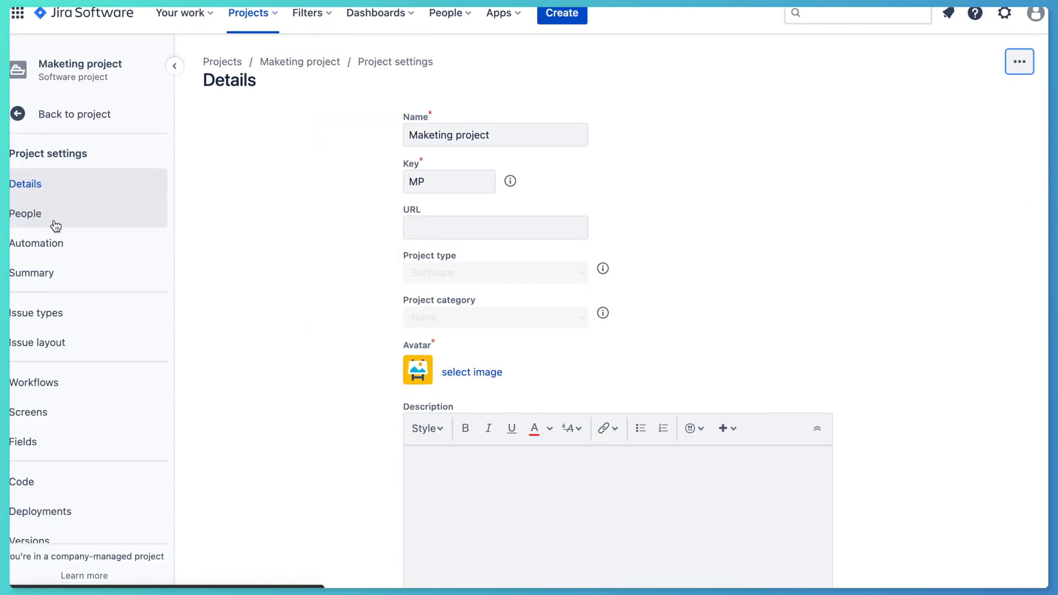
Open the Maketing project's automation Rules and create a new rule
click(36, 243)
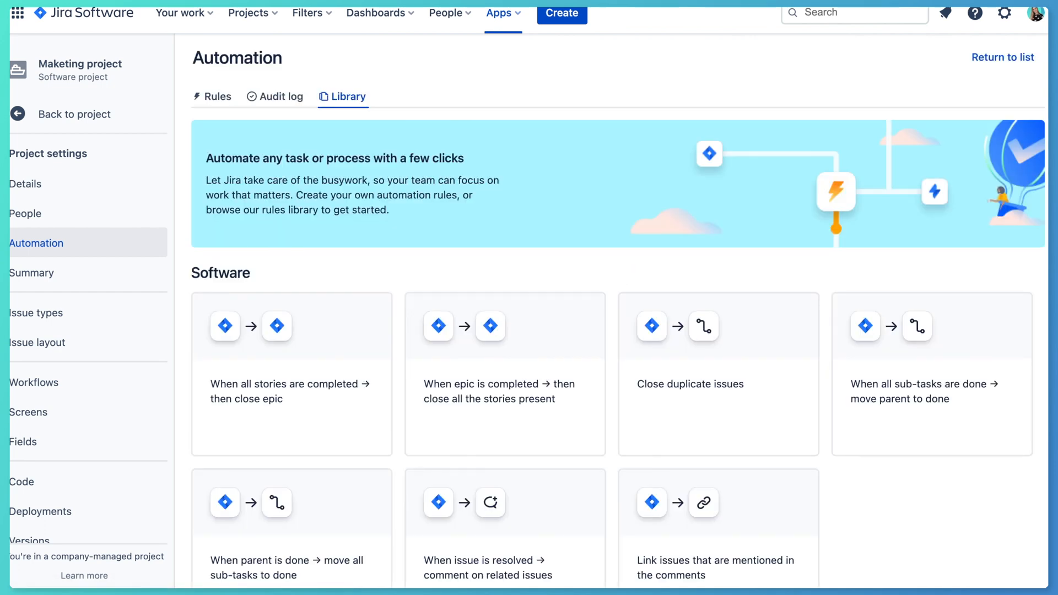
mouse_move(358, 187)
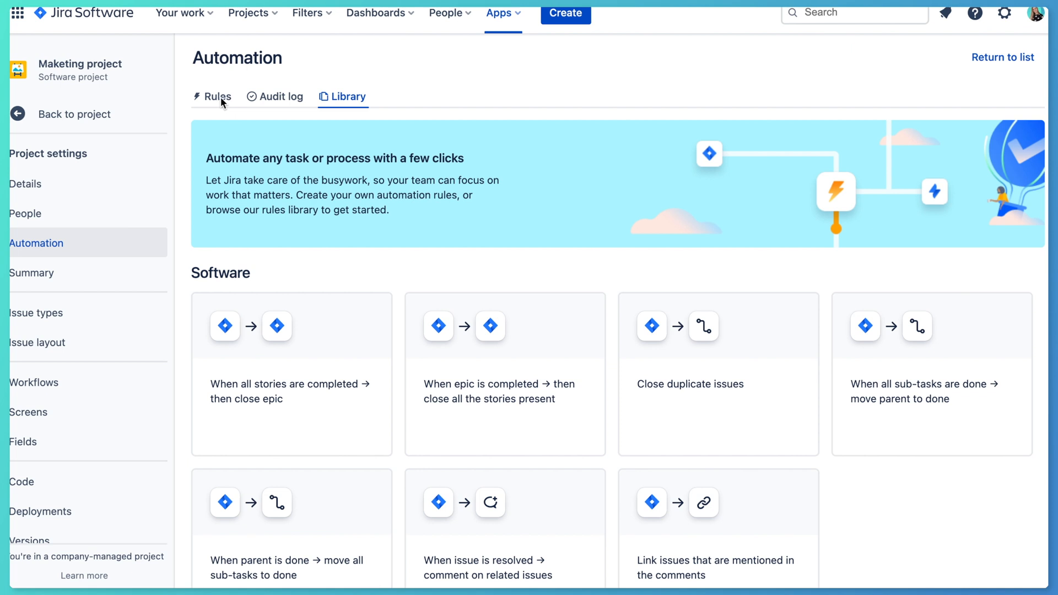
click(217, 96)
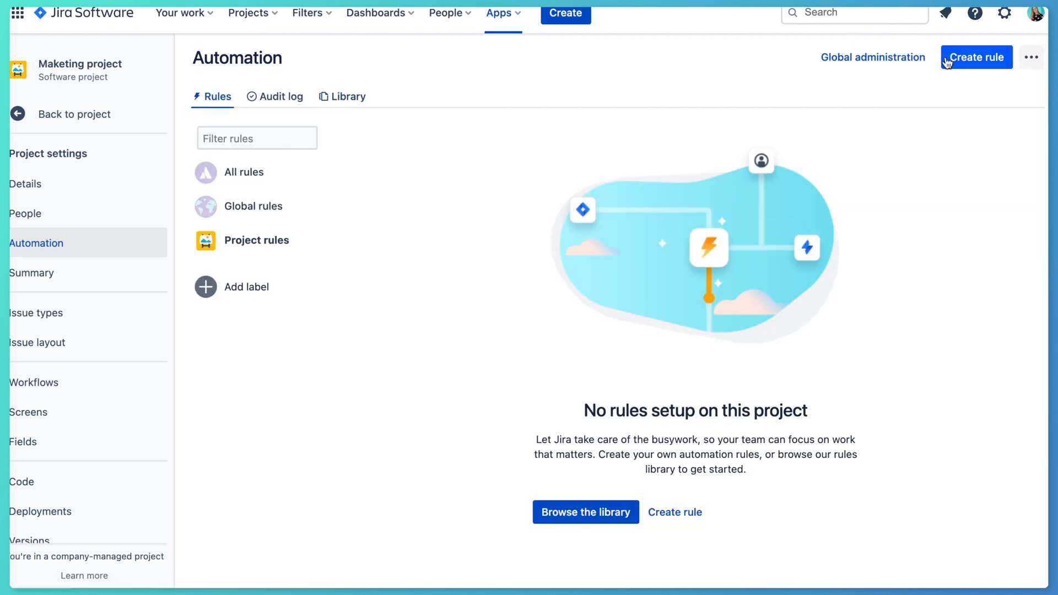
click(975, 56)
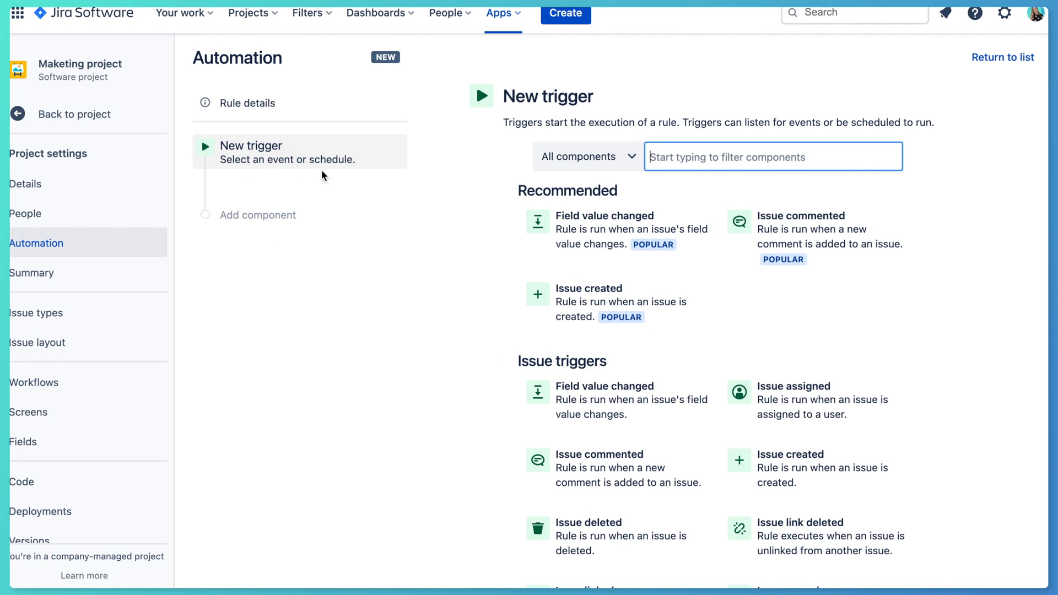
mouse_move(352, 189)
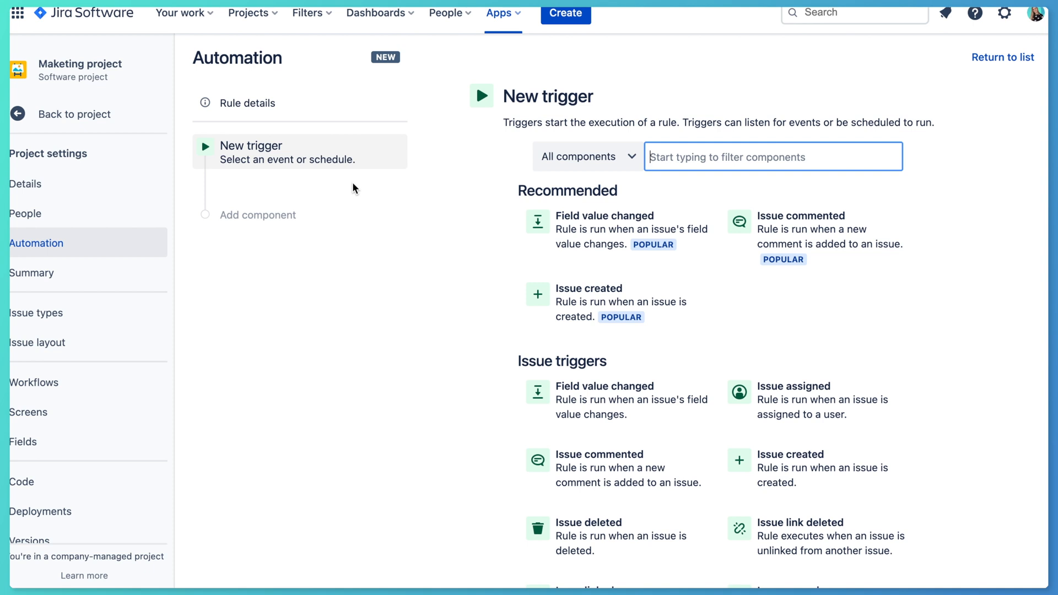
mouse_move(349, 184)
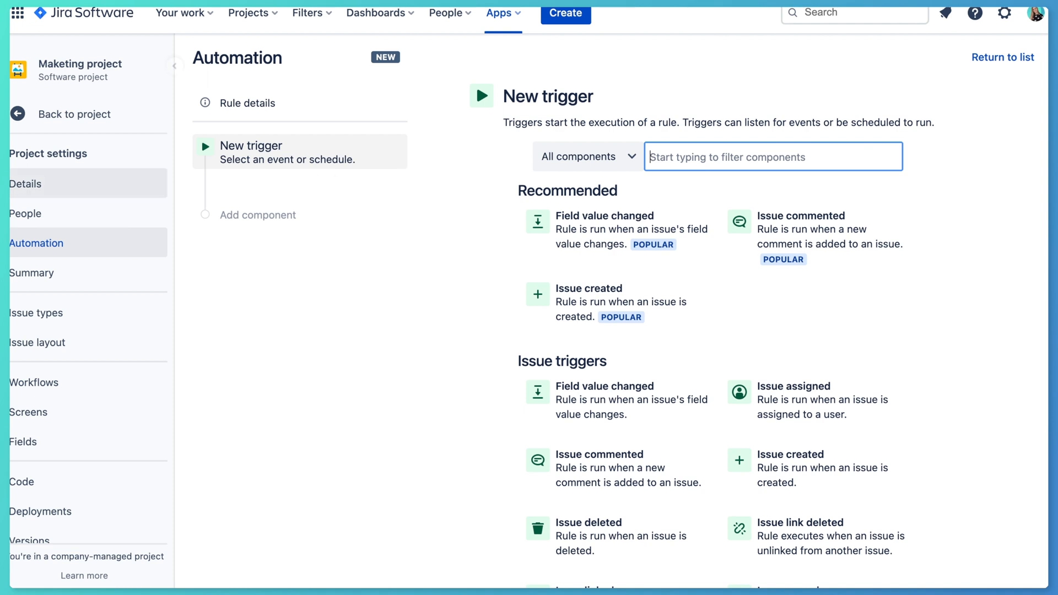
mouse_move(615, 232)
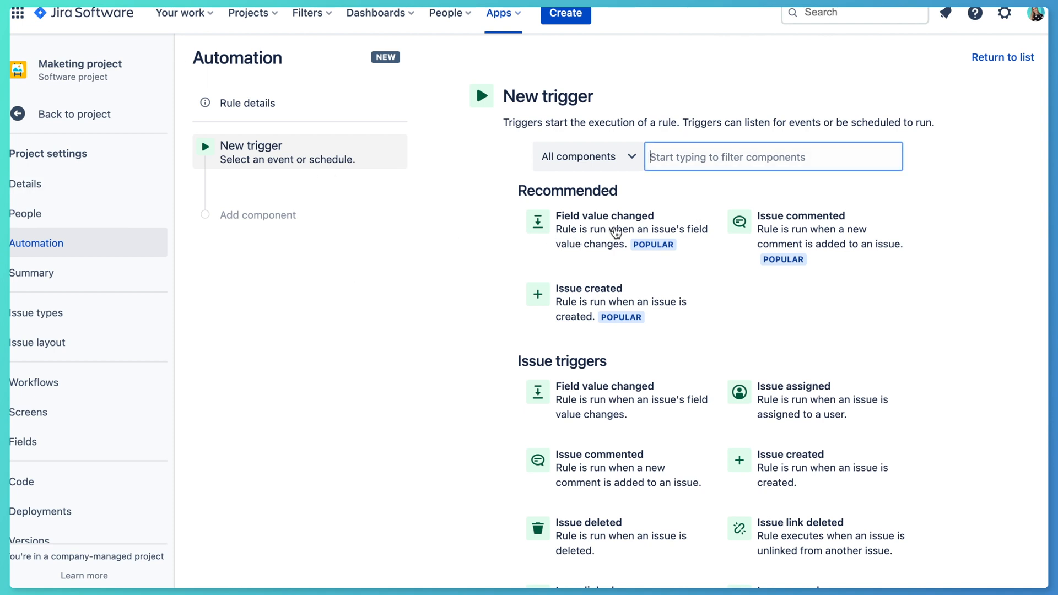
Save a Field value changed trigger that monitors the Story Points field
click(604, 216)
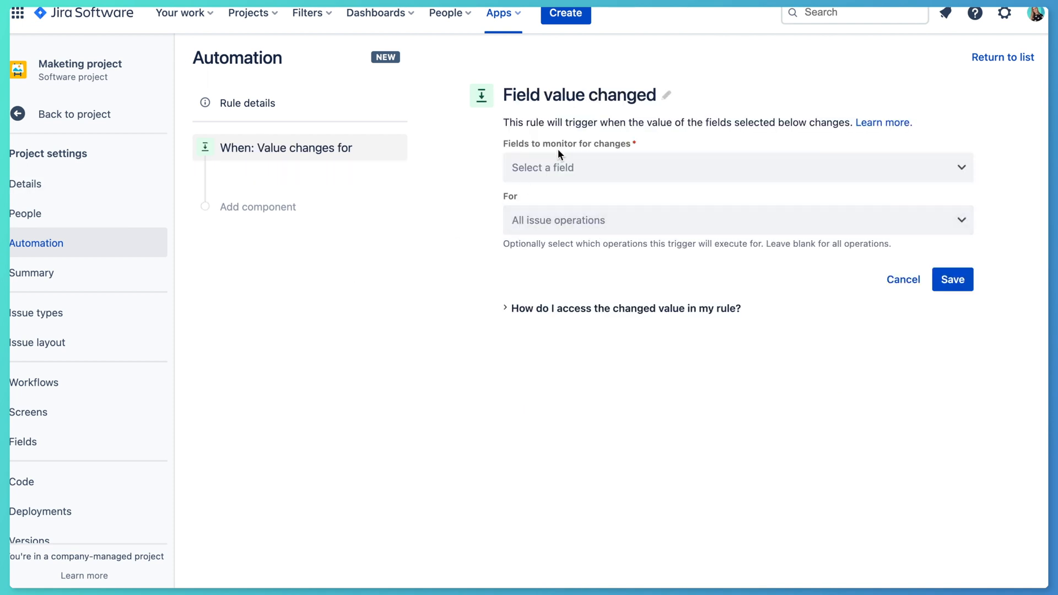
click(735, 167)
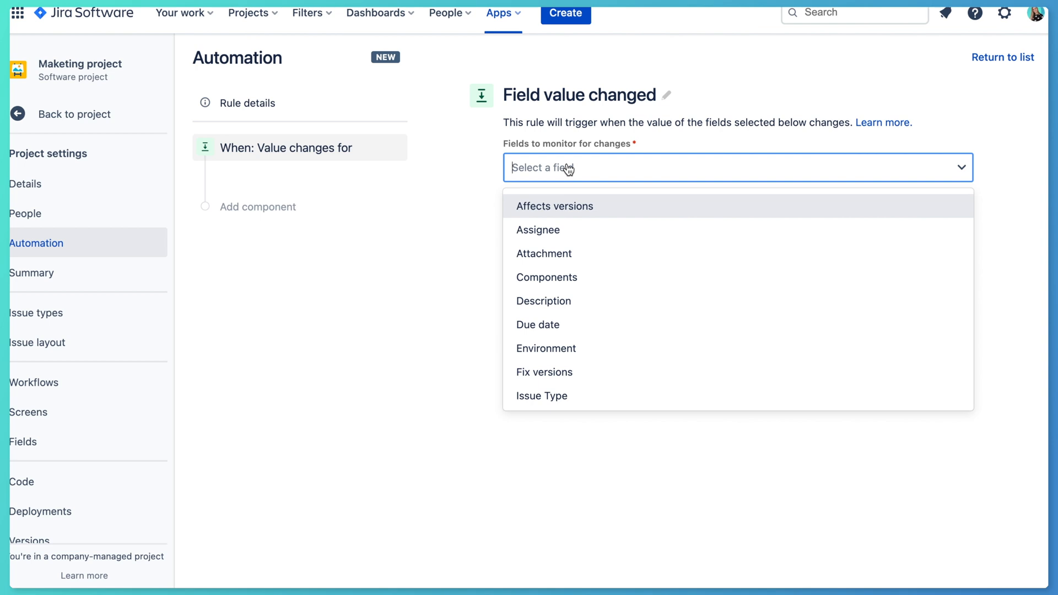
text(story)
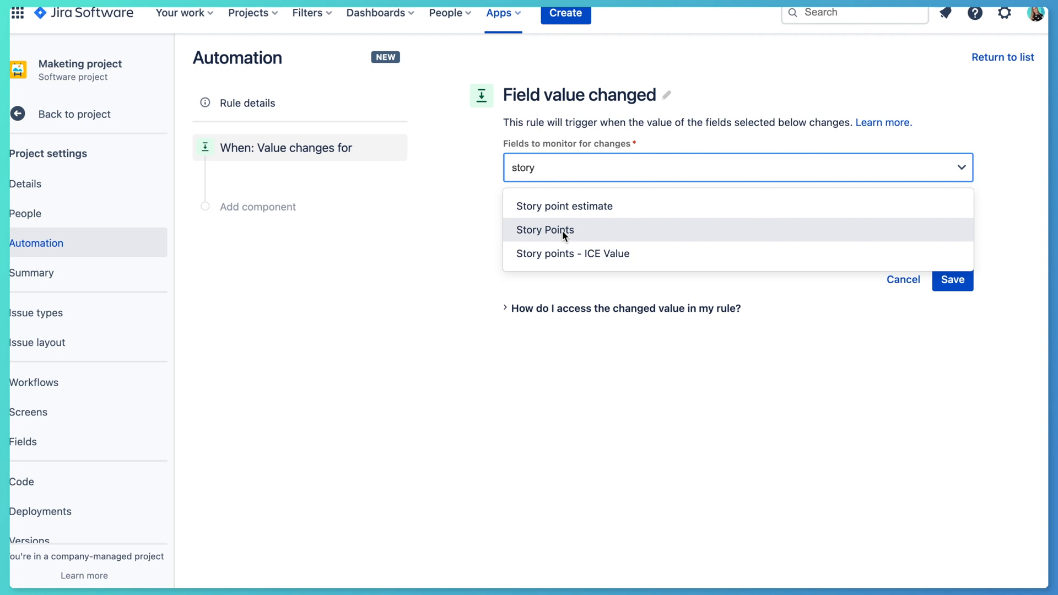
mouse_move(565, 205)
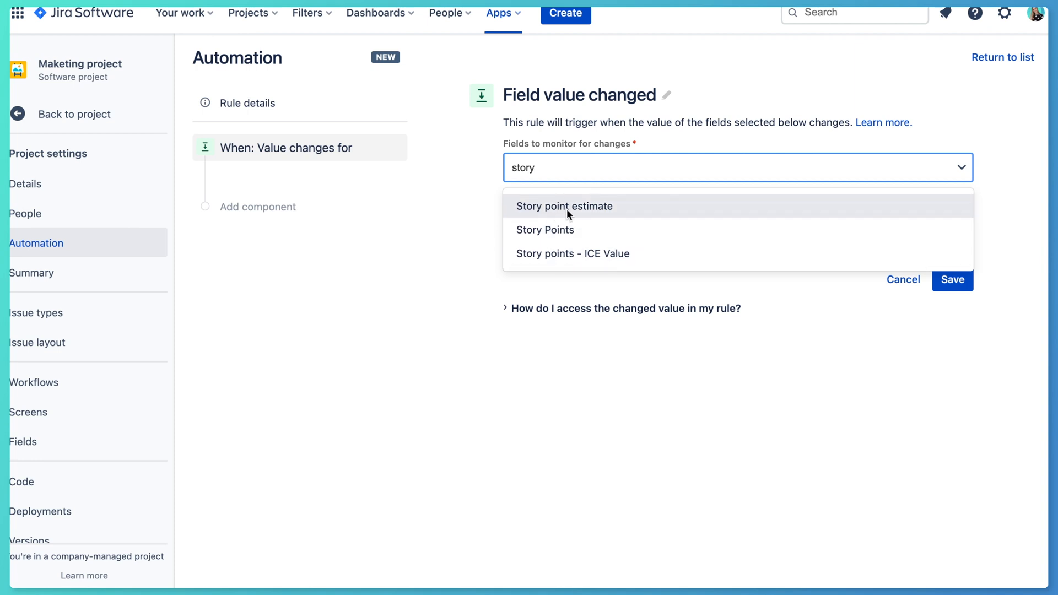
mouse_move(547, 229)
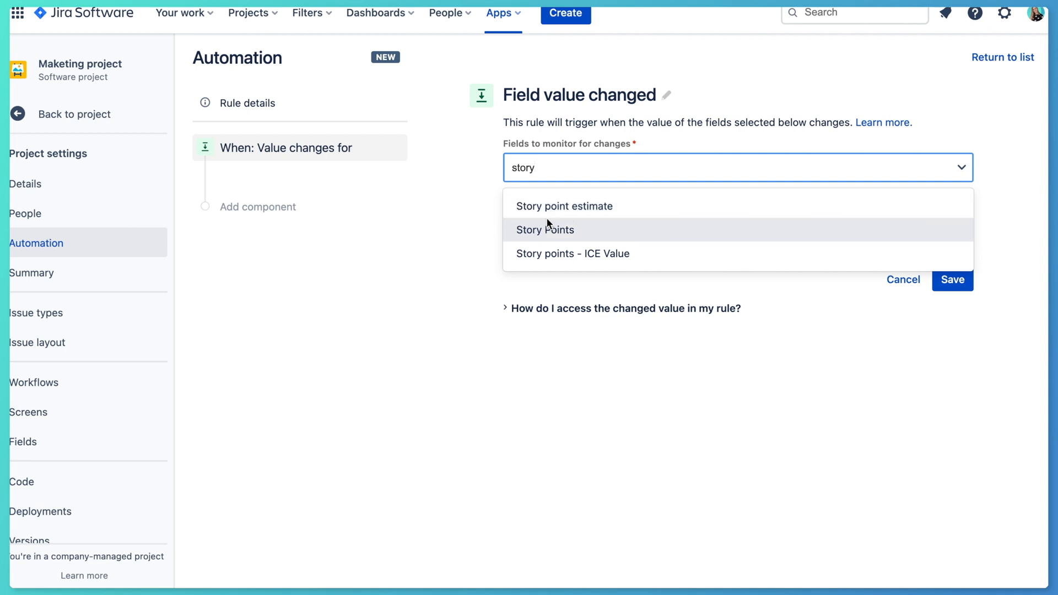
mouse_move(566, 210)
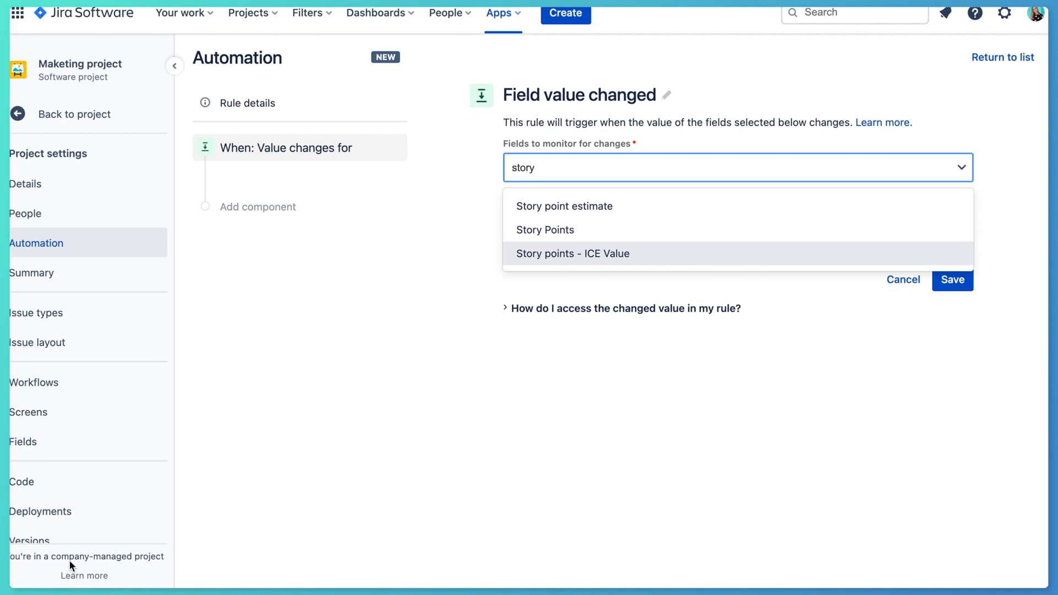
mouse_move(559, 229)
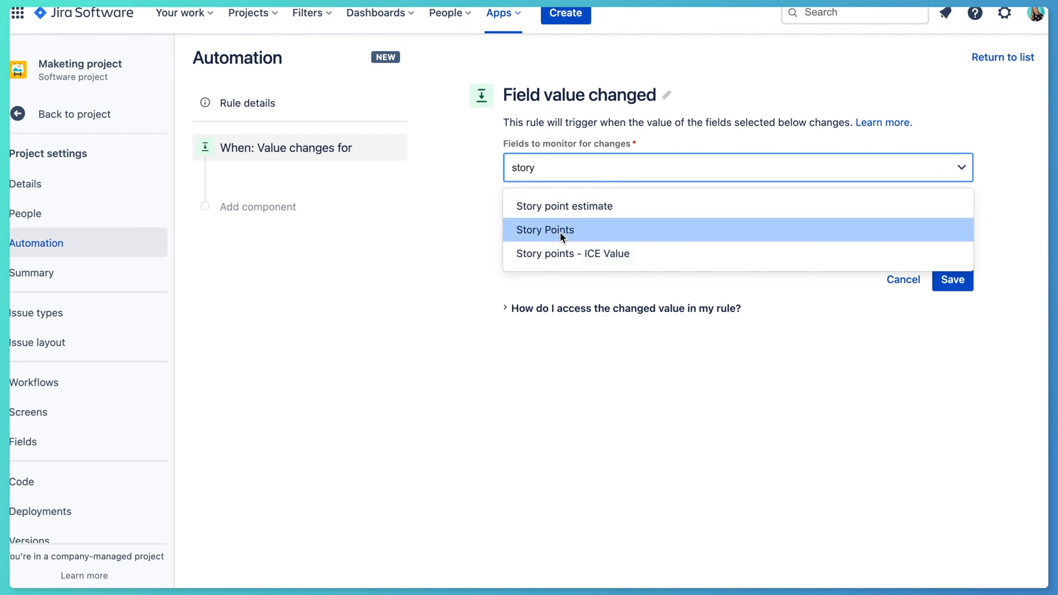
click(545, 229)
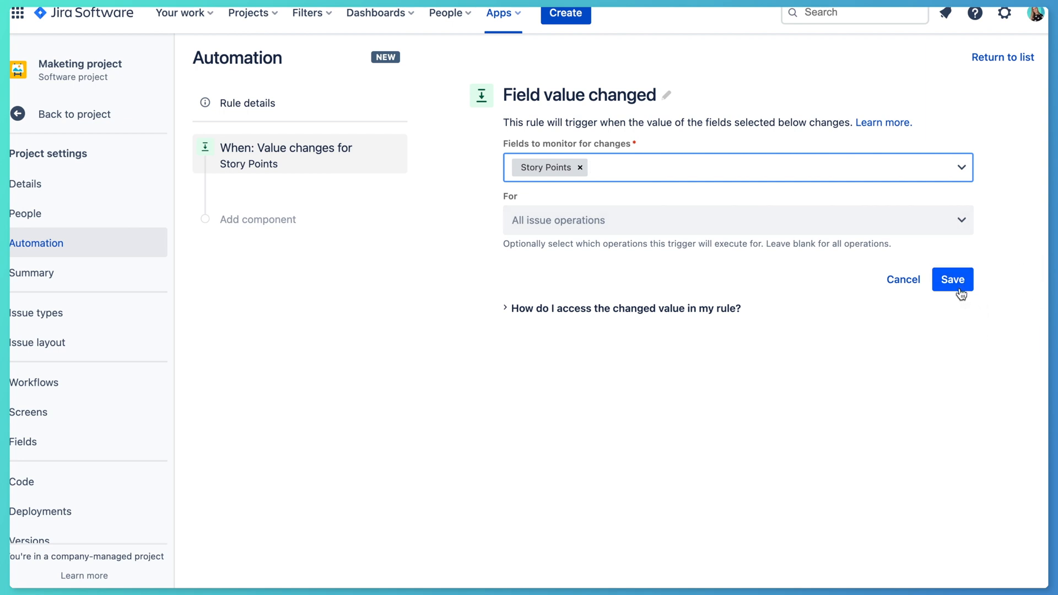
click(952, 279)
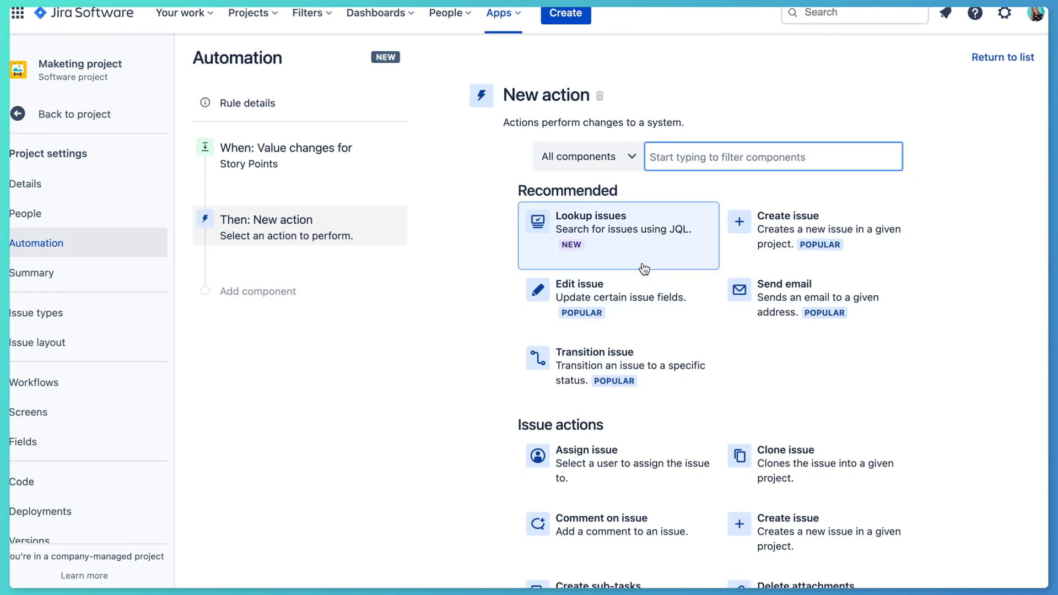
Add an Edit issue action with JSON setting 'Story points - ICE value' from issue Story Points
click(578, 297)
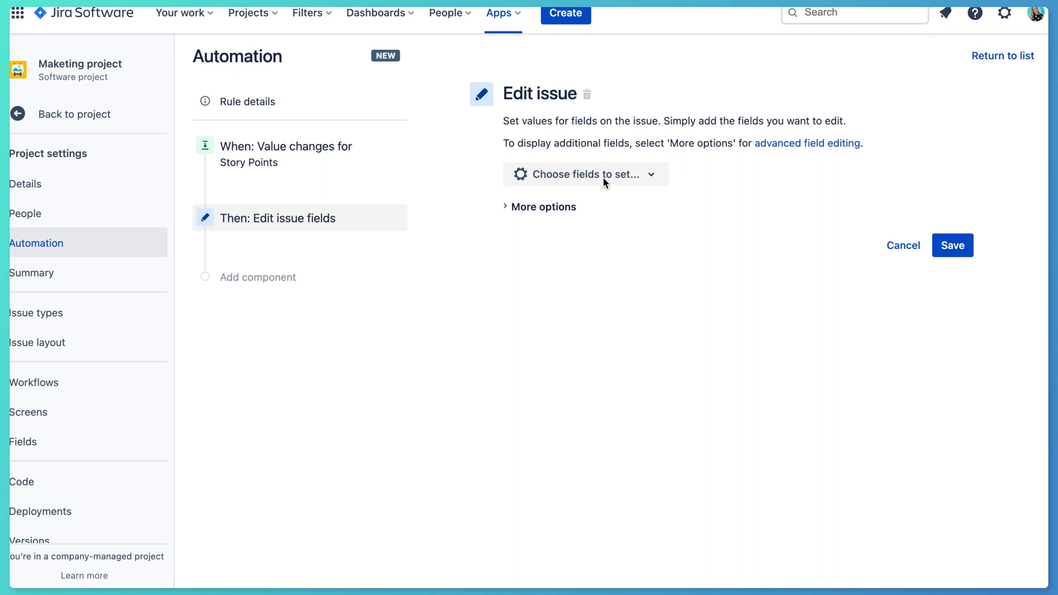
click(585, 174)
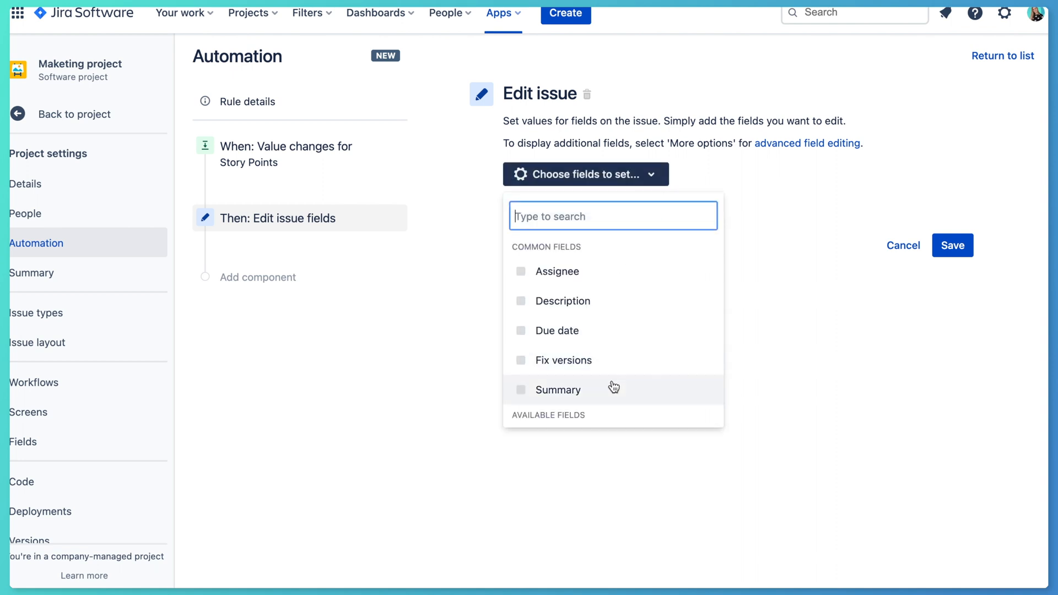
mouse_move(578, 300)
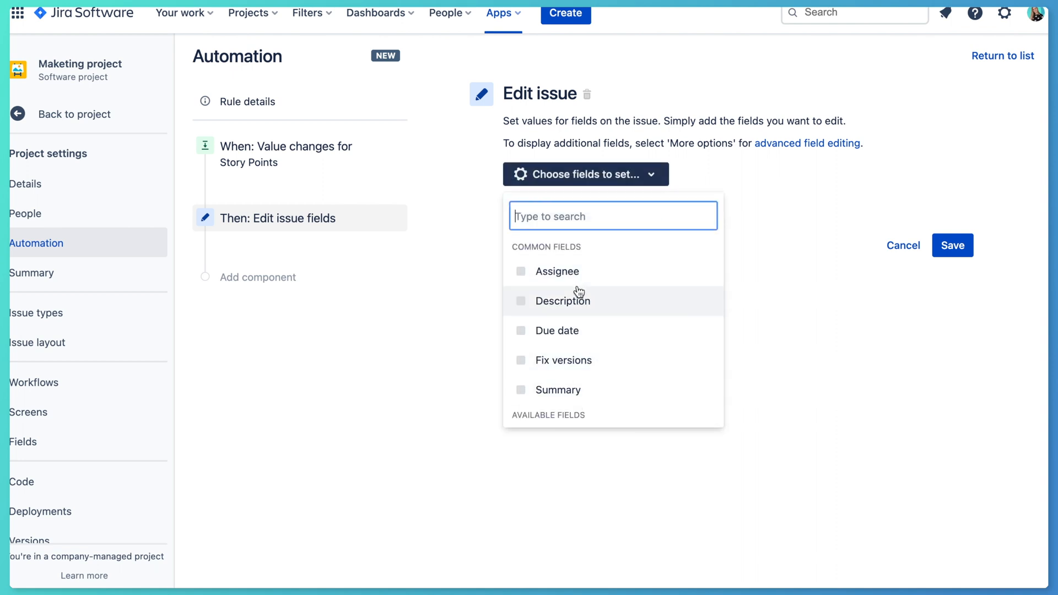
click(544, 206)
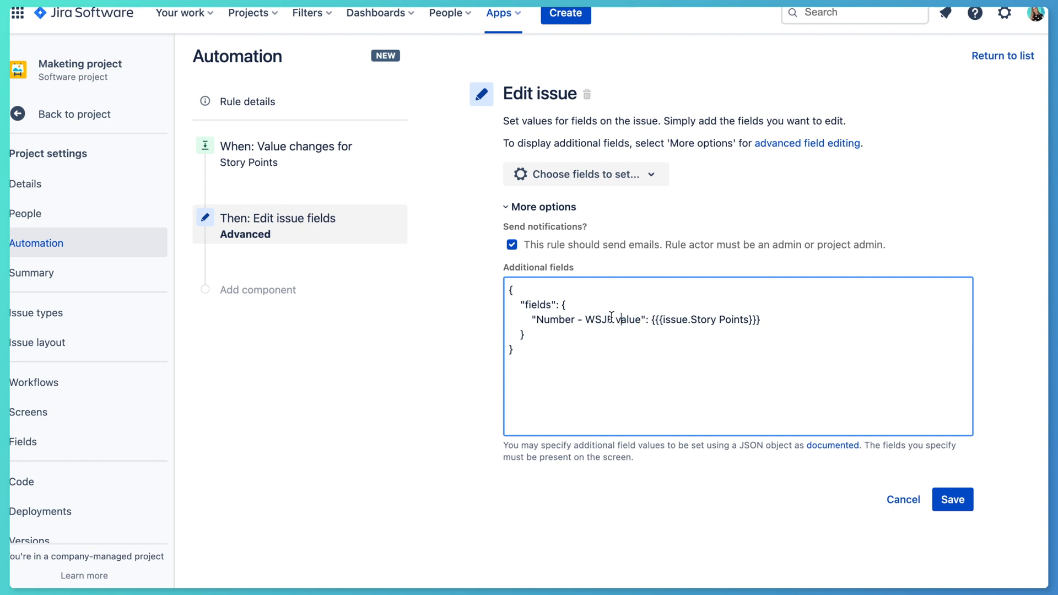
text(ICE)
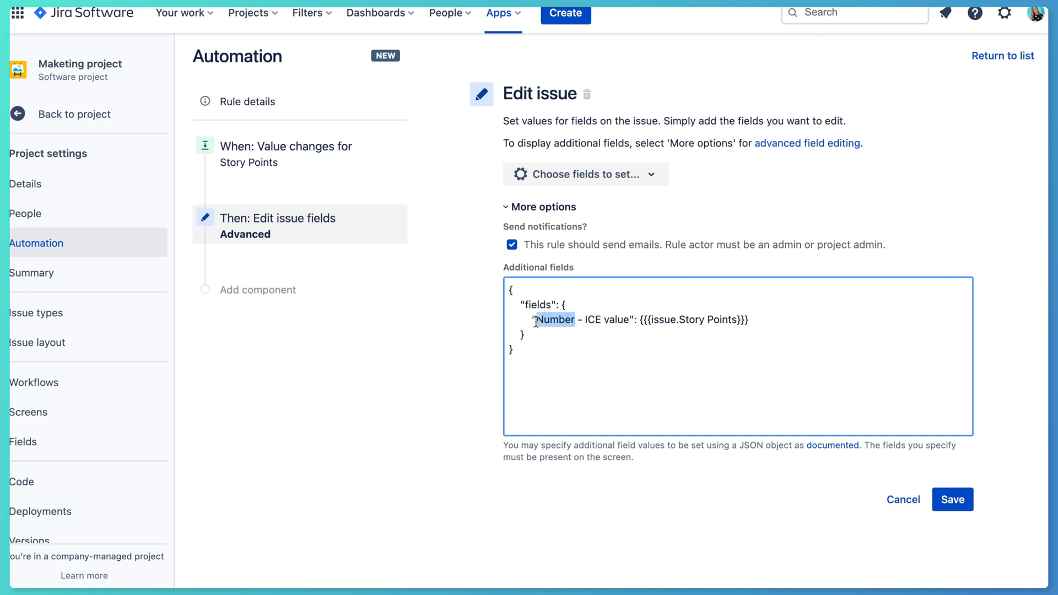
text(Story P)
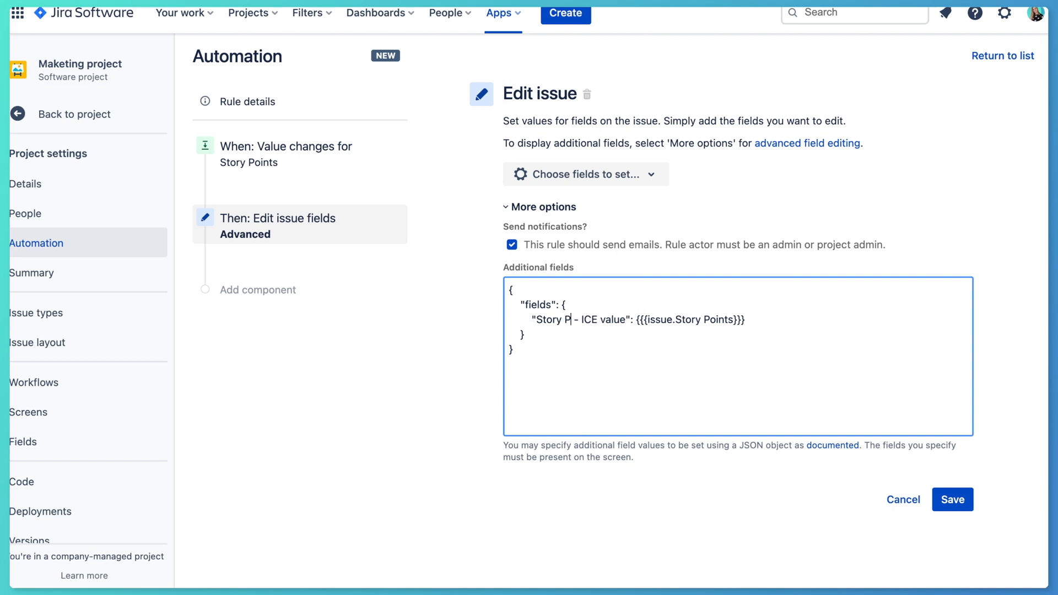
text(oints)
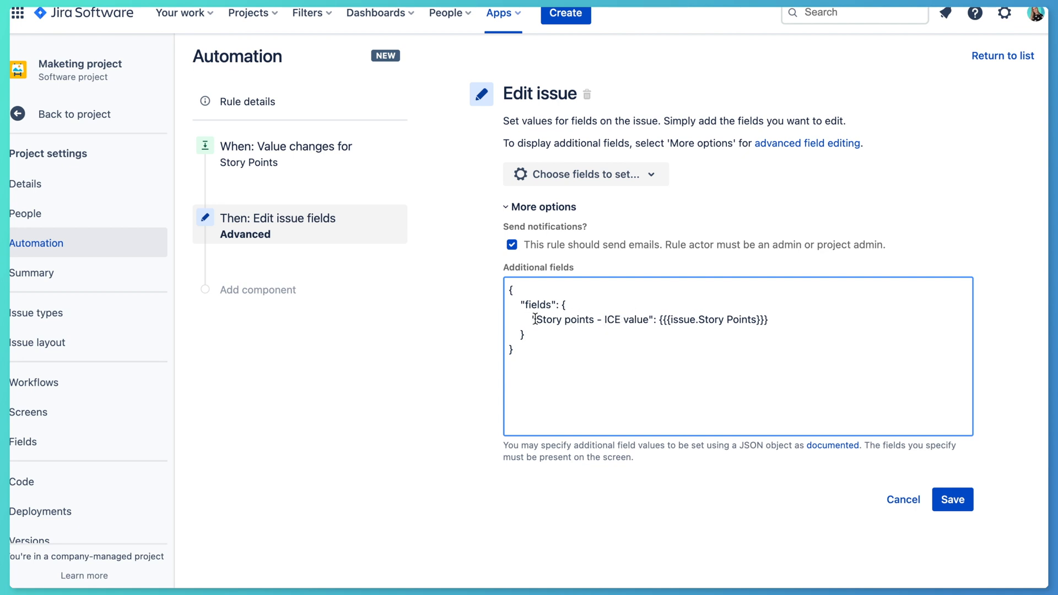
drag(535, 319, 594, 319)
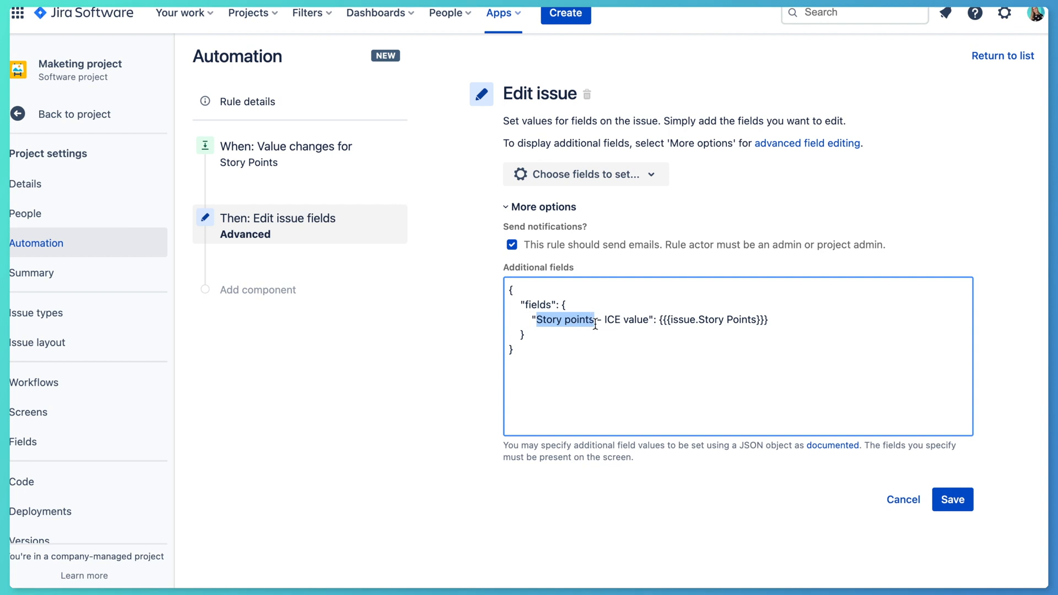
double_click(613, 319)
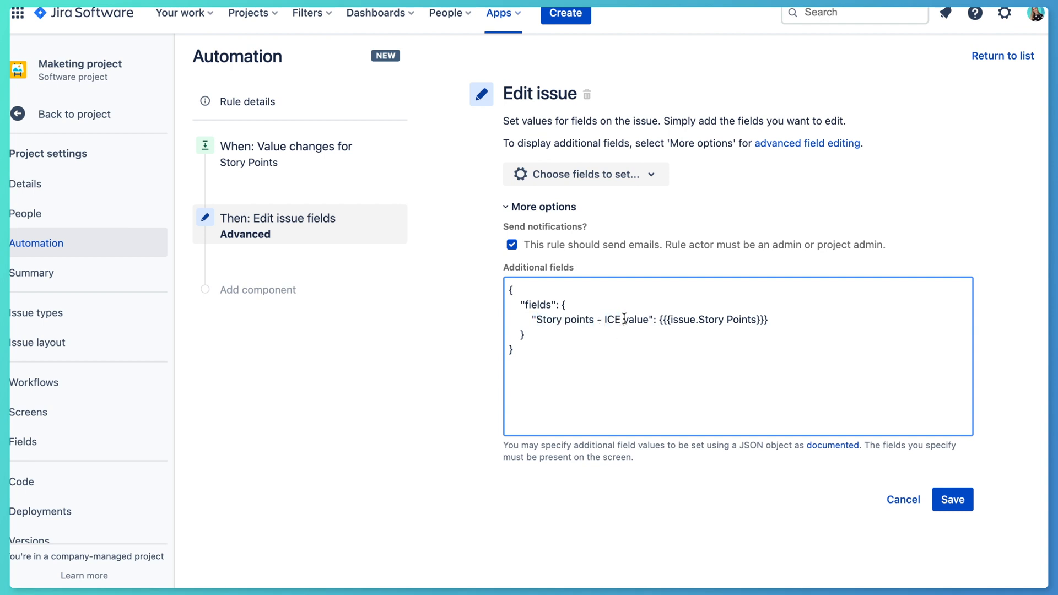
double_click(634, 319)
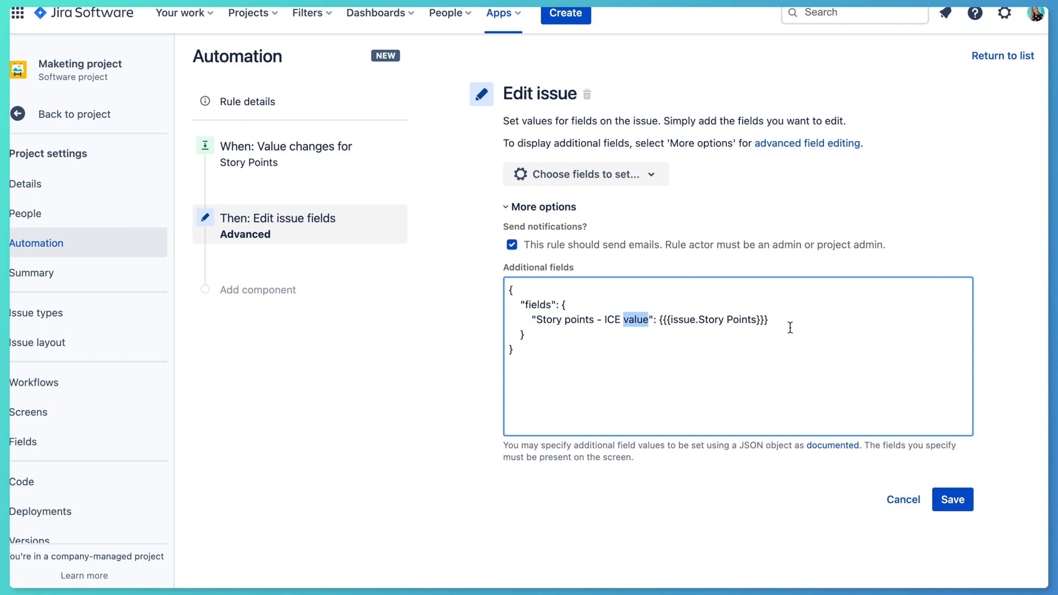
mouse_move(800, 324)
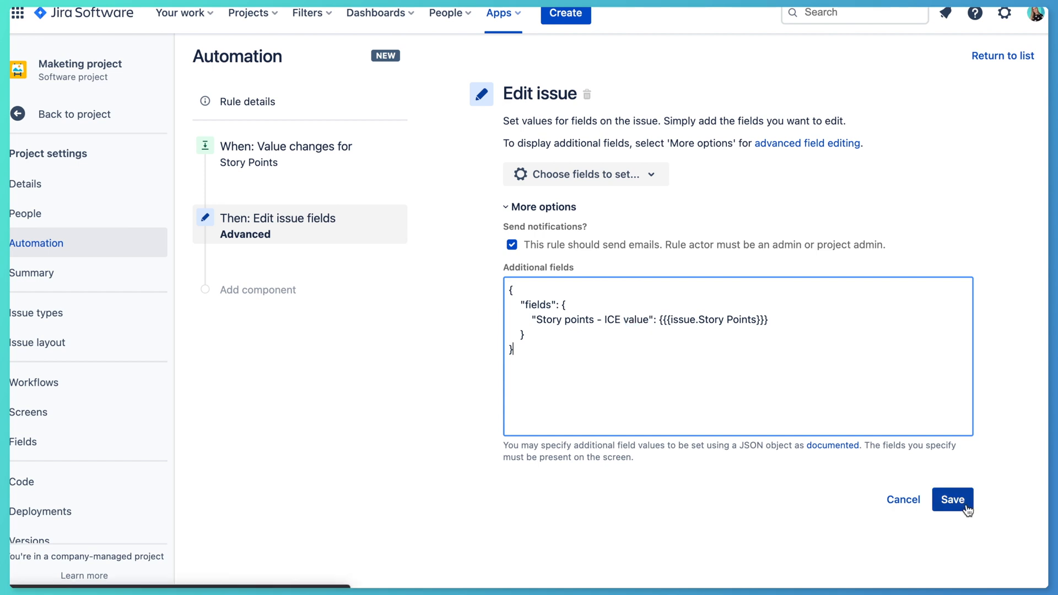
Save the action, name the rule '1. Jira SP <> Foxly number metric', and enable it
click(952, 499)
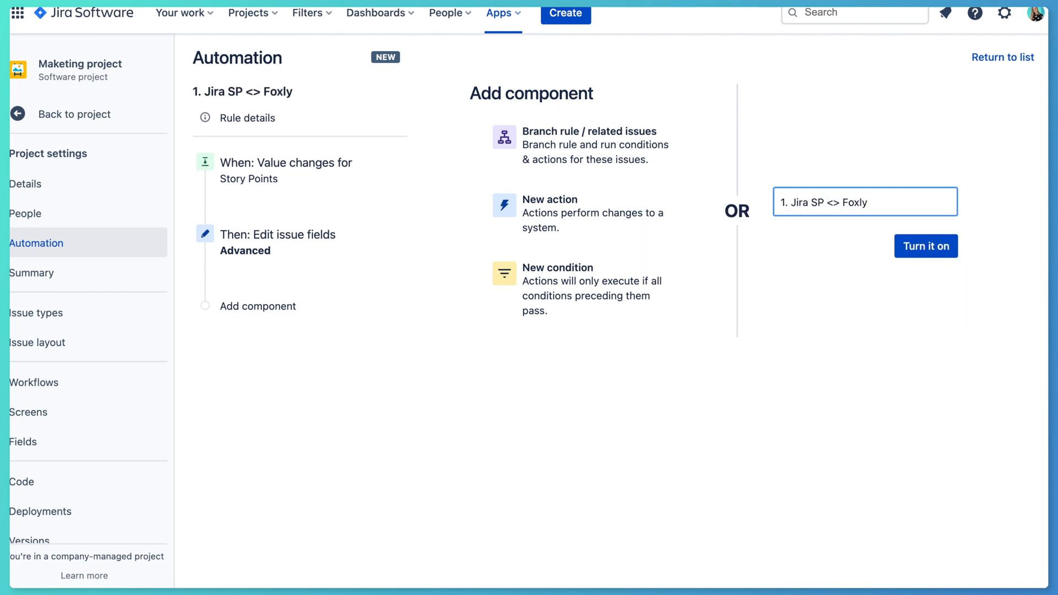
text(number metric)
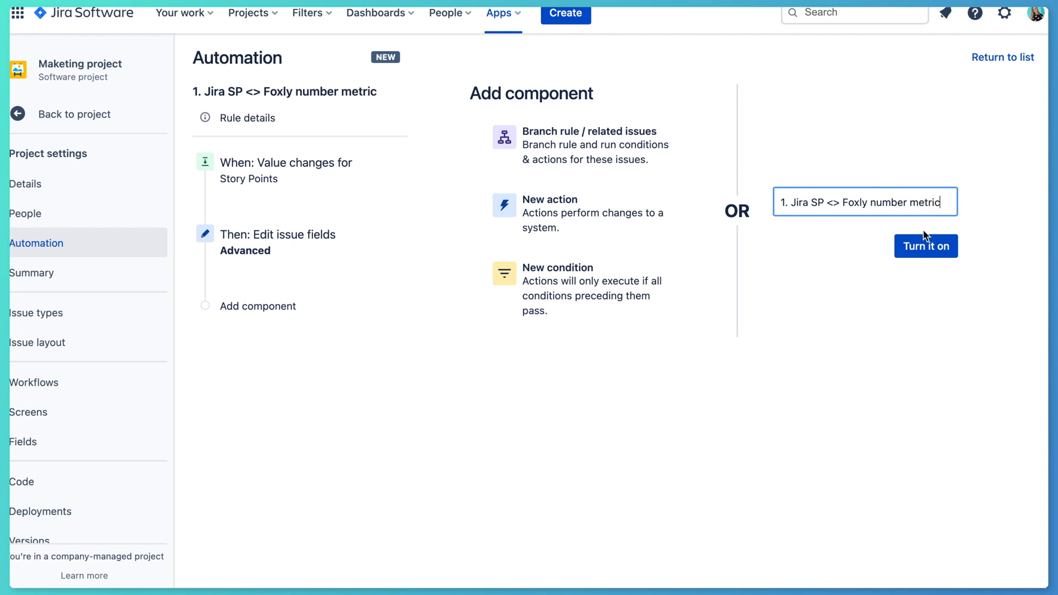
click(925, 245)
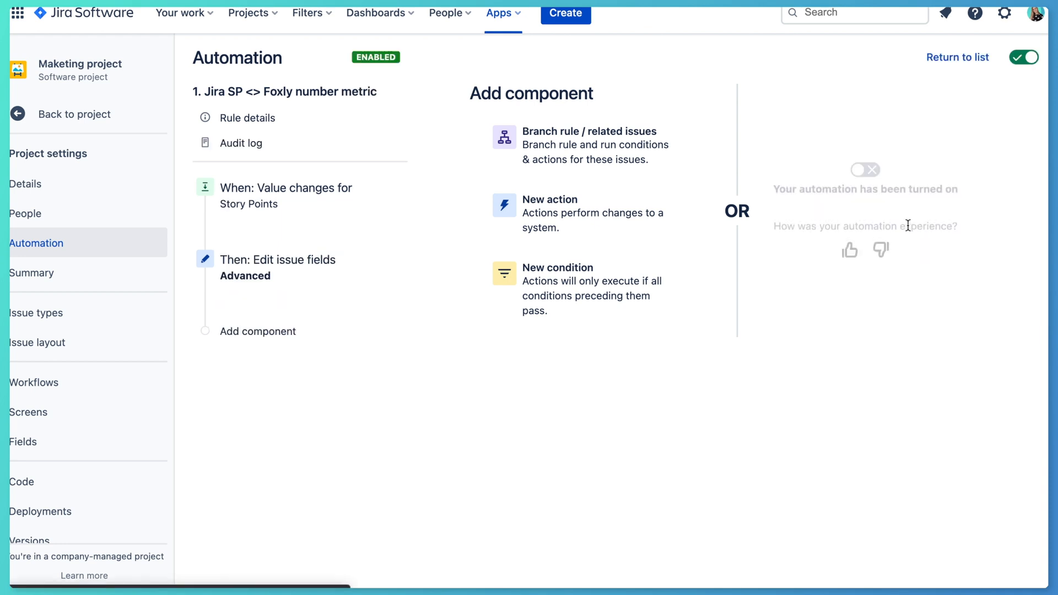
click(865, 169)
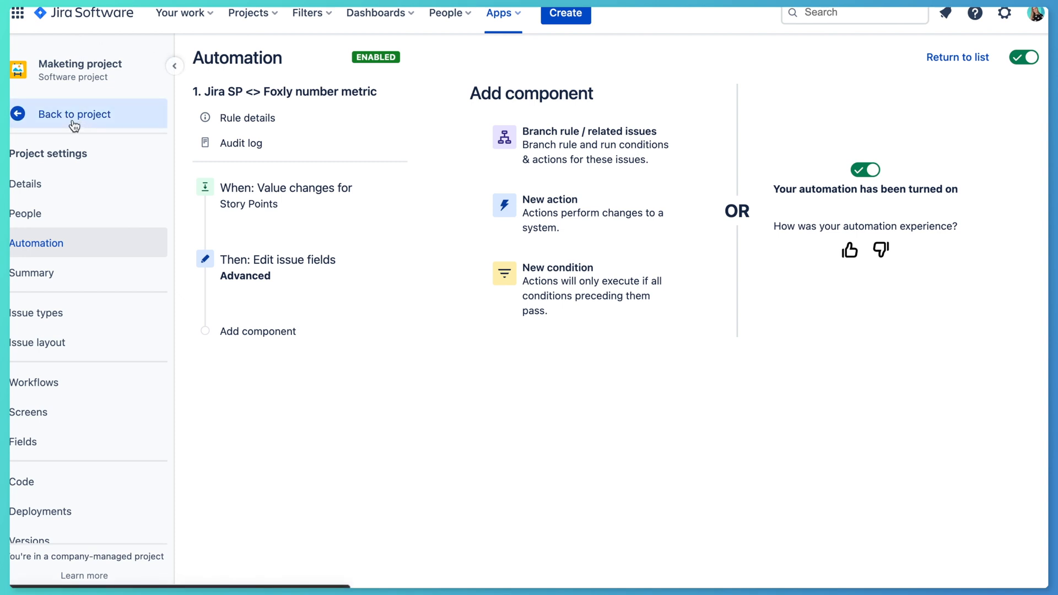
Set Story Points to 5 on backlog issue Big night in and check the rule executions
click(74, 114)
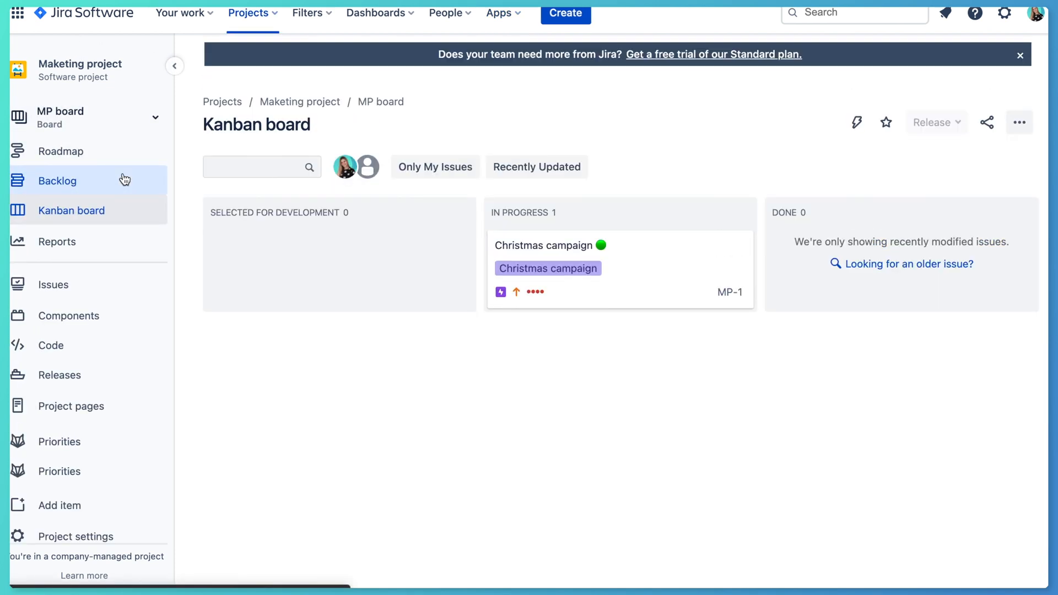
click(57, 180)
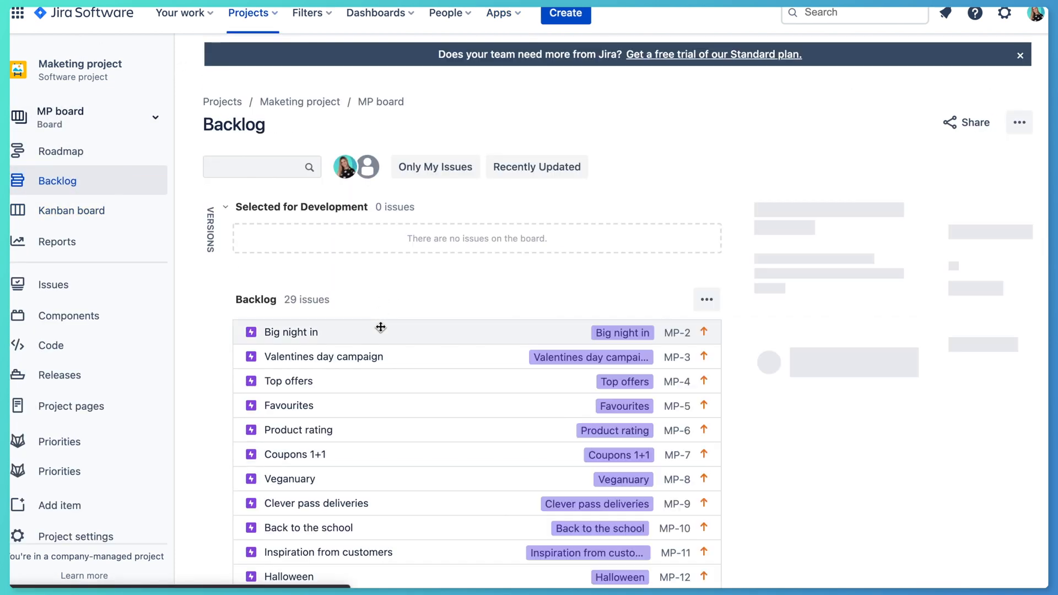
click(291, 332)
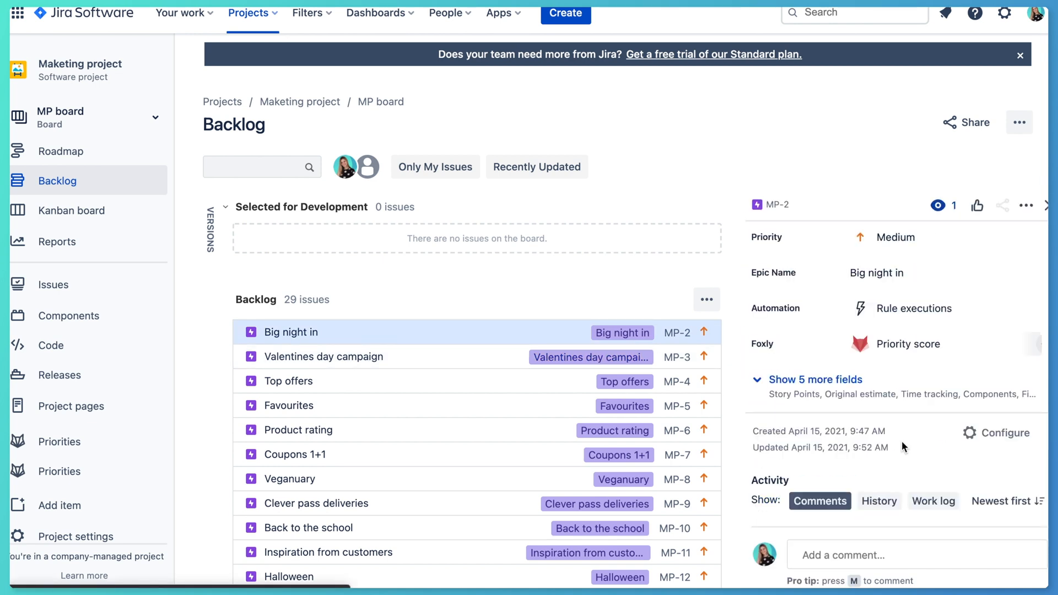
click(816, 379)
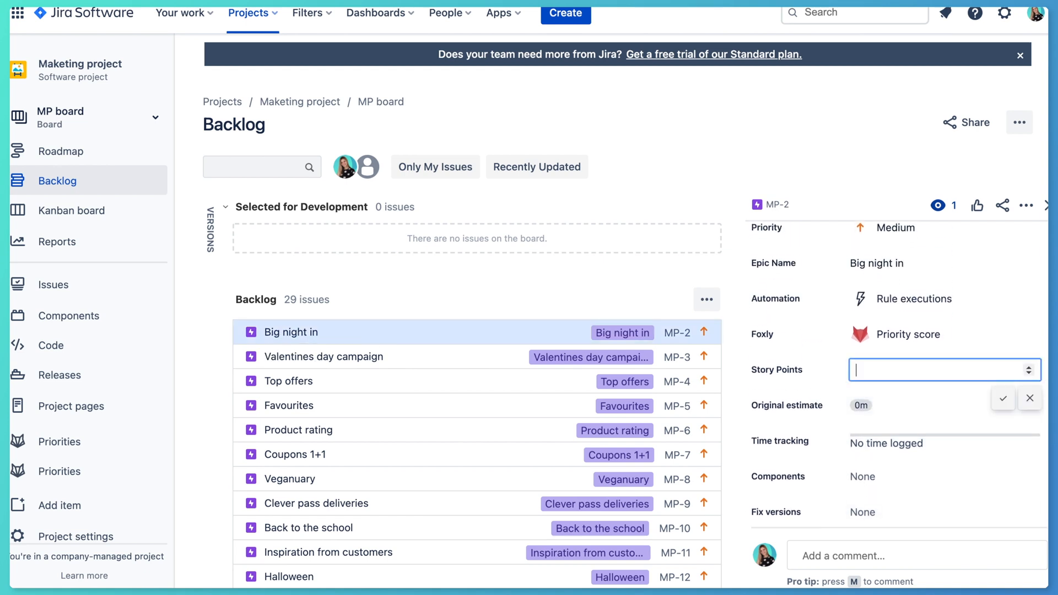
text(5)
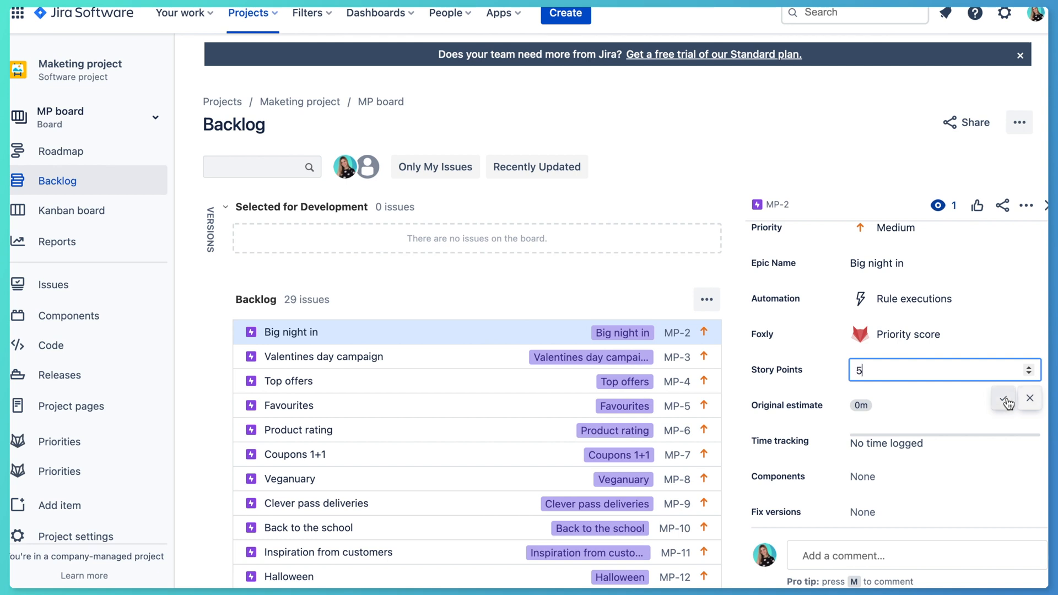
click(1004, 397)
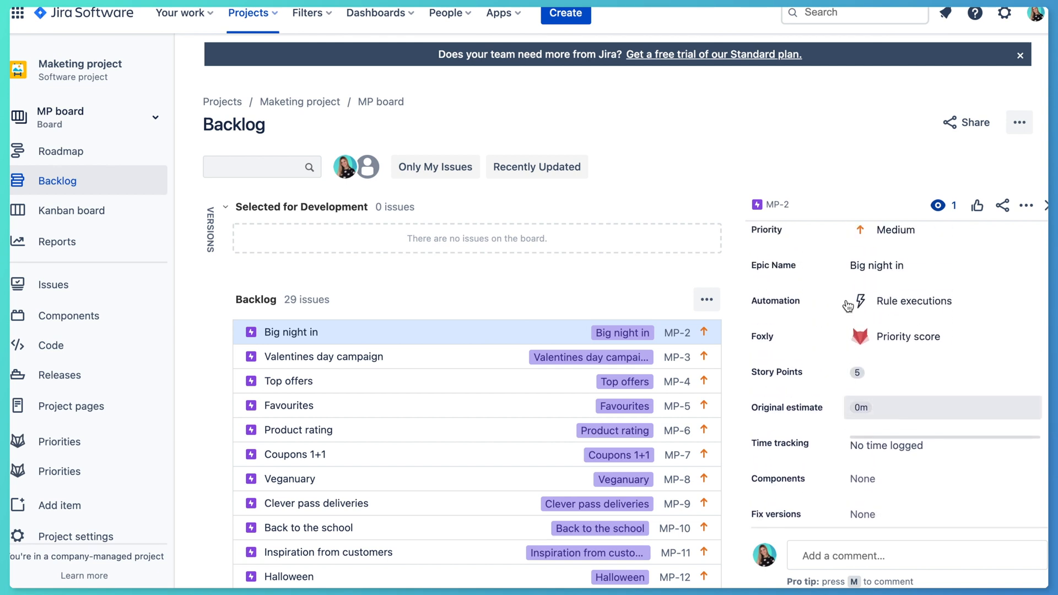
click(914, 301)
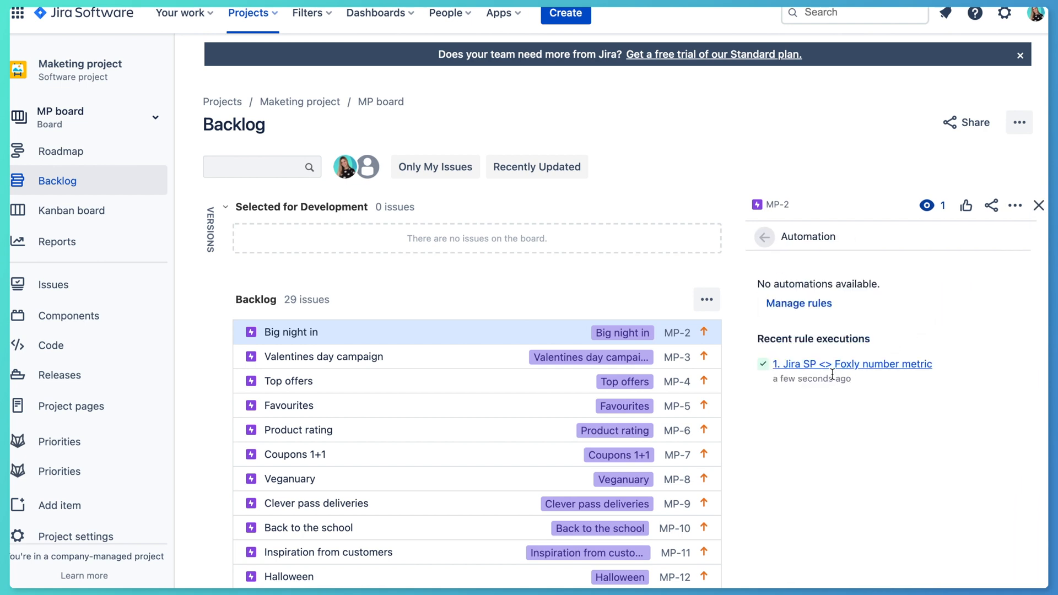
mouse_move(901, 373)
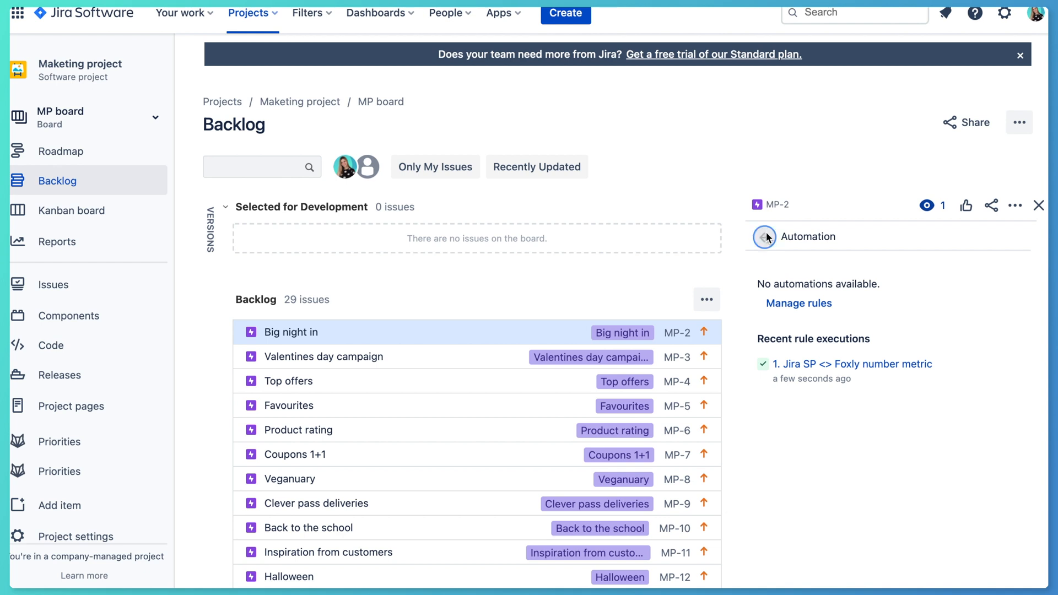
click(763, 237)
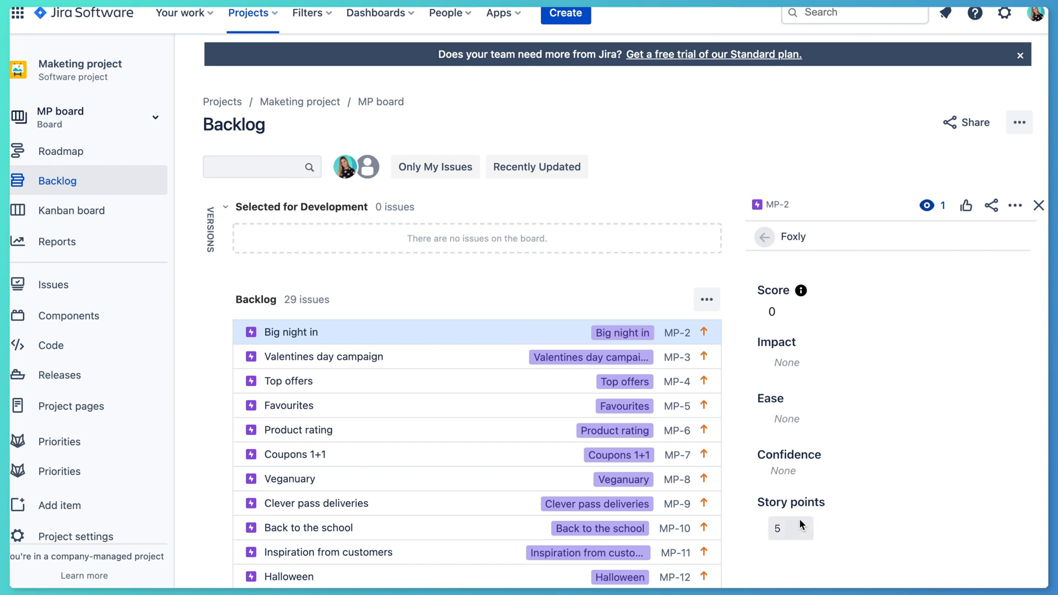
mouse_move(814, 545)
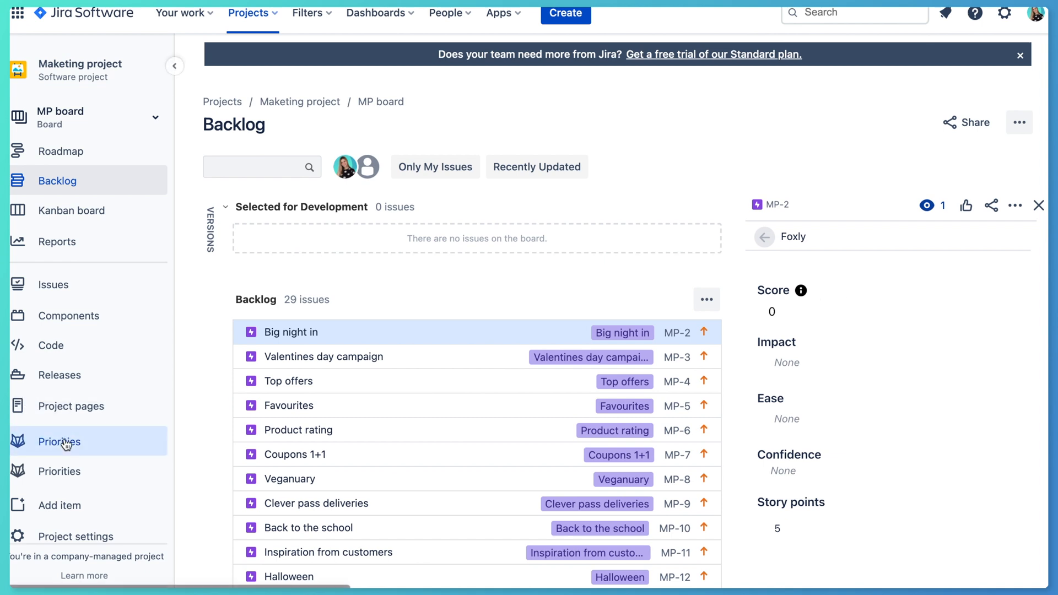
Open the Foxly Priorities page
click(60, 441)
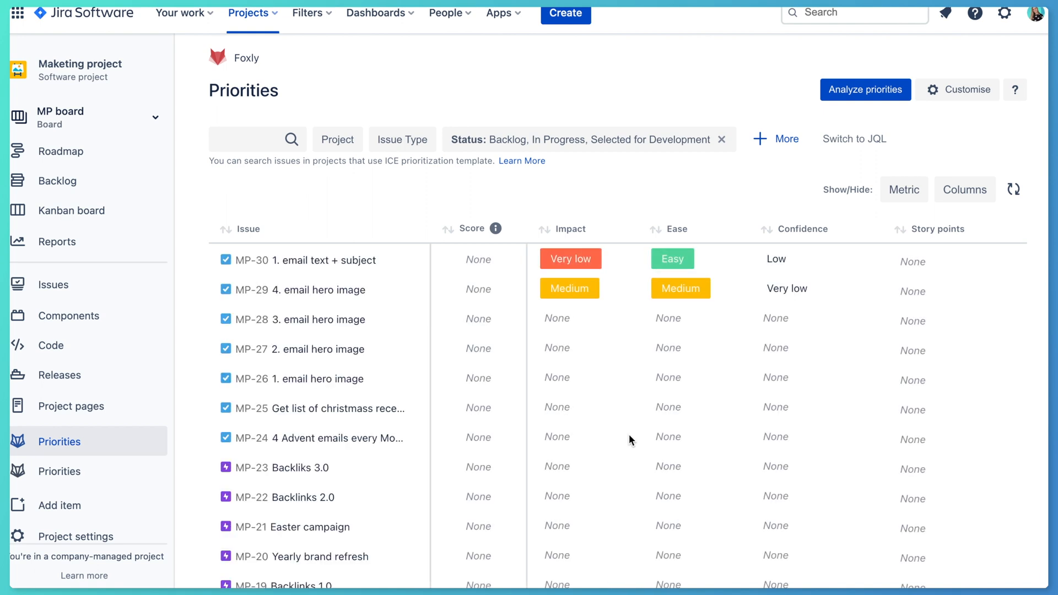
Search the Foxly priorities for 'big' to show MP-2 with Story points 5
click(270, 139)
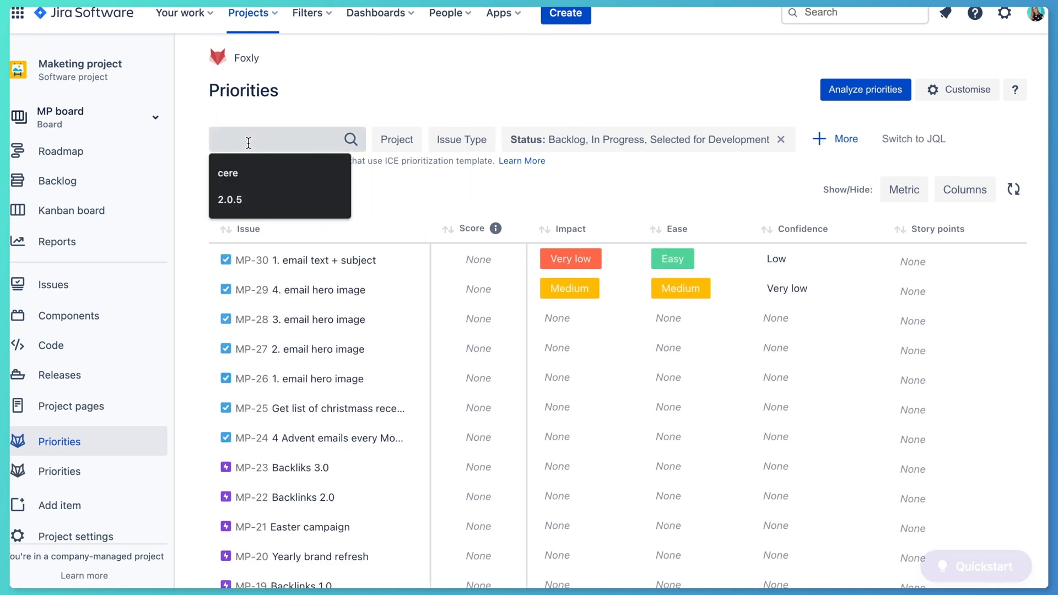
text(big)
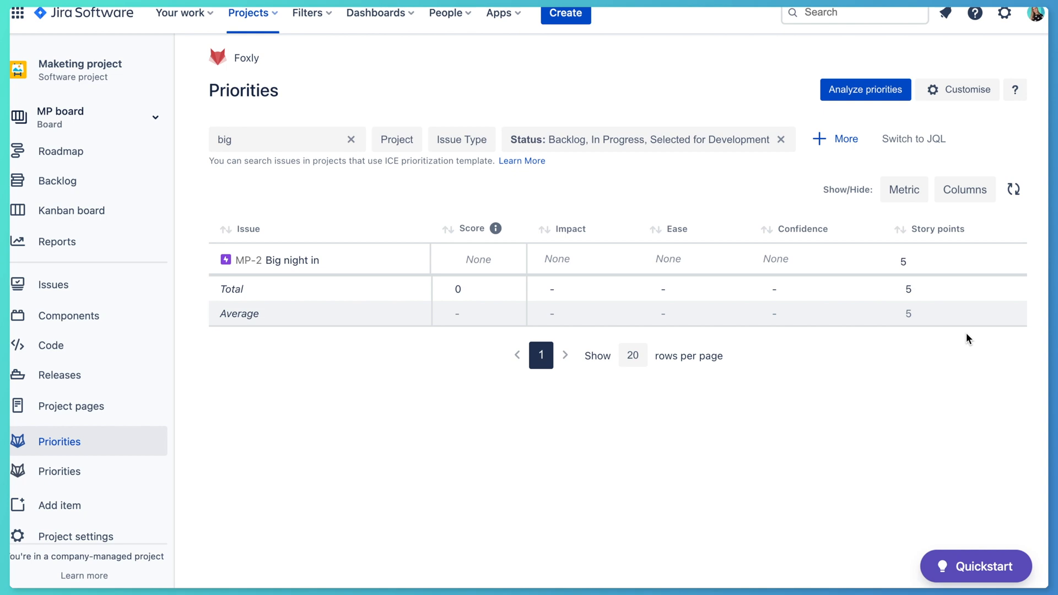
mouse_move(970, 302)
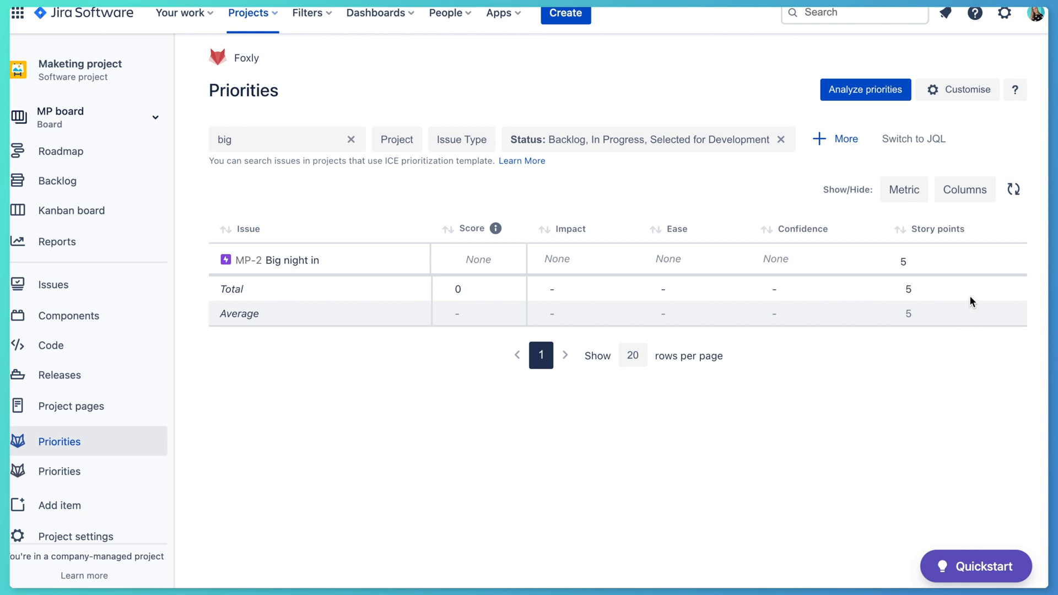
click(911, 262)
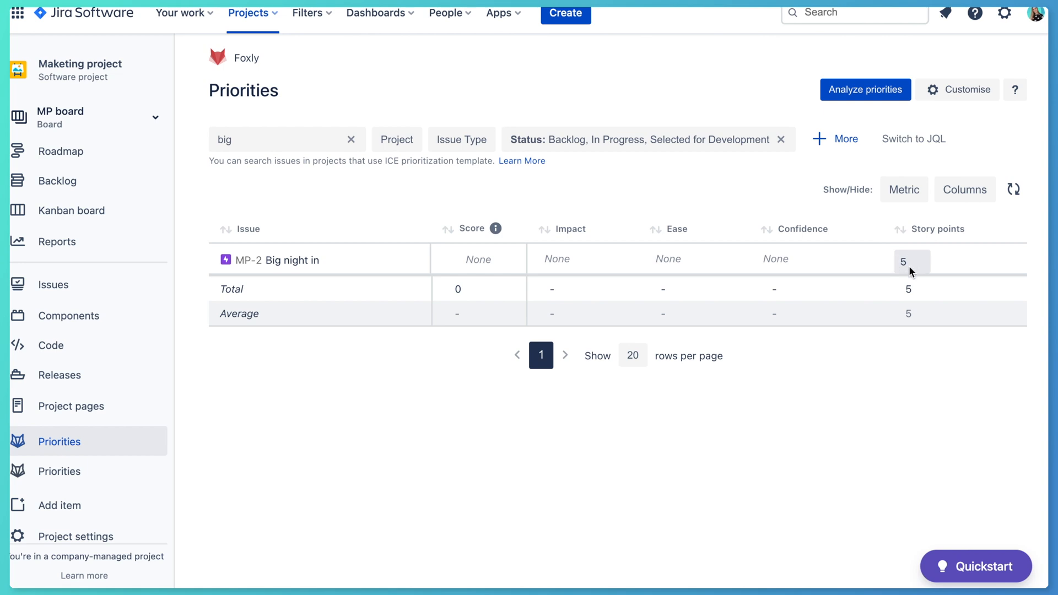
mouse_move(916, 268)
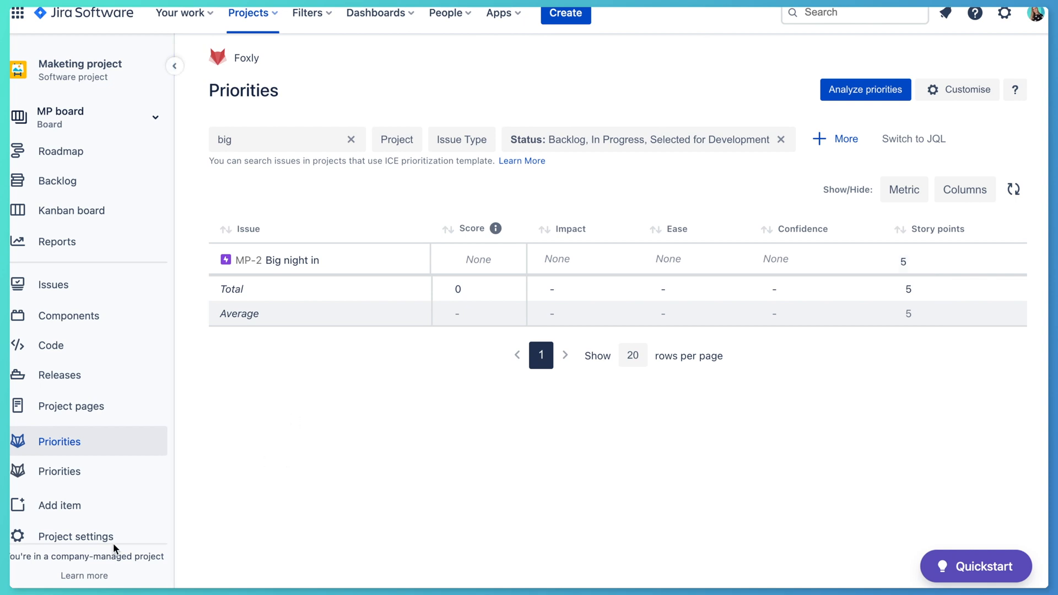
Start a new automation rule from the Maketing project's Automation settings
click(77, 536)
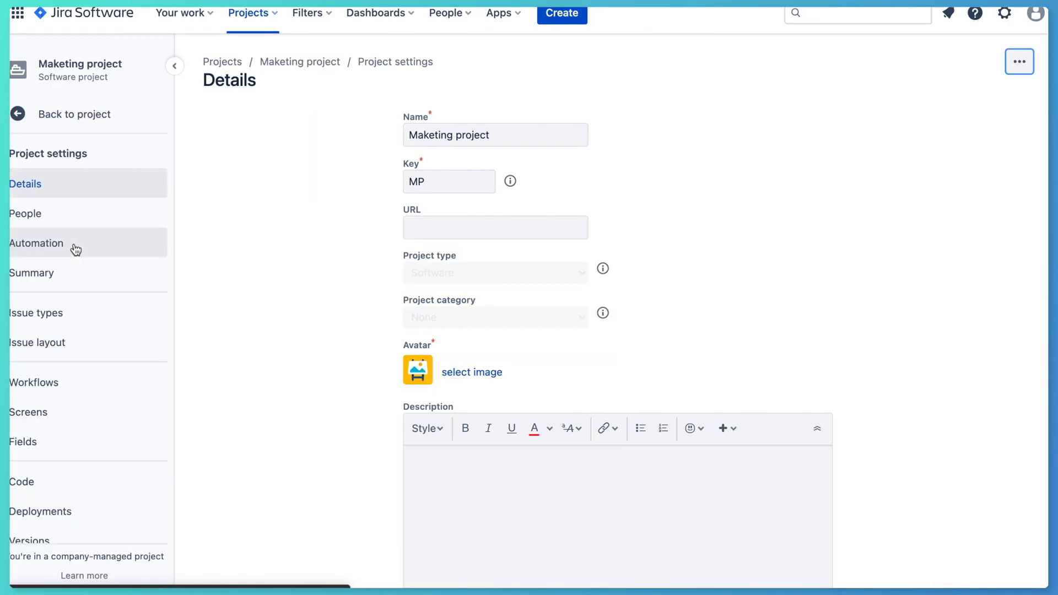
click(36, 244)
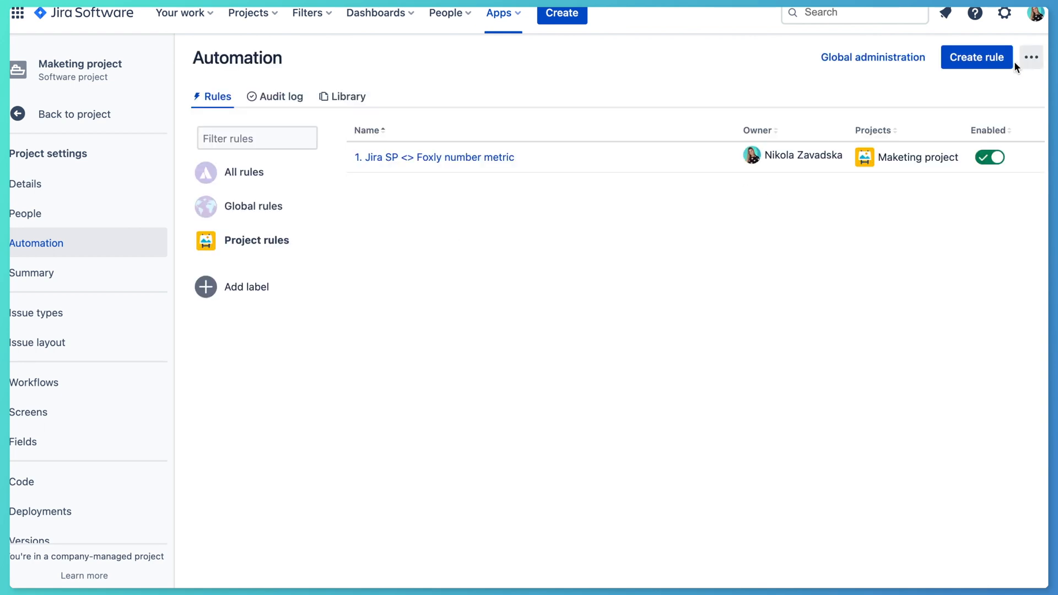
click(974, 57)
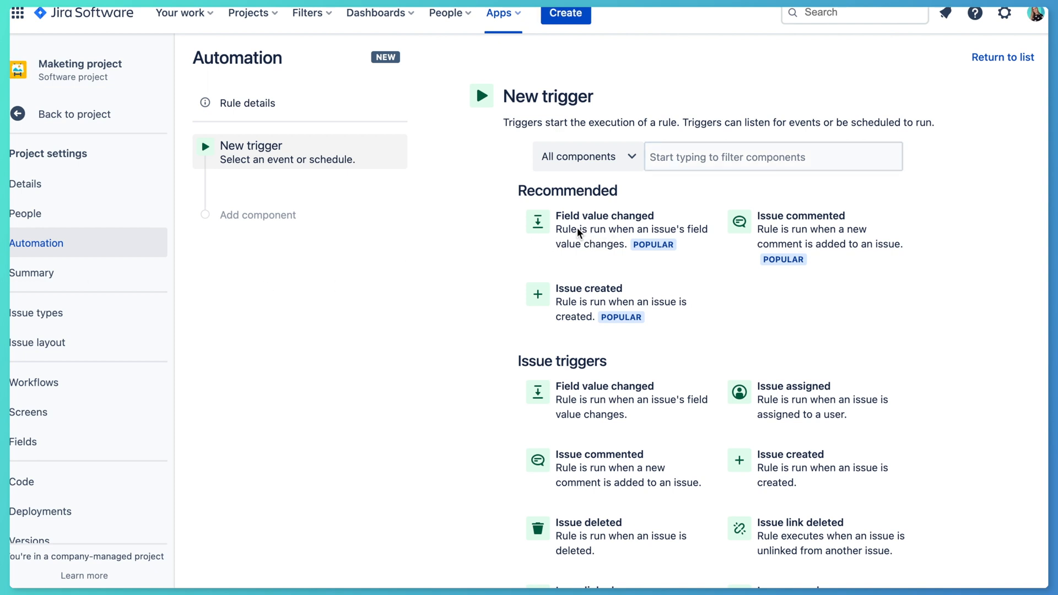
Save a Field value changed trigger monitoring 'Story points - ICE Value'
click(604, 215)
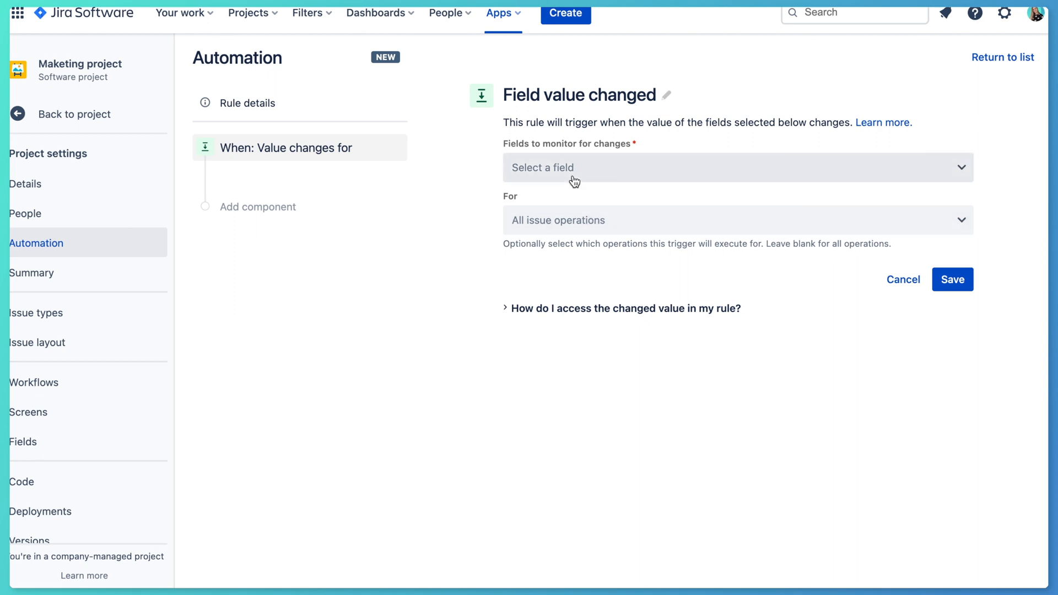
click(735, 168)
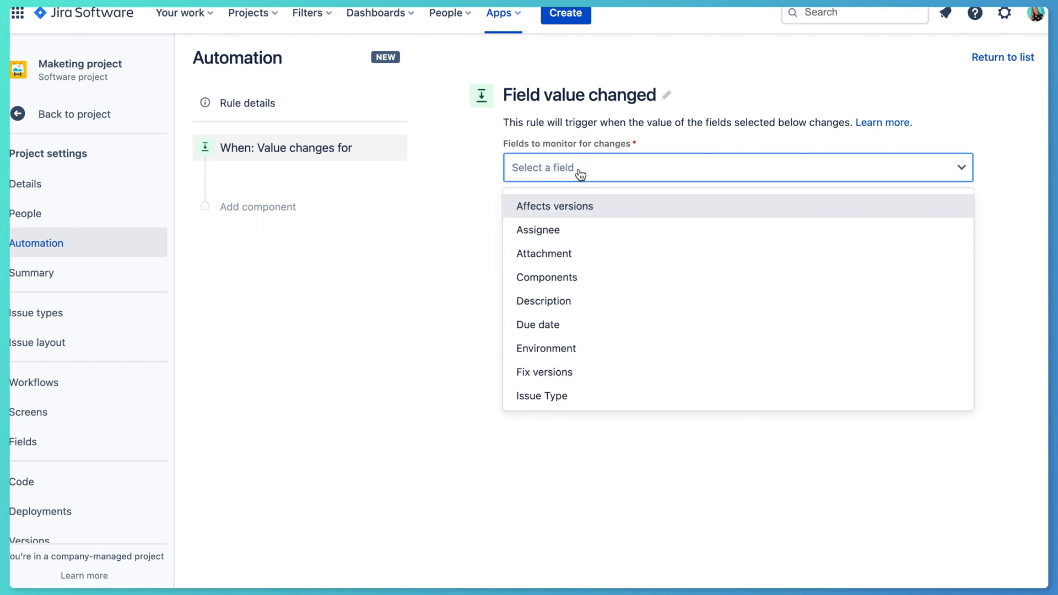
text(sto)
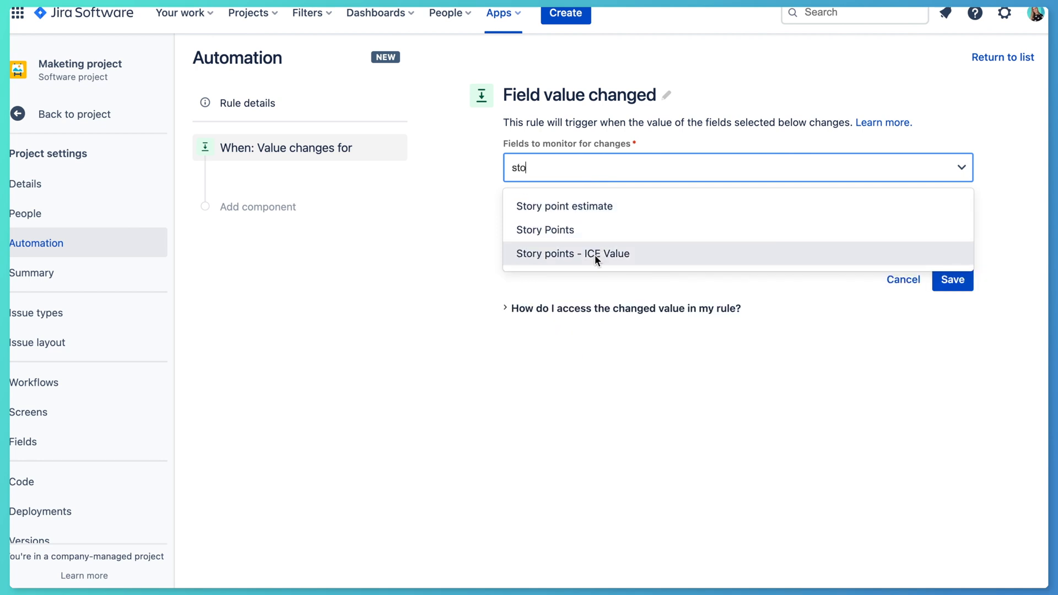
click(573, 253)
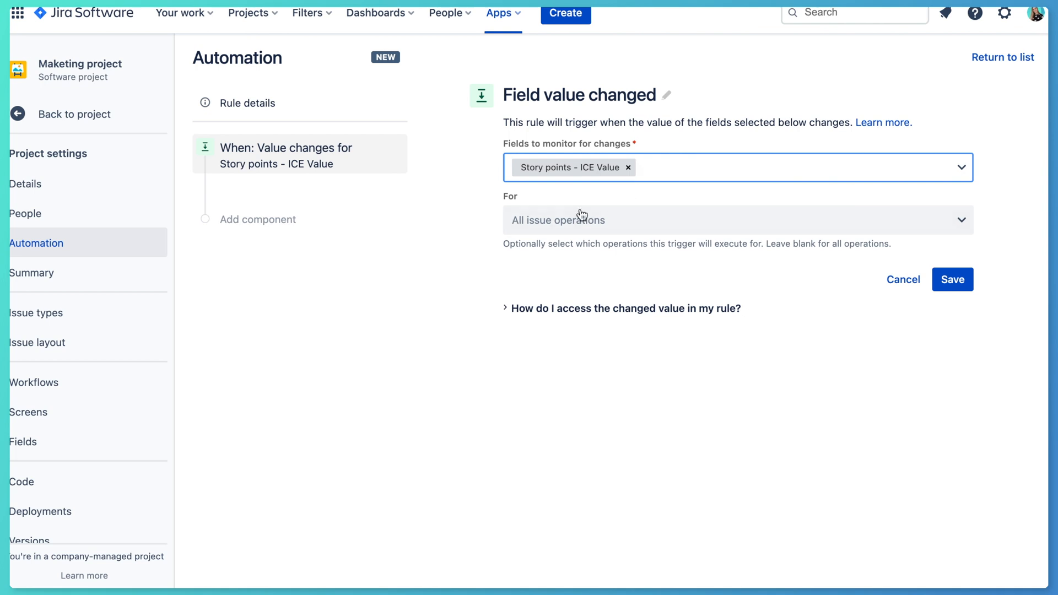
click(951, 279)
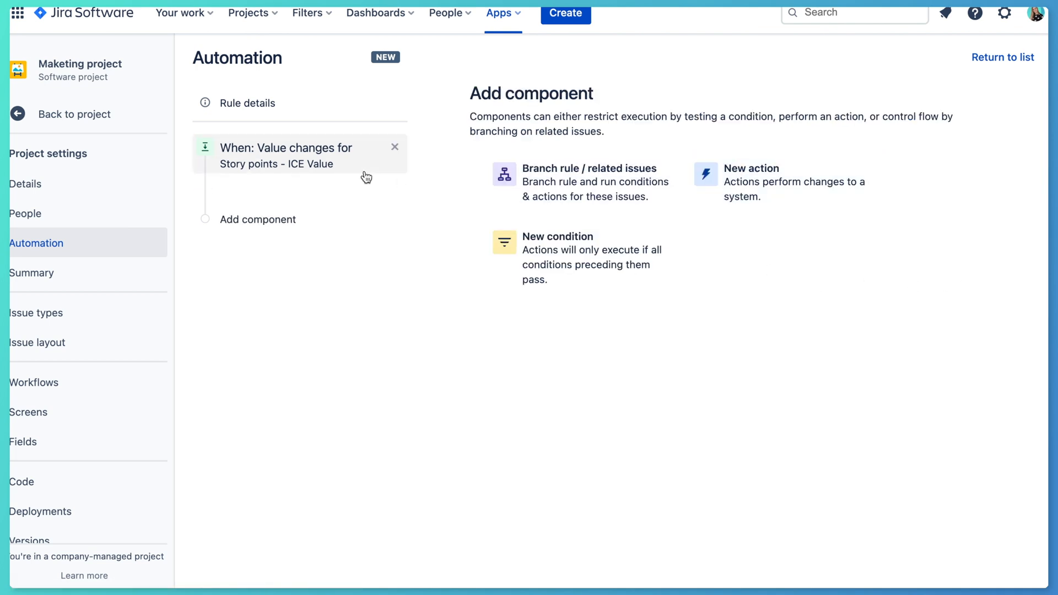
mouse_move(311, 168)
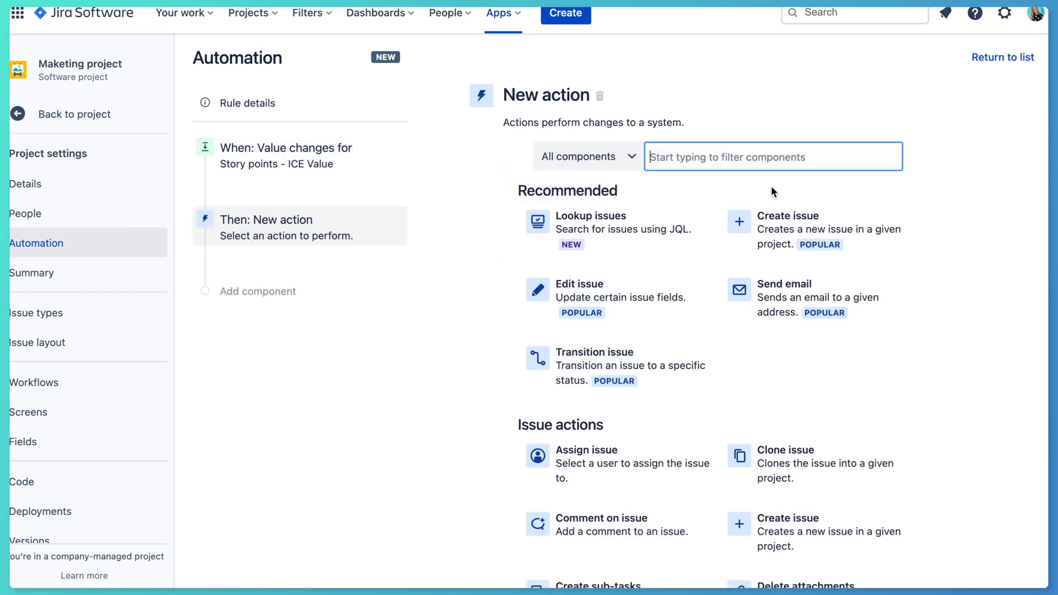
Add and save an Edit issue action setting Story Points to {{issue.Story points - ICE Value}}
click(579, 283)
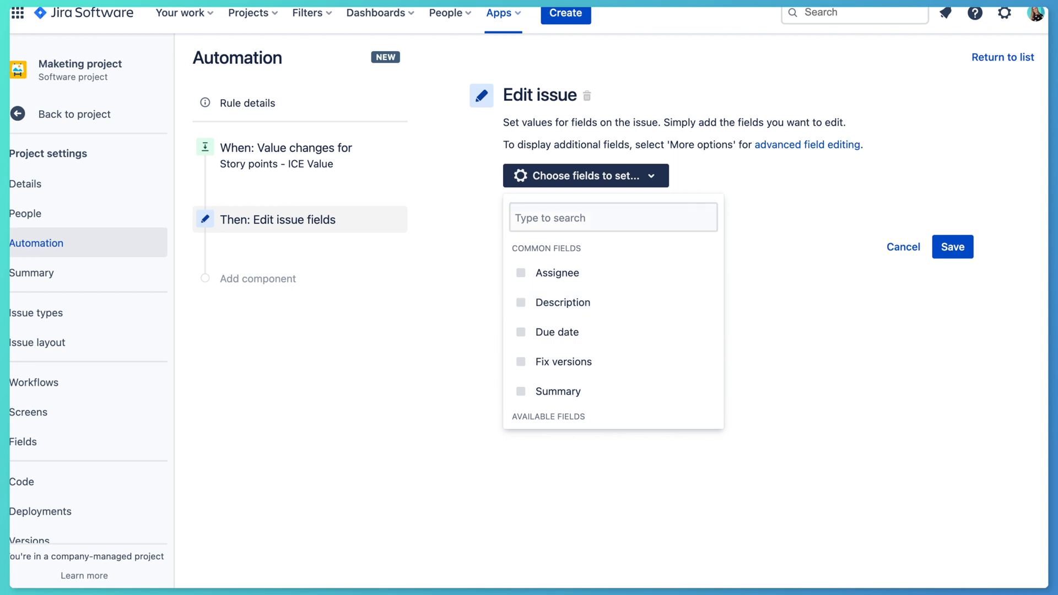
mouse_move(572, 321)
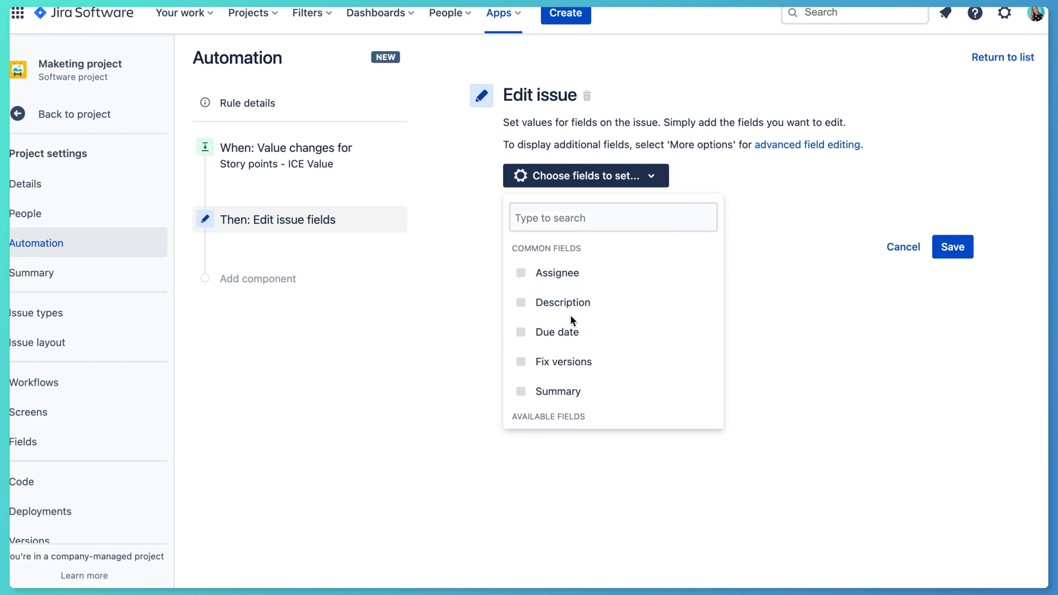
mouse_move(574, 278)
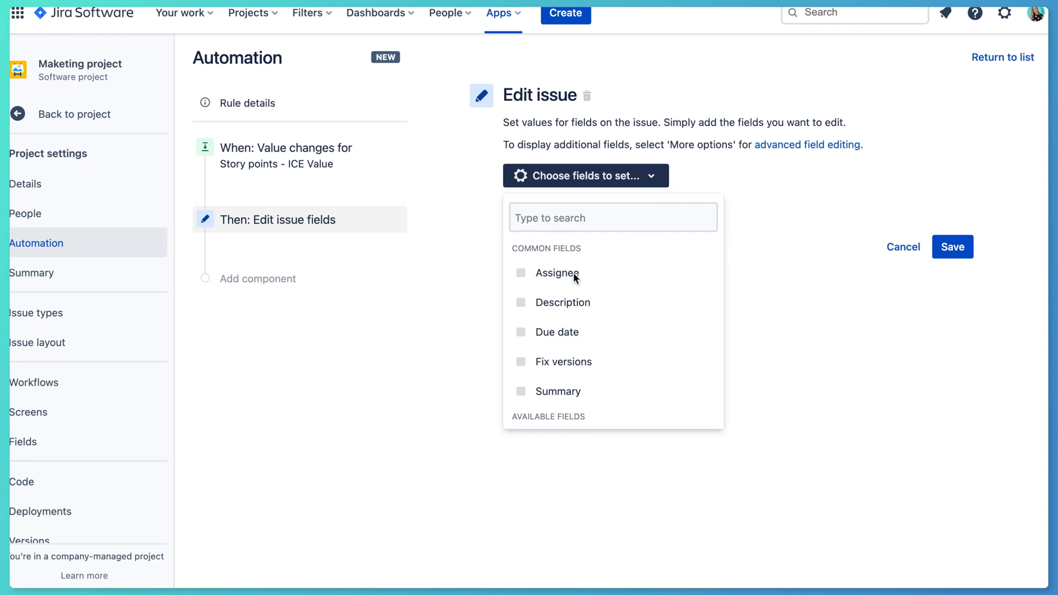
text(story)
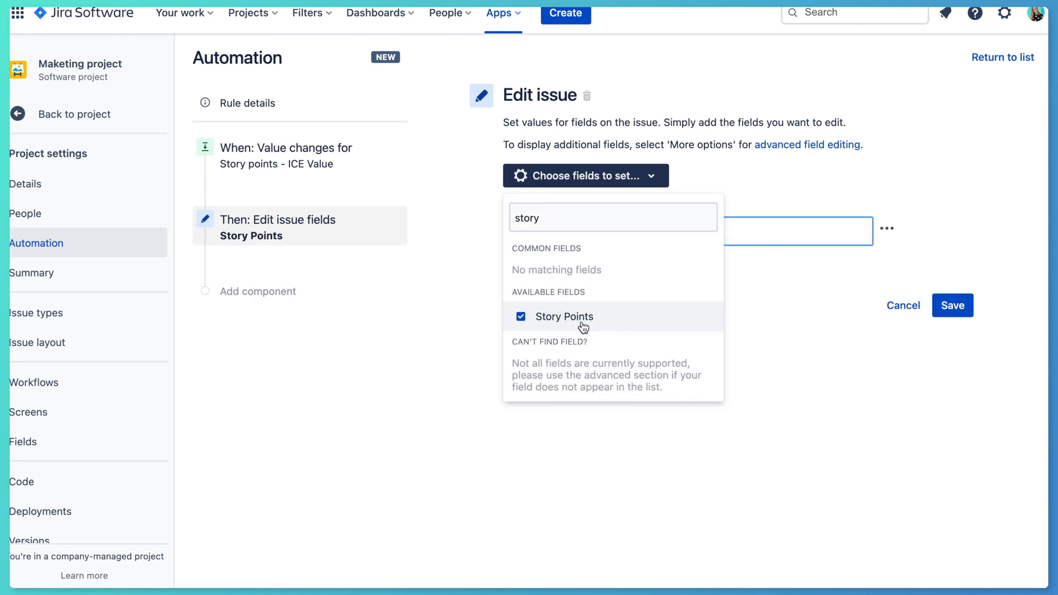
click(564, 316)
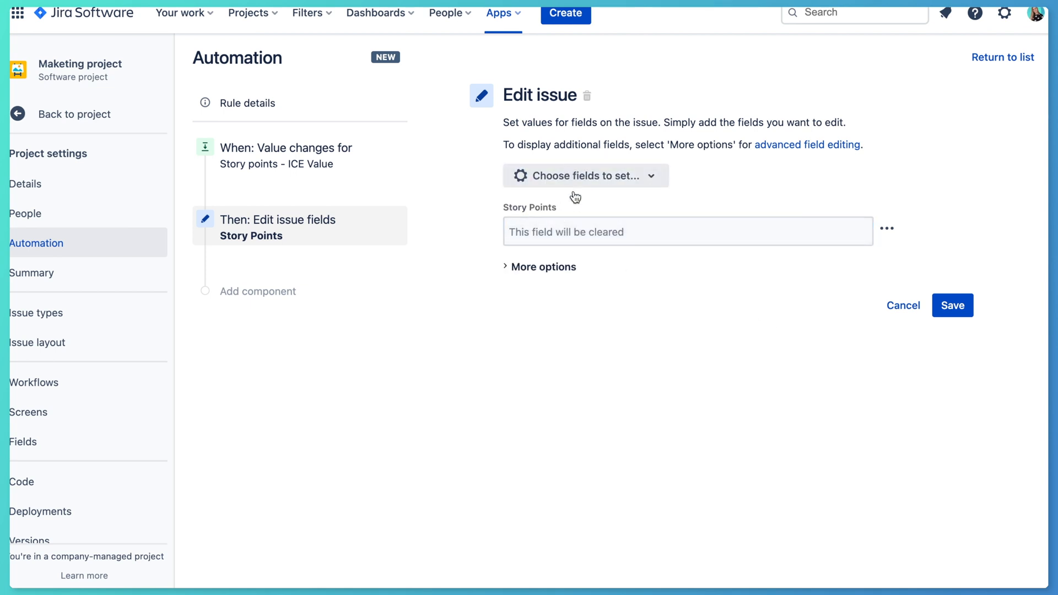
text({{issue.Story points - ICE Value}})
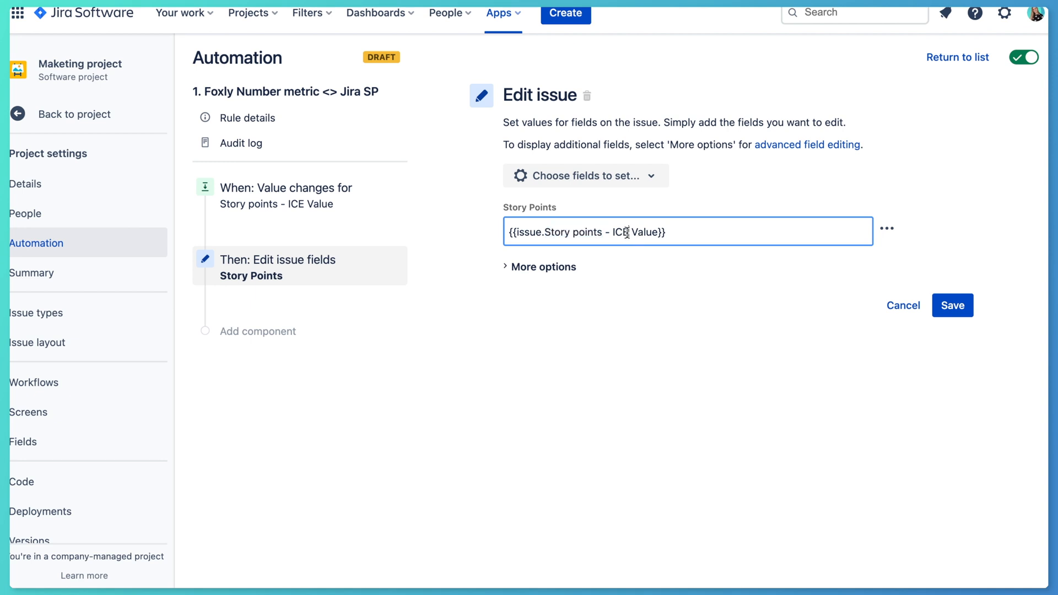
double_click(643, 232)
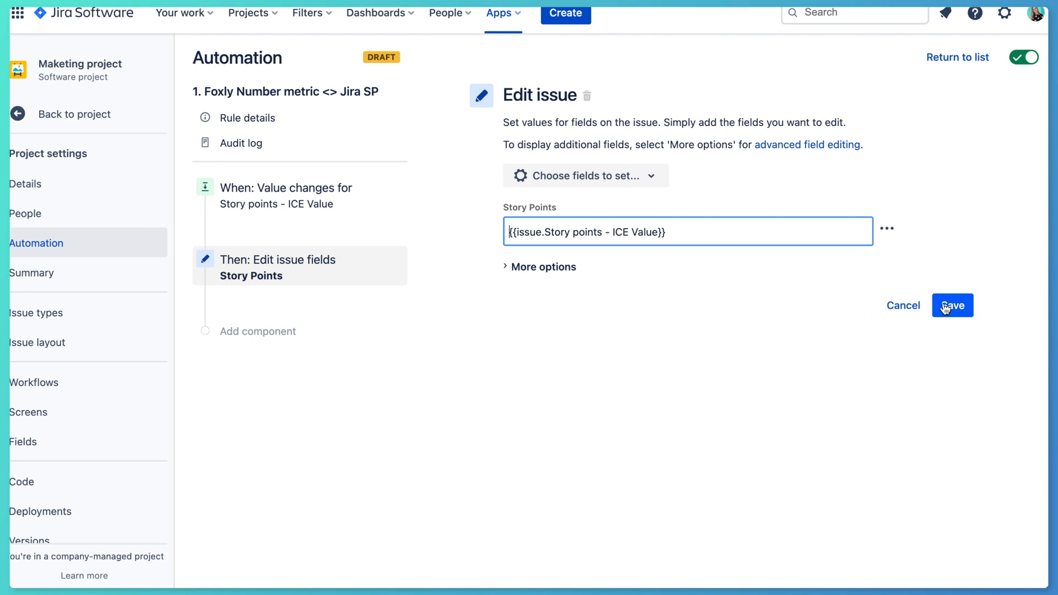
click(952, 305)
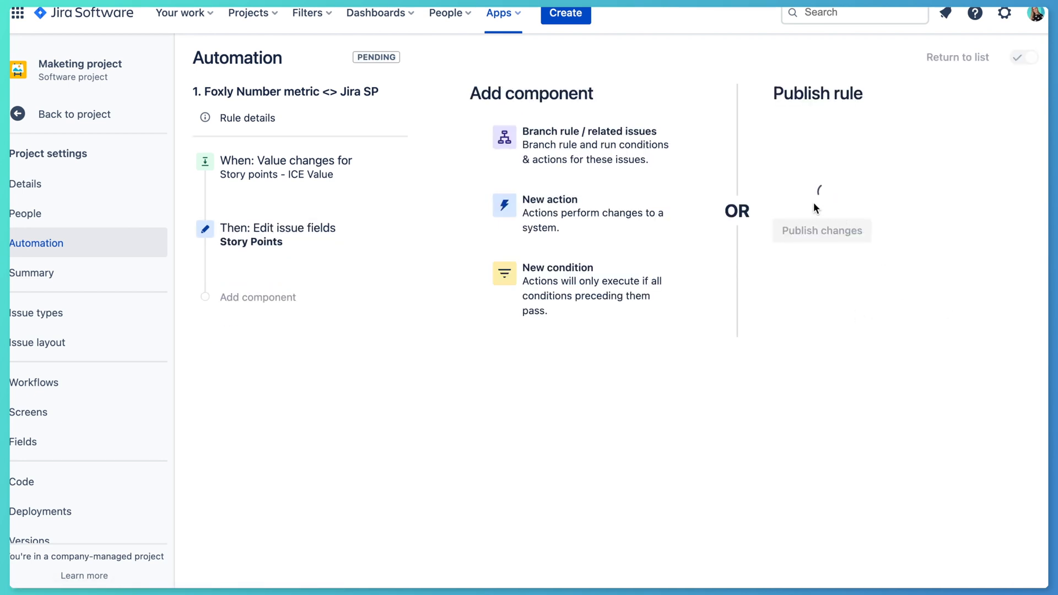
In the backlog, open MP-6 Product rating and enter 5 in Foxly Story points
click(821, 230)
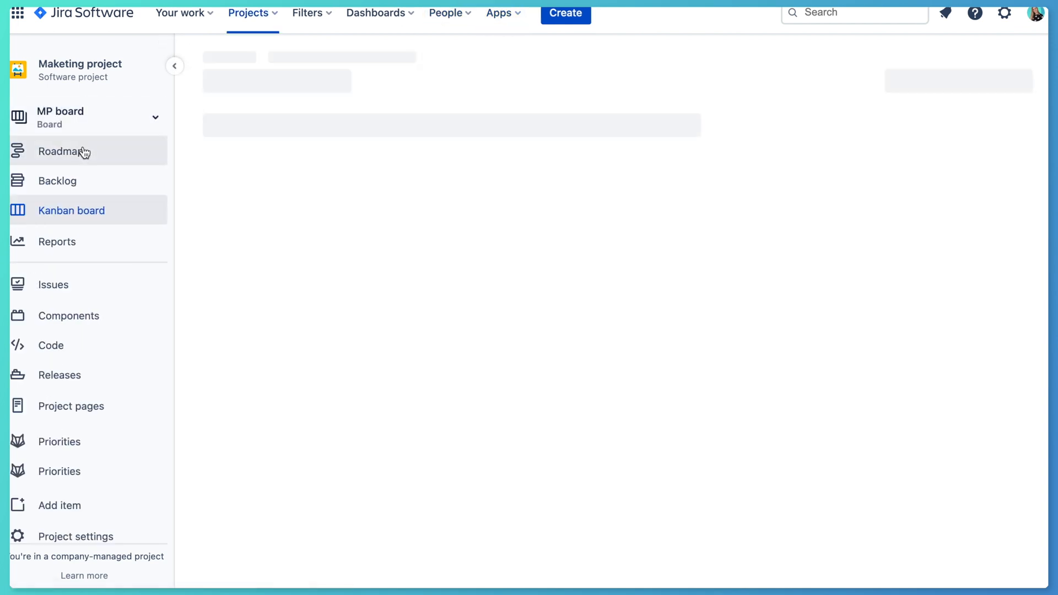
click(57, 180)
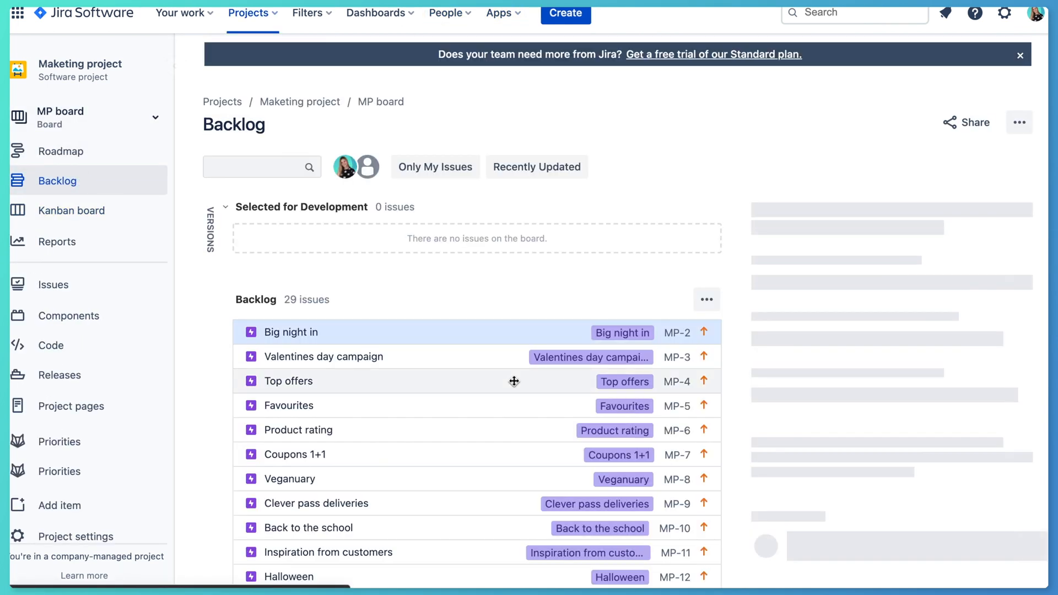
click(290, 331)
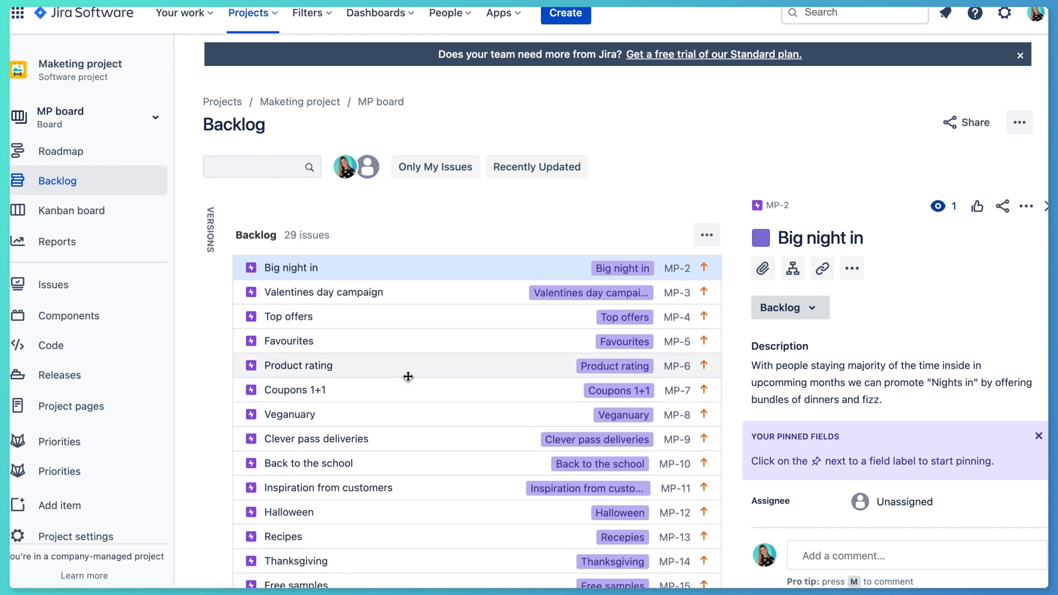
click(298, 365)
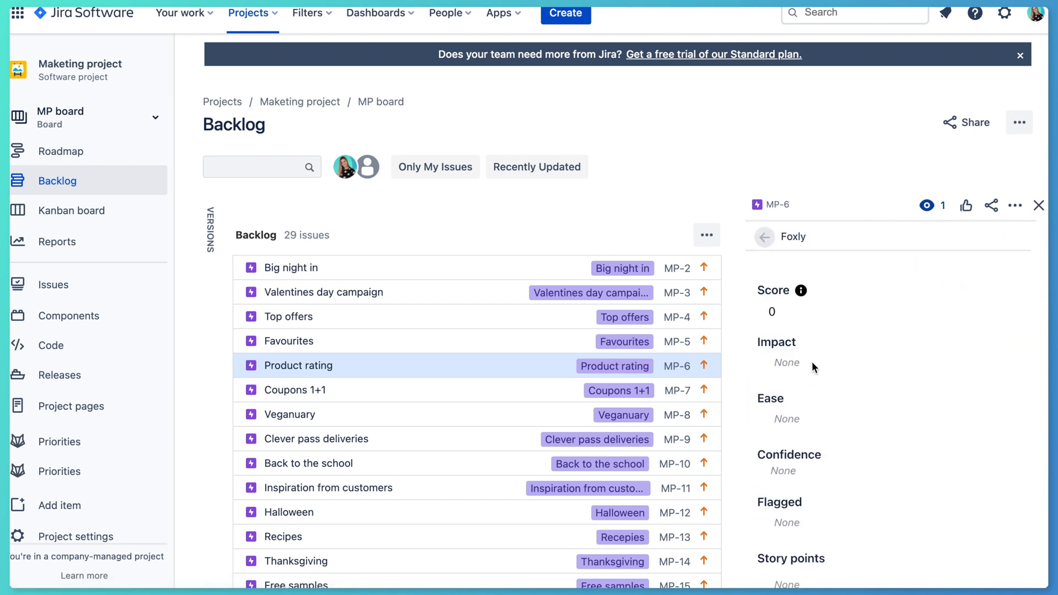
click(877, 582)
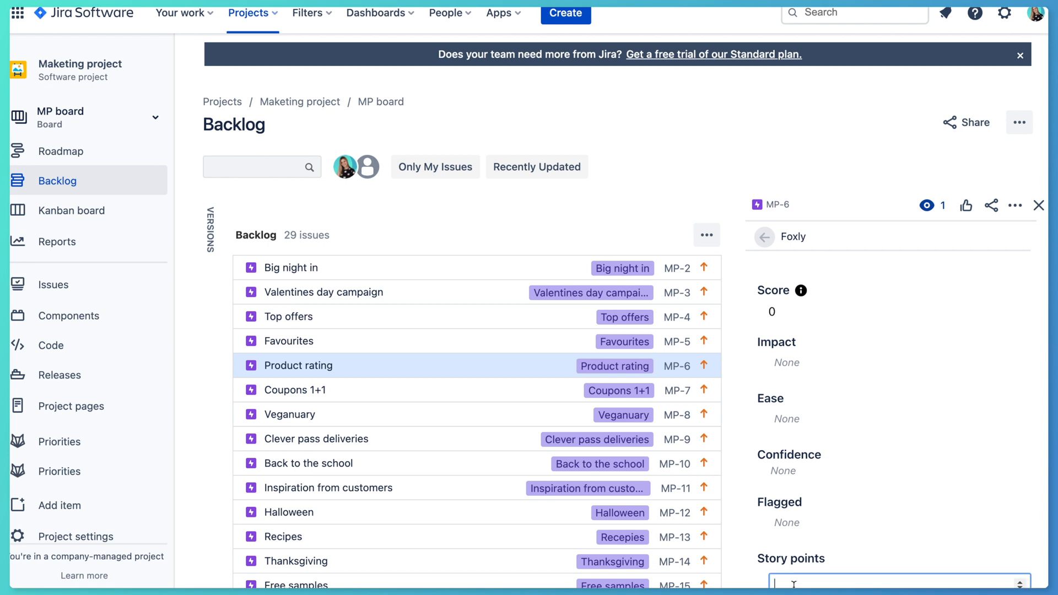
text(5)
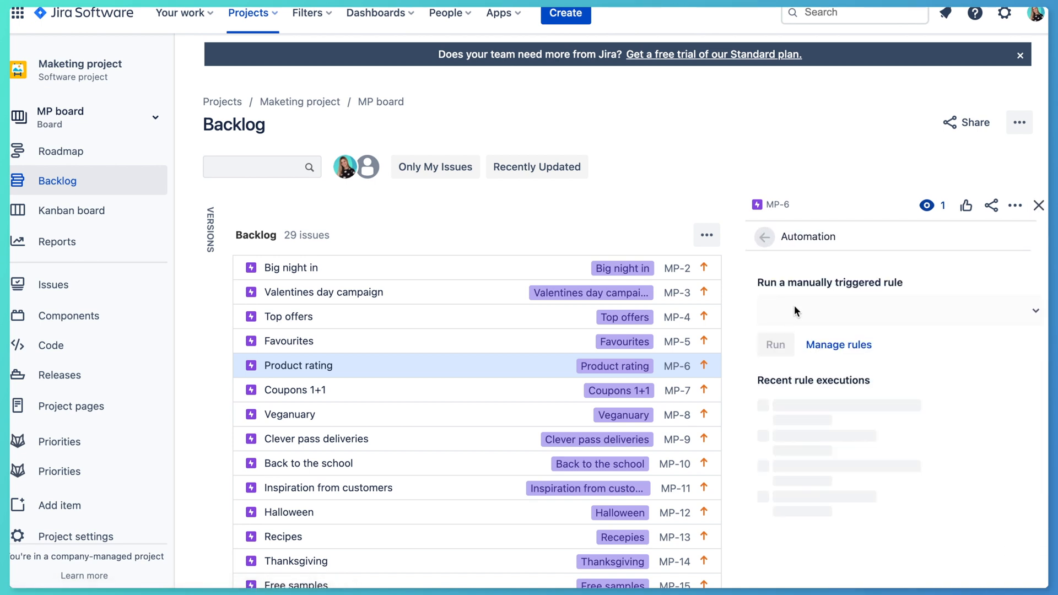
Check MP-6's rule executions for the successful Foxly Number metric <> Jira SP run, then open Issues
click(763, 237)
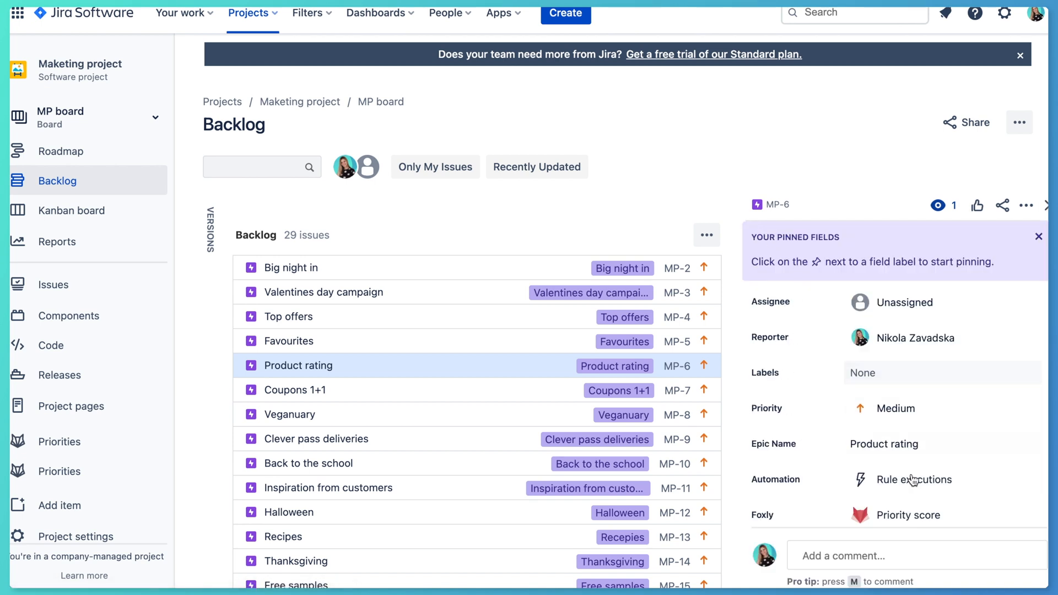
click(914, 480)
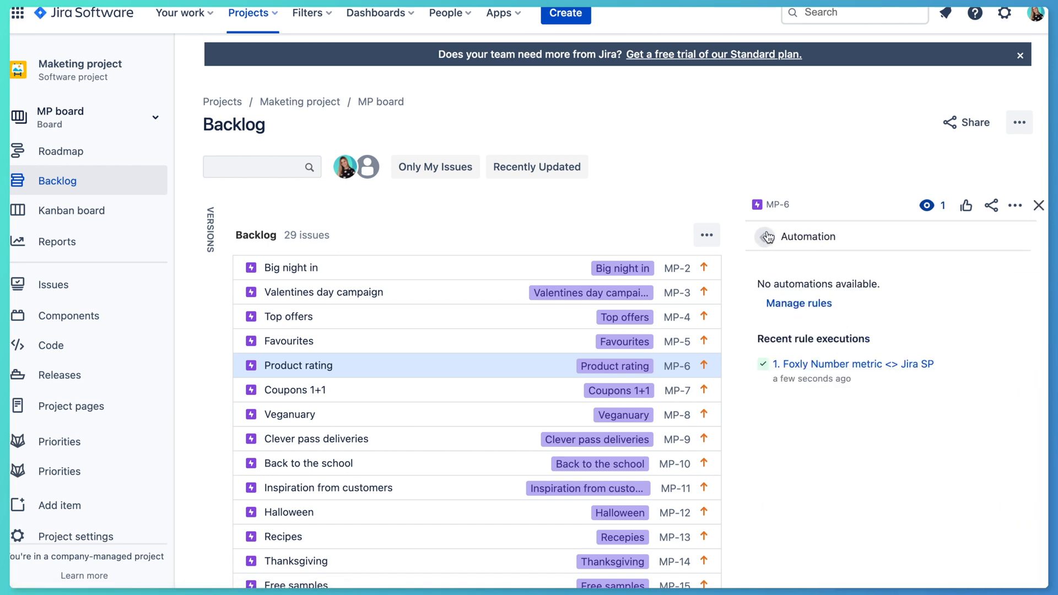
click(53, 284)
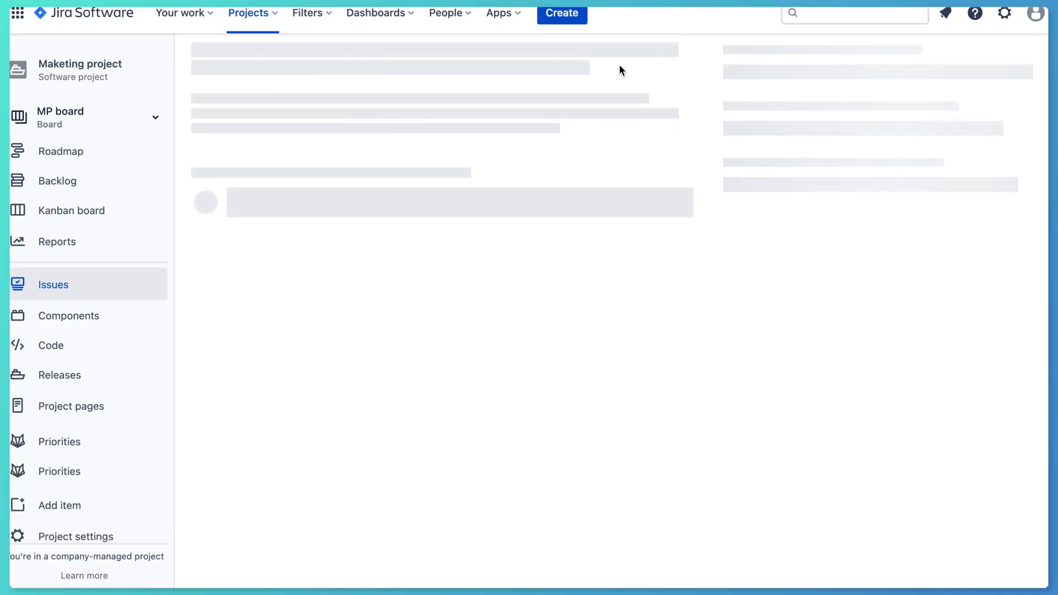